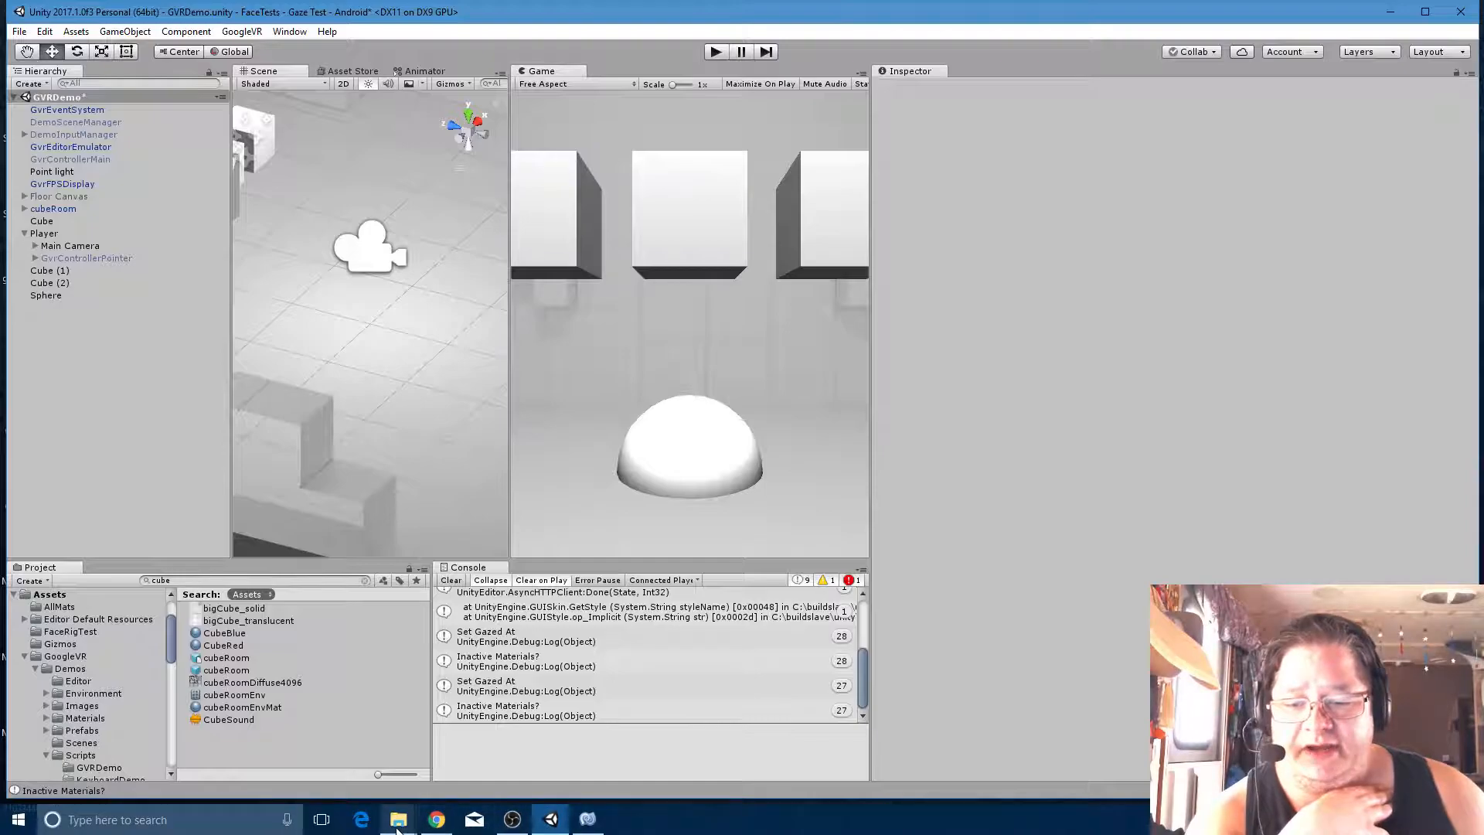
# Stop the running scene preview after browsing the project files
pyautogui.click(398, 820)
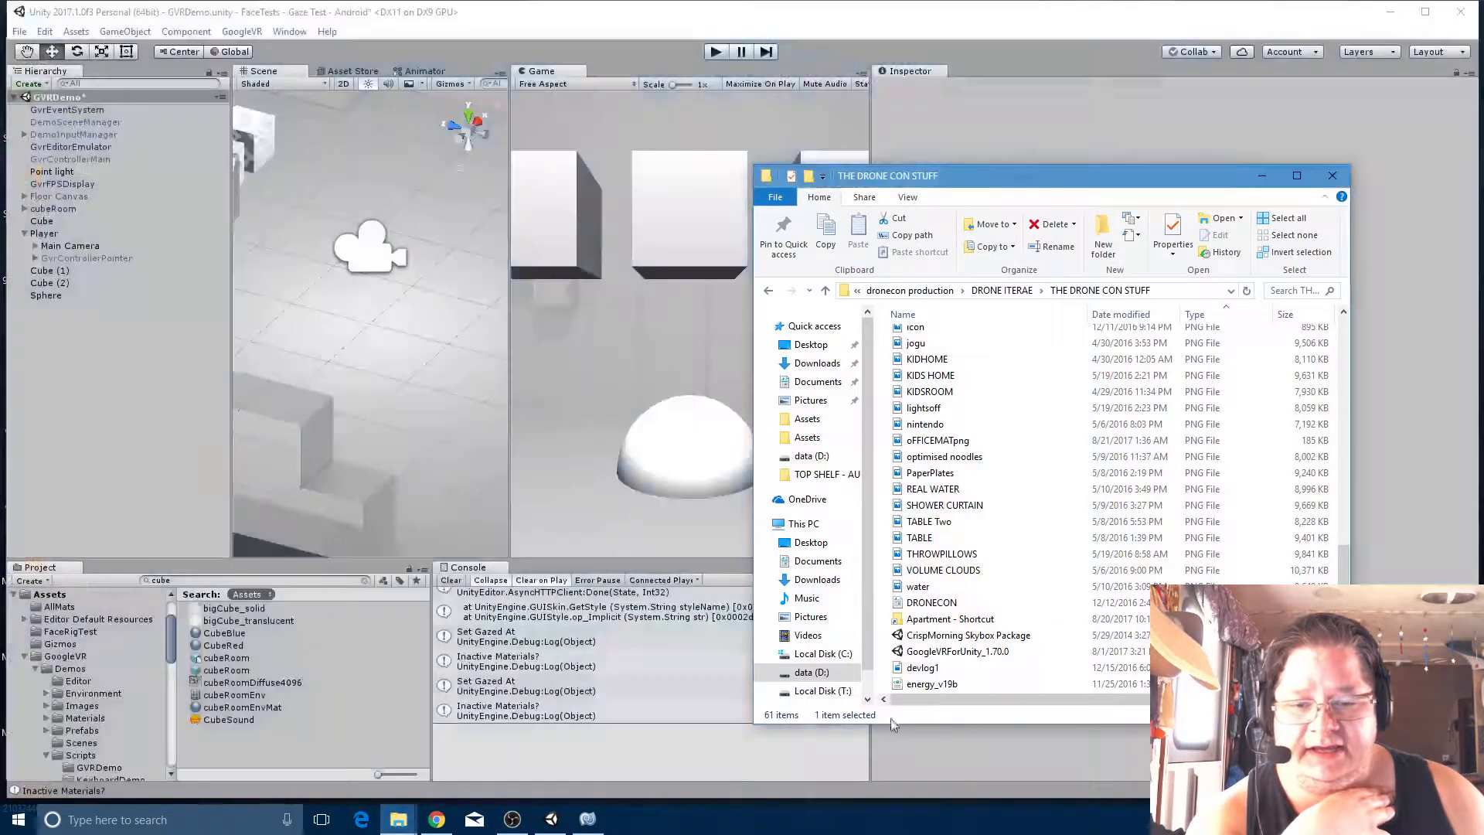
pyautogui.click(956, 651)
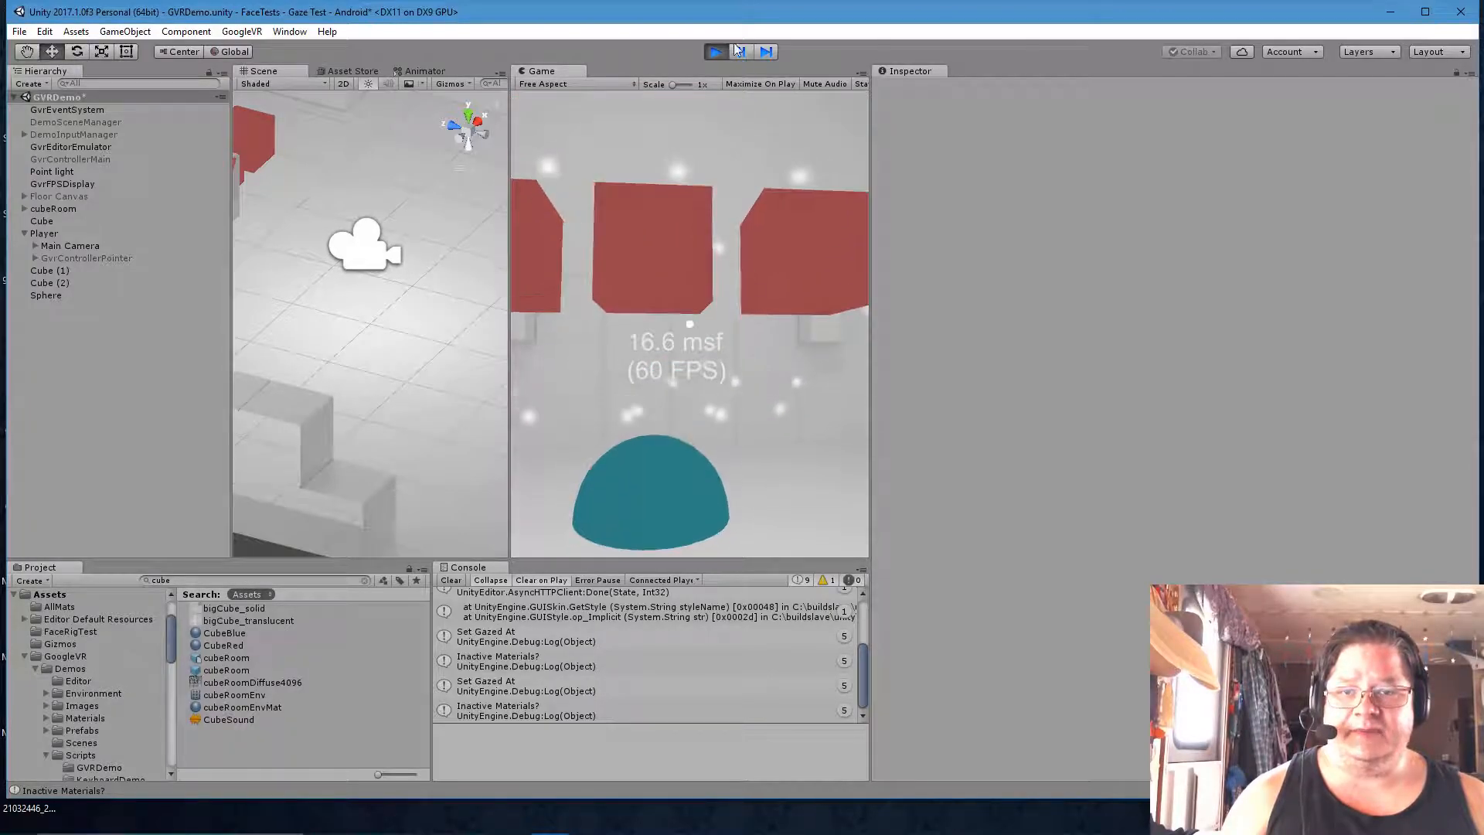
pyautogui.click(716, 51)
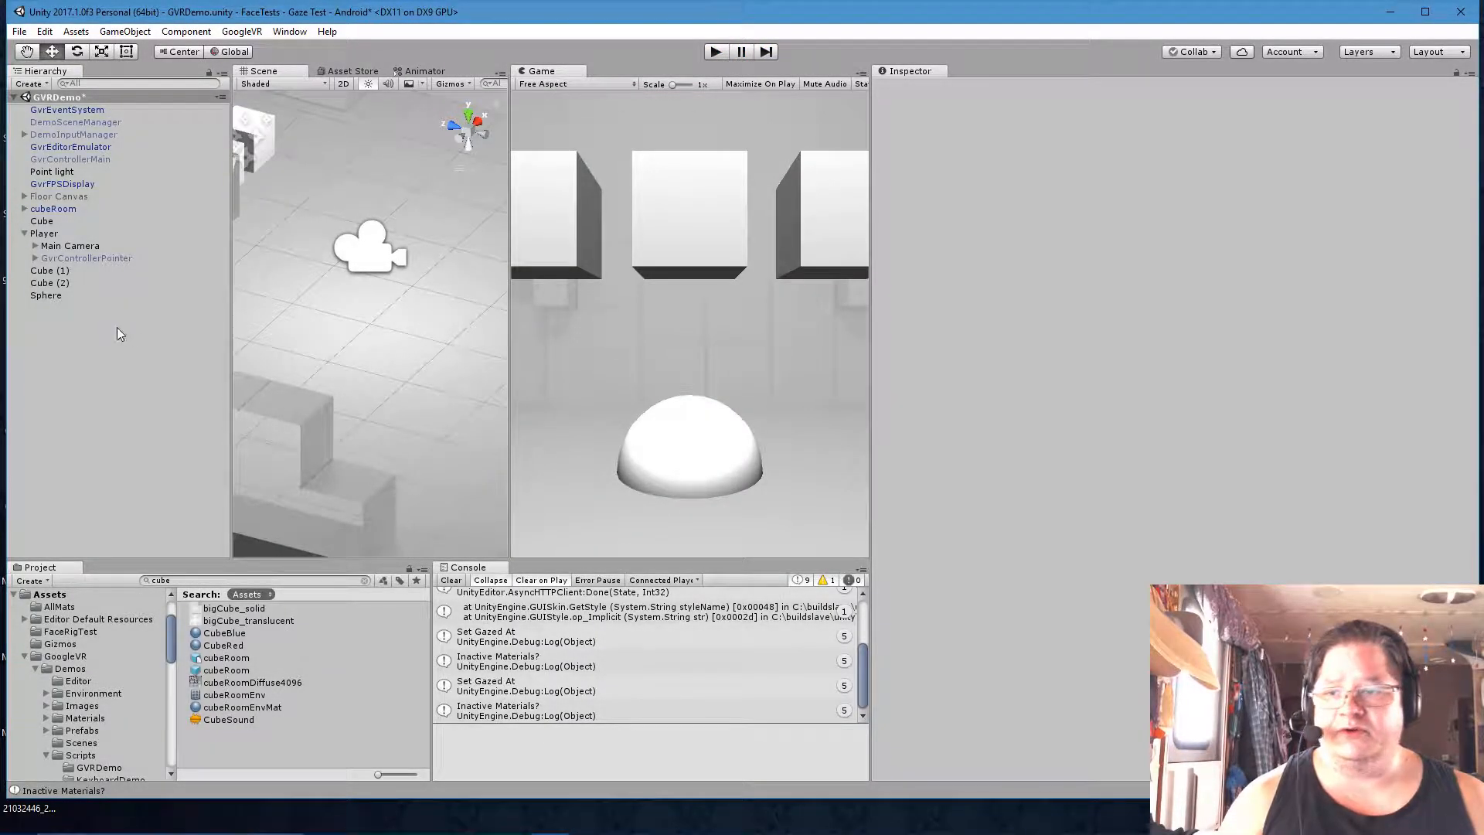
# Add a Cylinder via 3D Object and drag it to the left of the sphere
pyautogui.rightClick(121, 334)
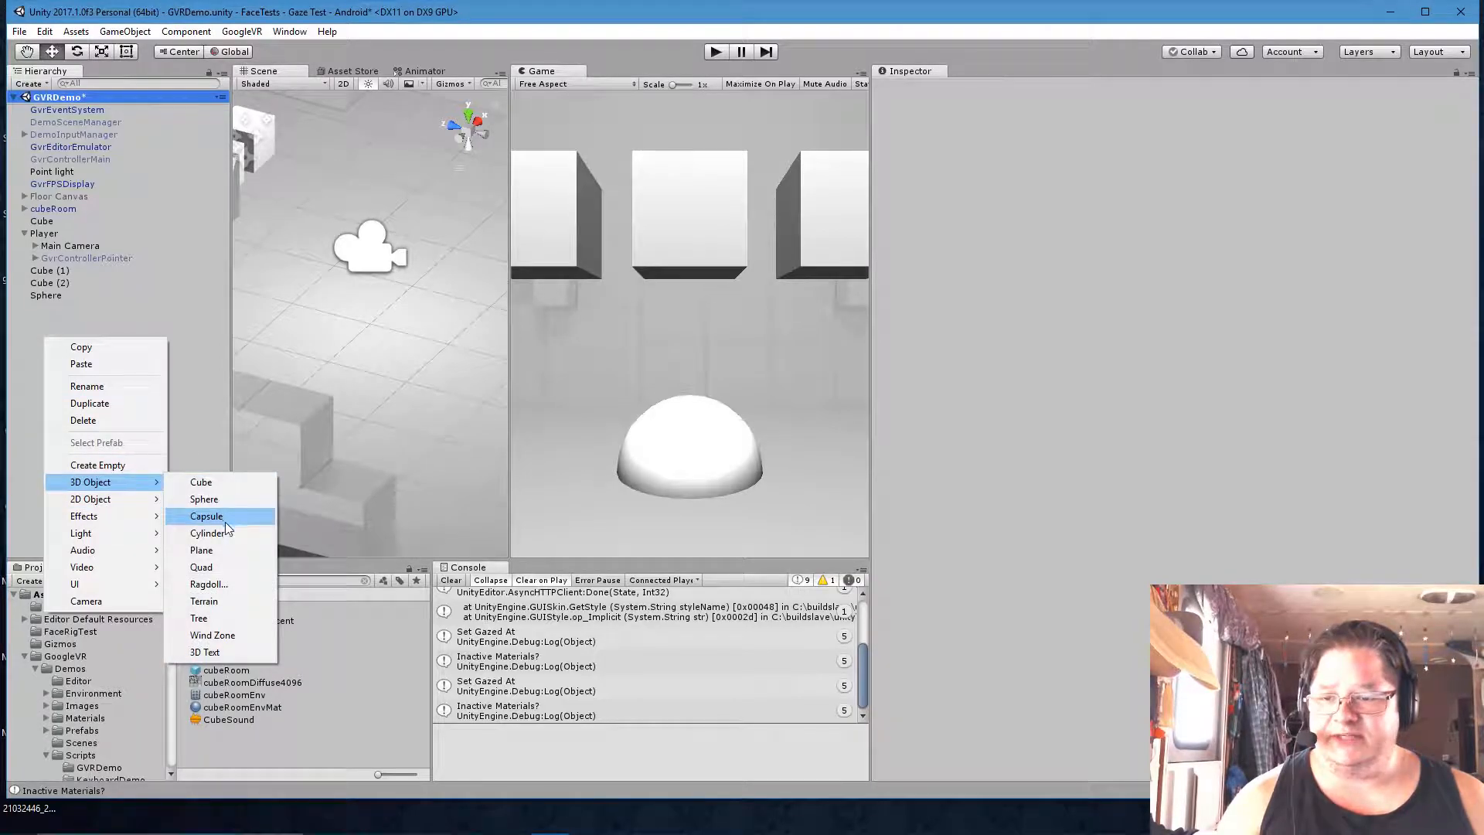
pyautogui.click(209, 533)
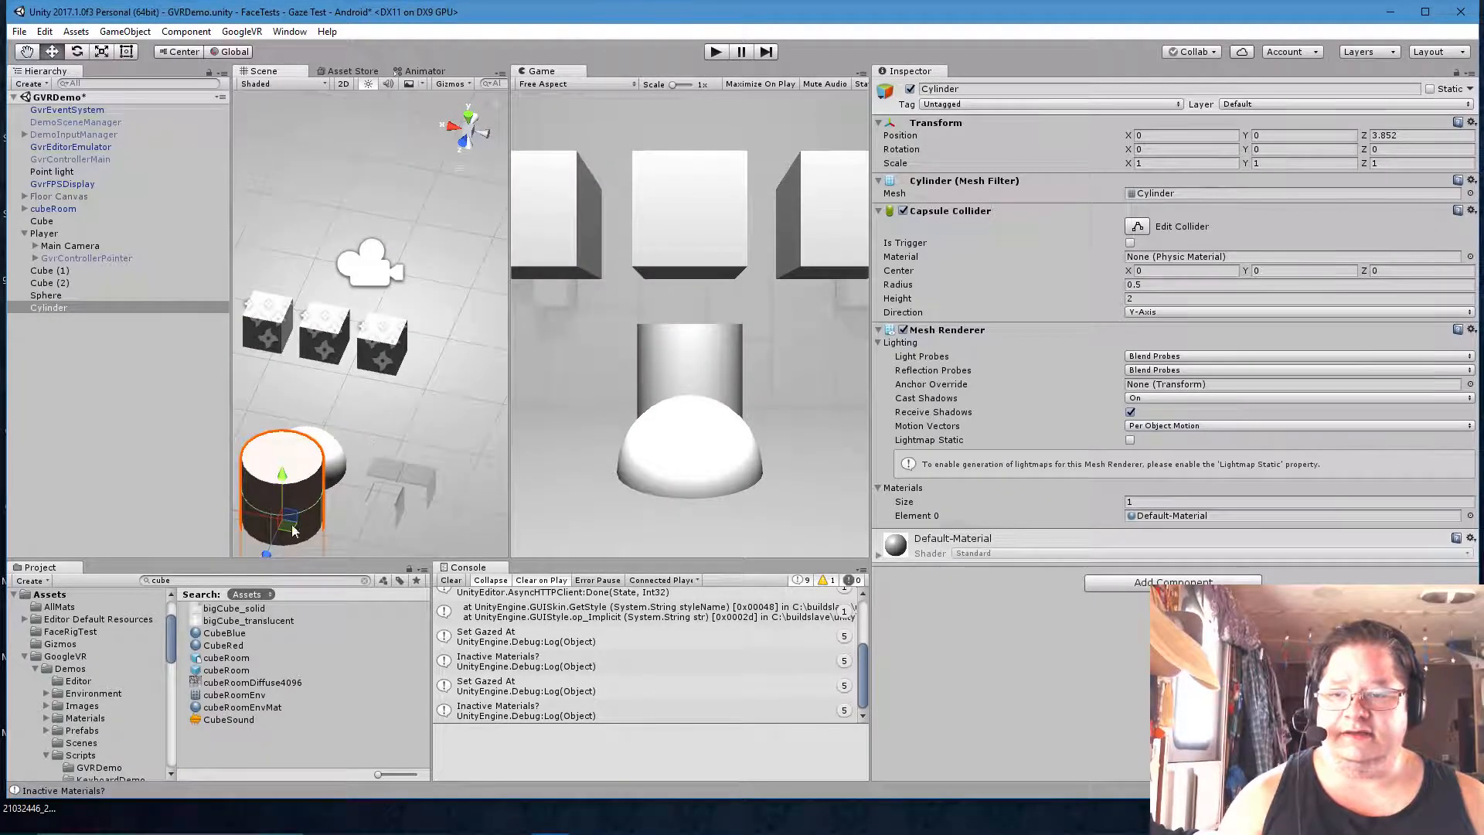
pyautogui.moveTo(284, 483); pyautogui.dragTo(370, 492)
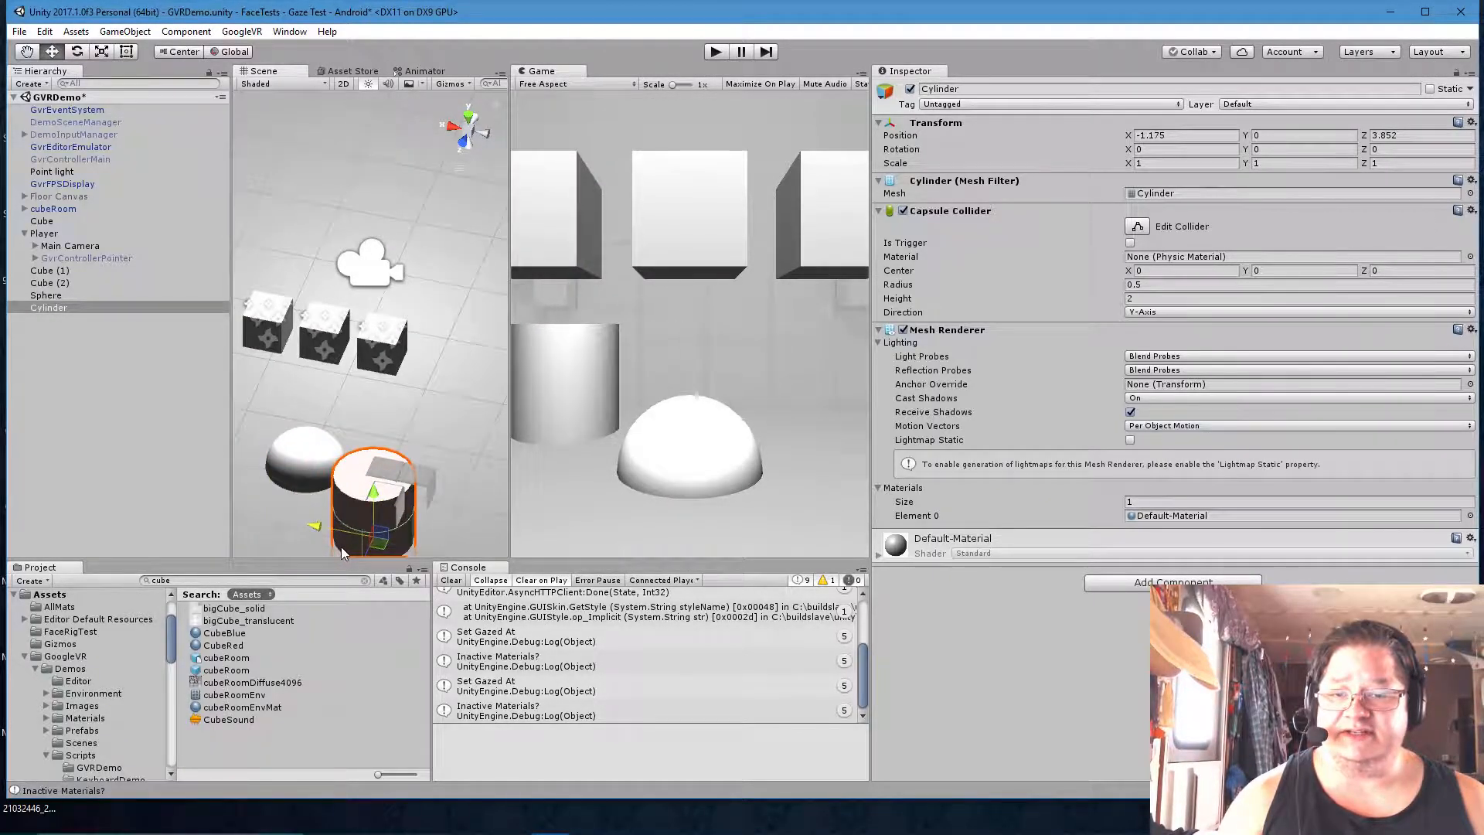
pyautogui.moveTo(388, 492); pyautogui.dragTo(374, 512)
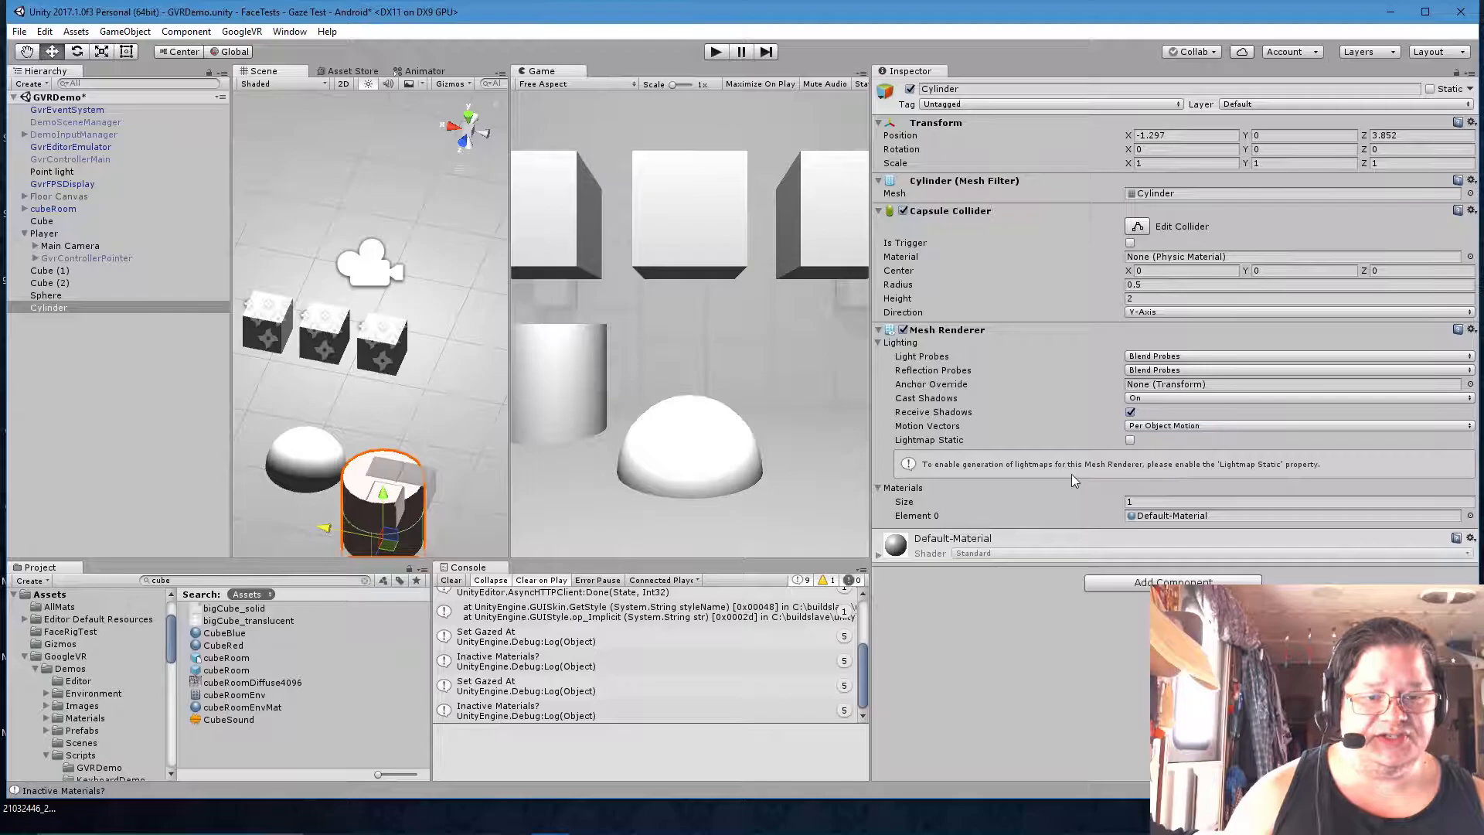
pyautogui.moveTo(1288, 230)
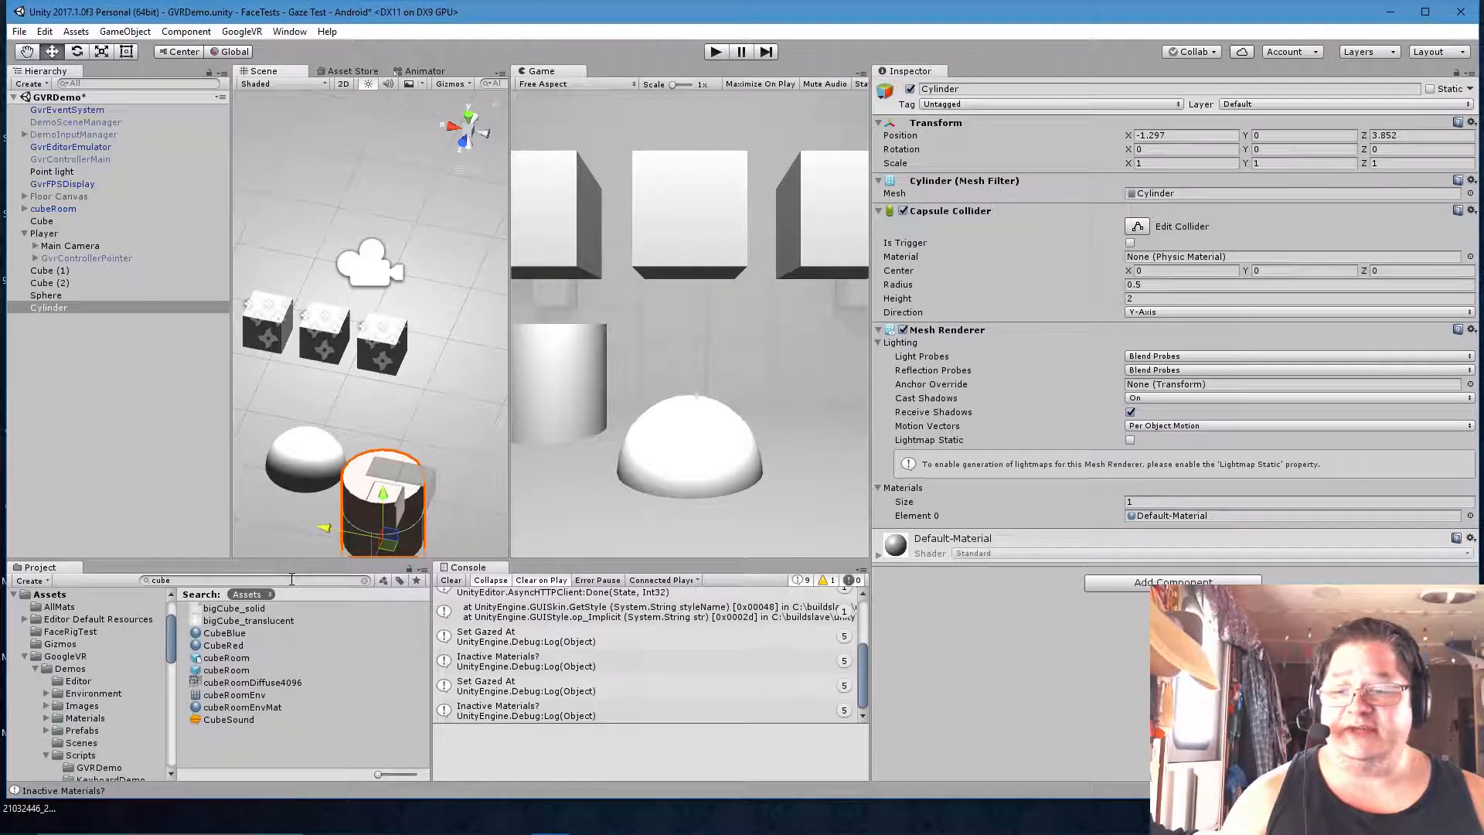
pyautogui.write('te')
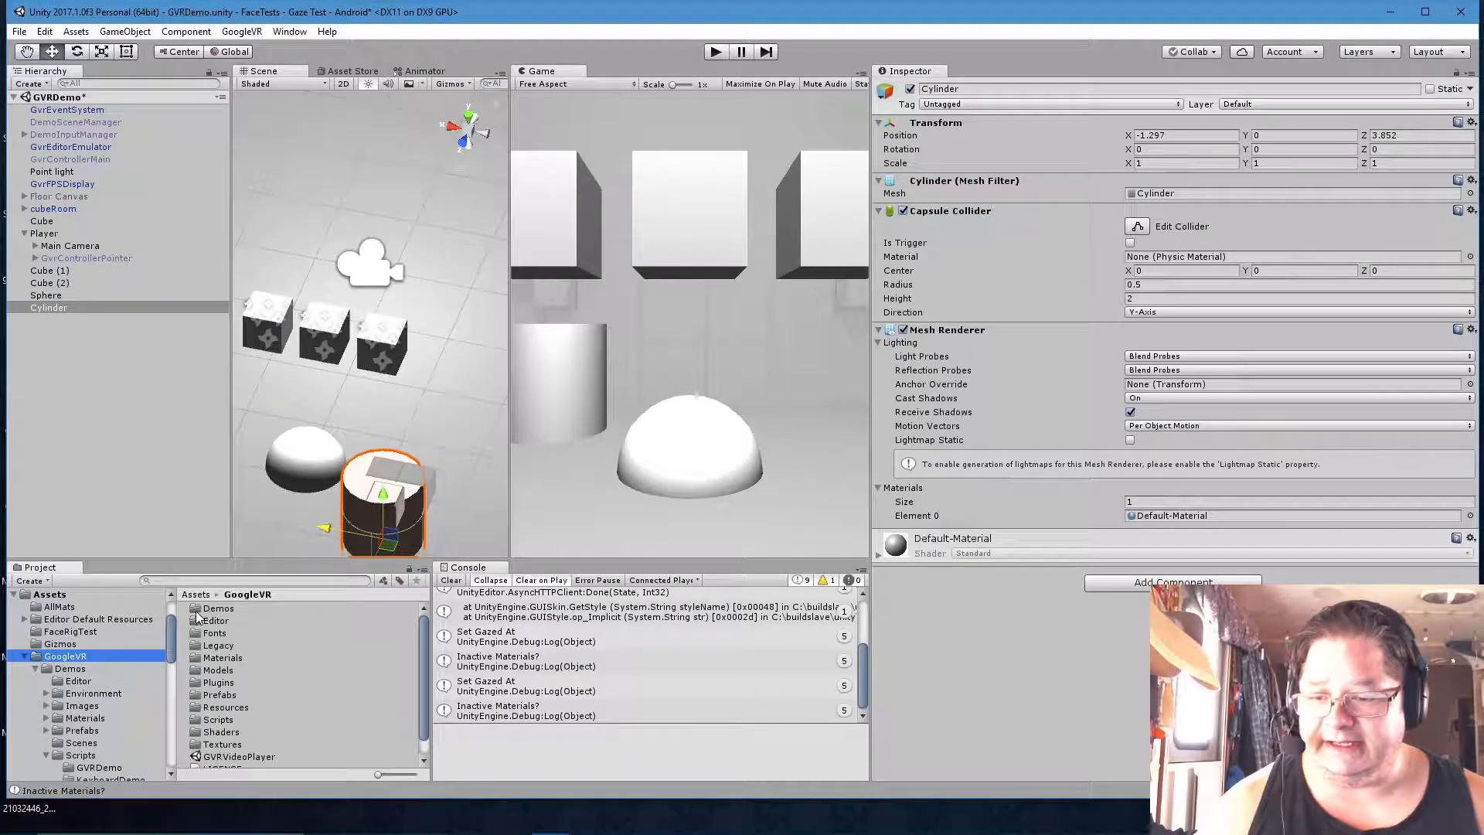
# Locate Teleport.cs under GoogleVR/Demos/Scripts/GVRDemo and select the Cylinder to receive it
pyautogui.click(69, 668)
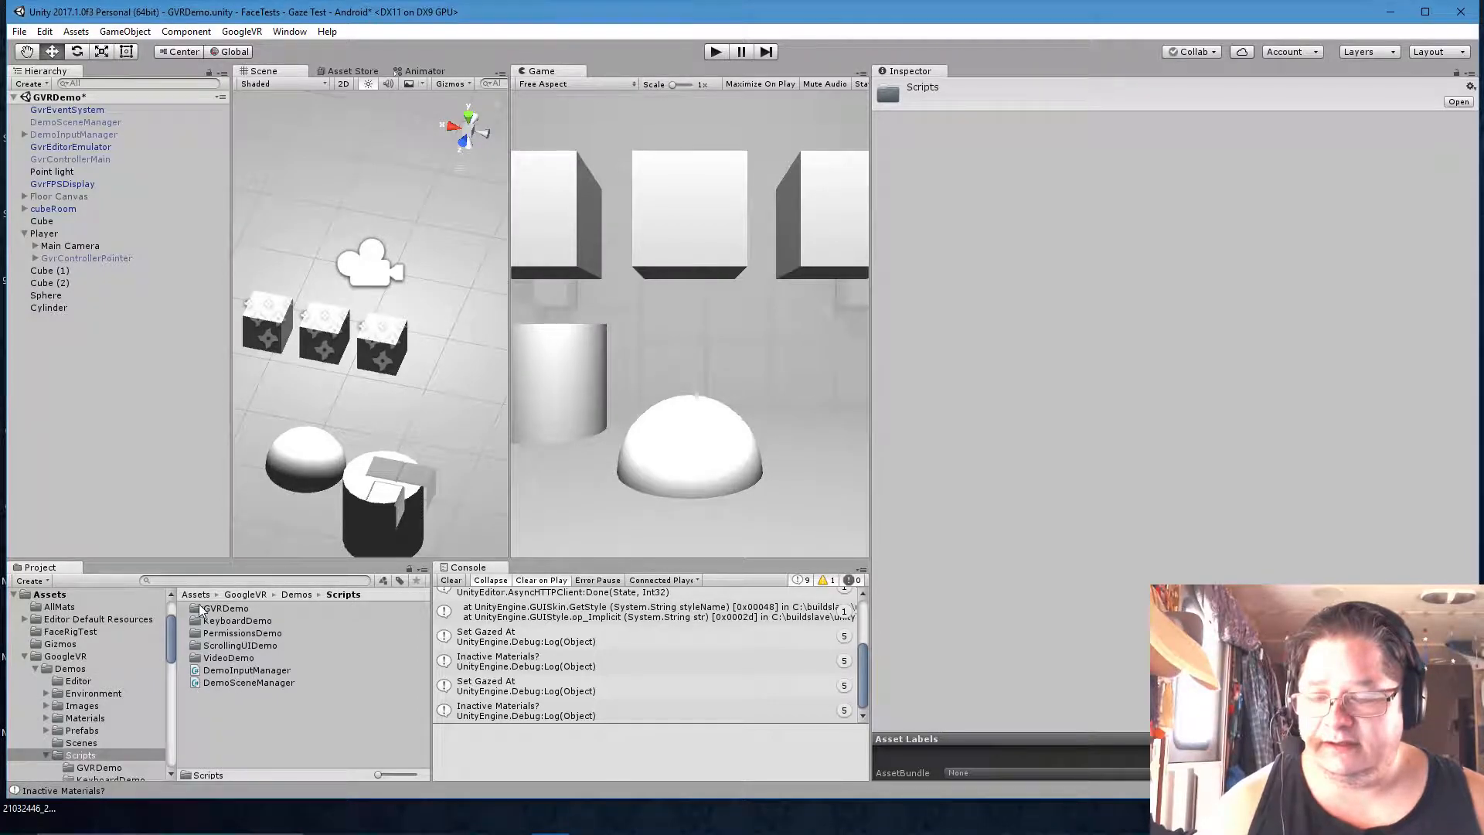
pyautogui.click(222, 622)
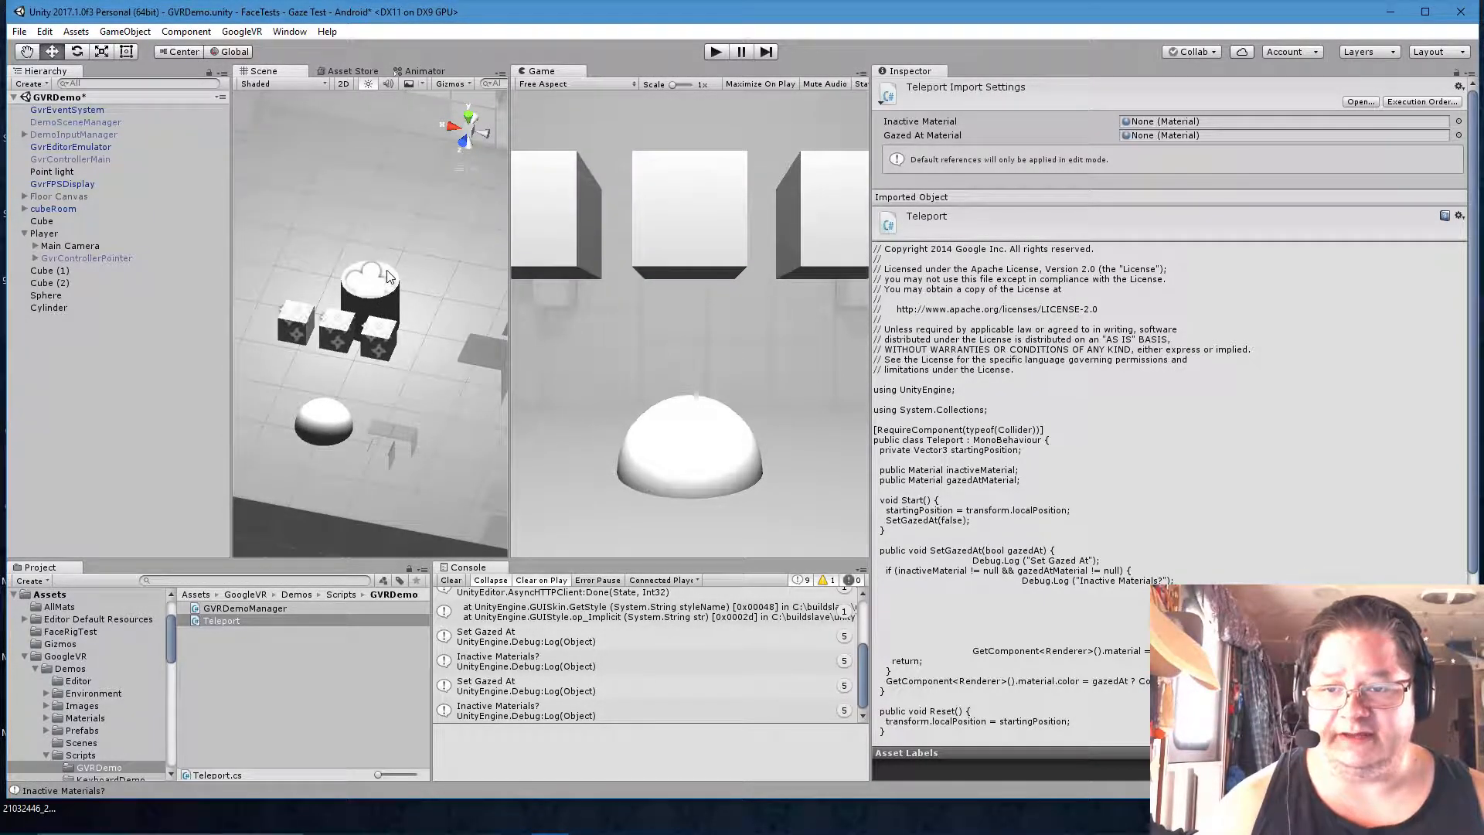
pyautogui.click(49, 281)
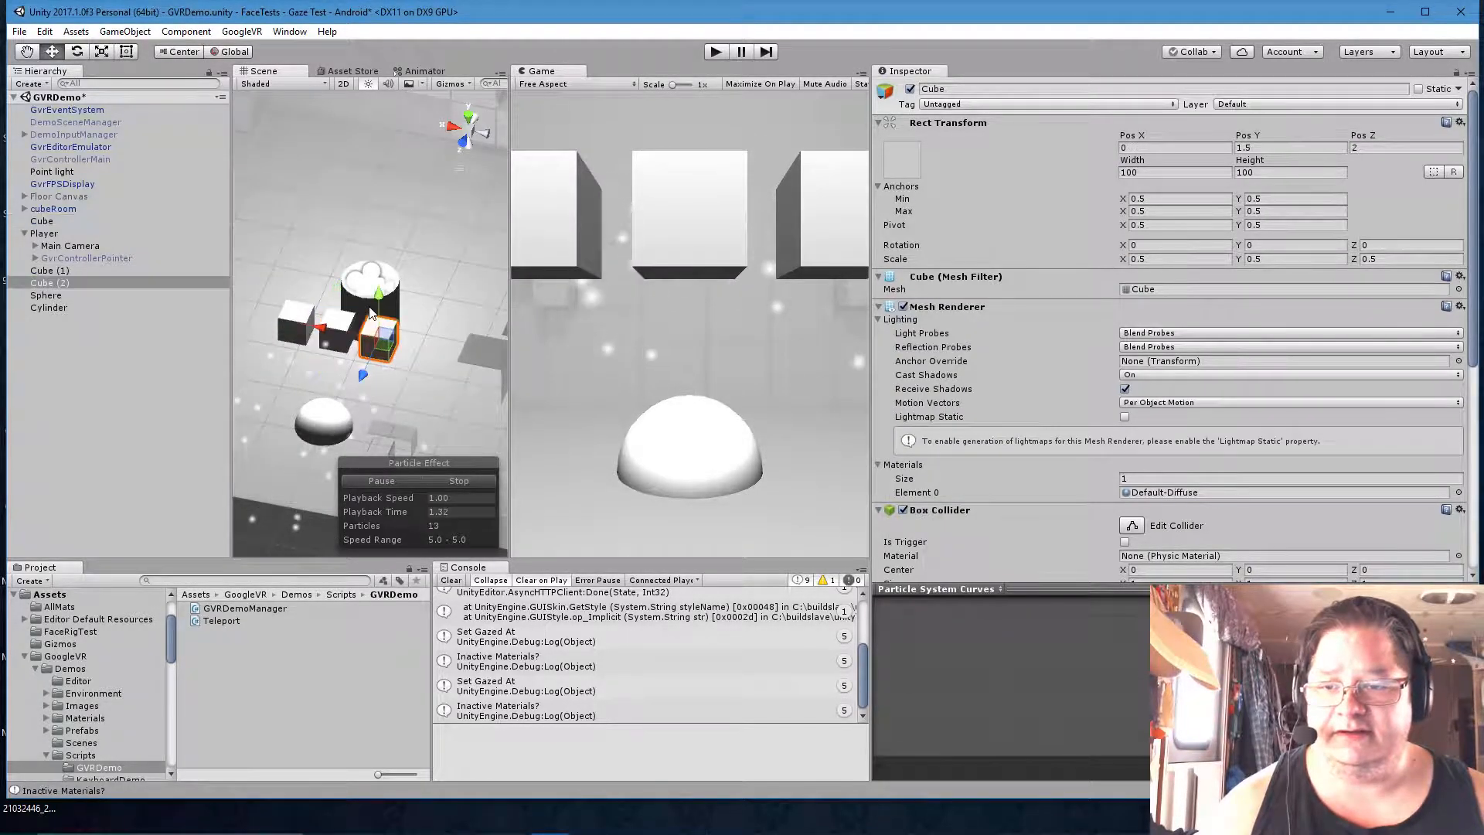
pyautogui.click(50, 306)
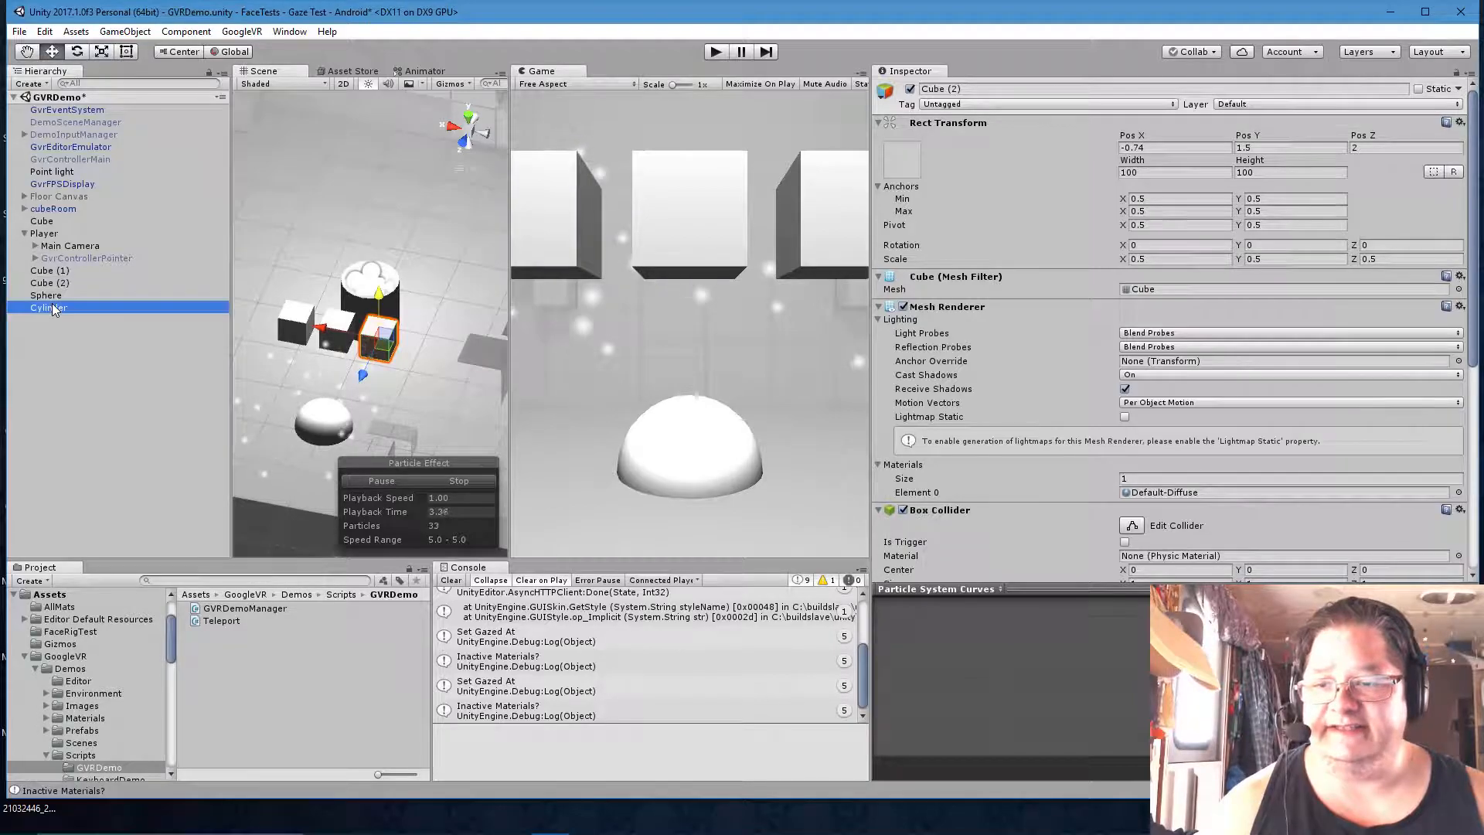
pyautogui.click(48, 307)
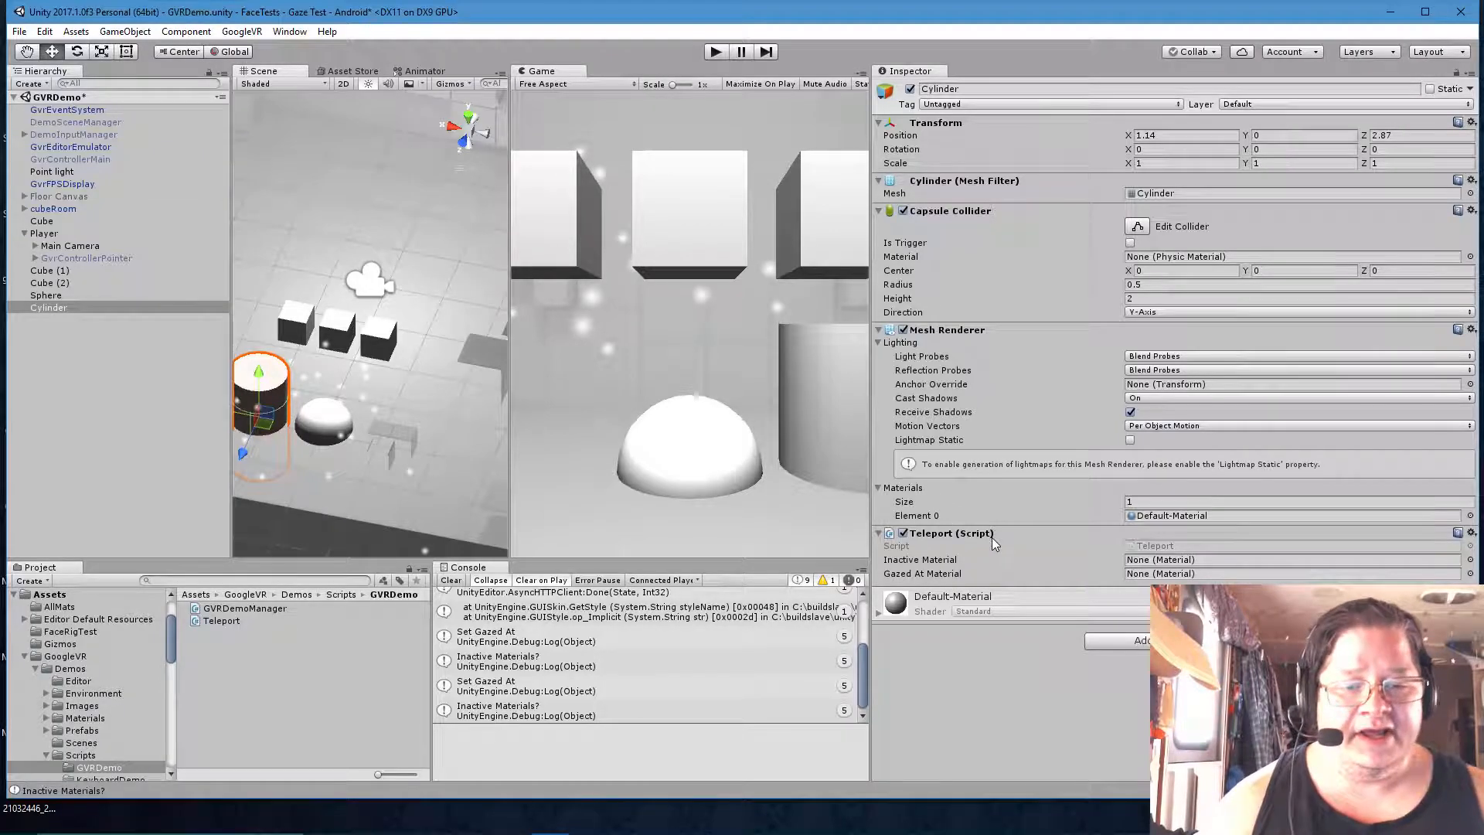
pyautogui.moveTo(771, 486)
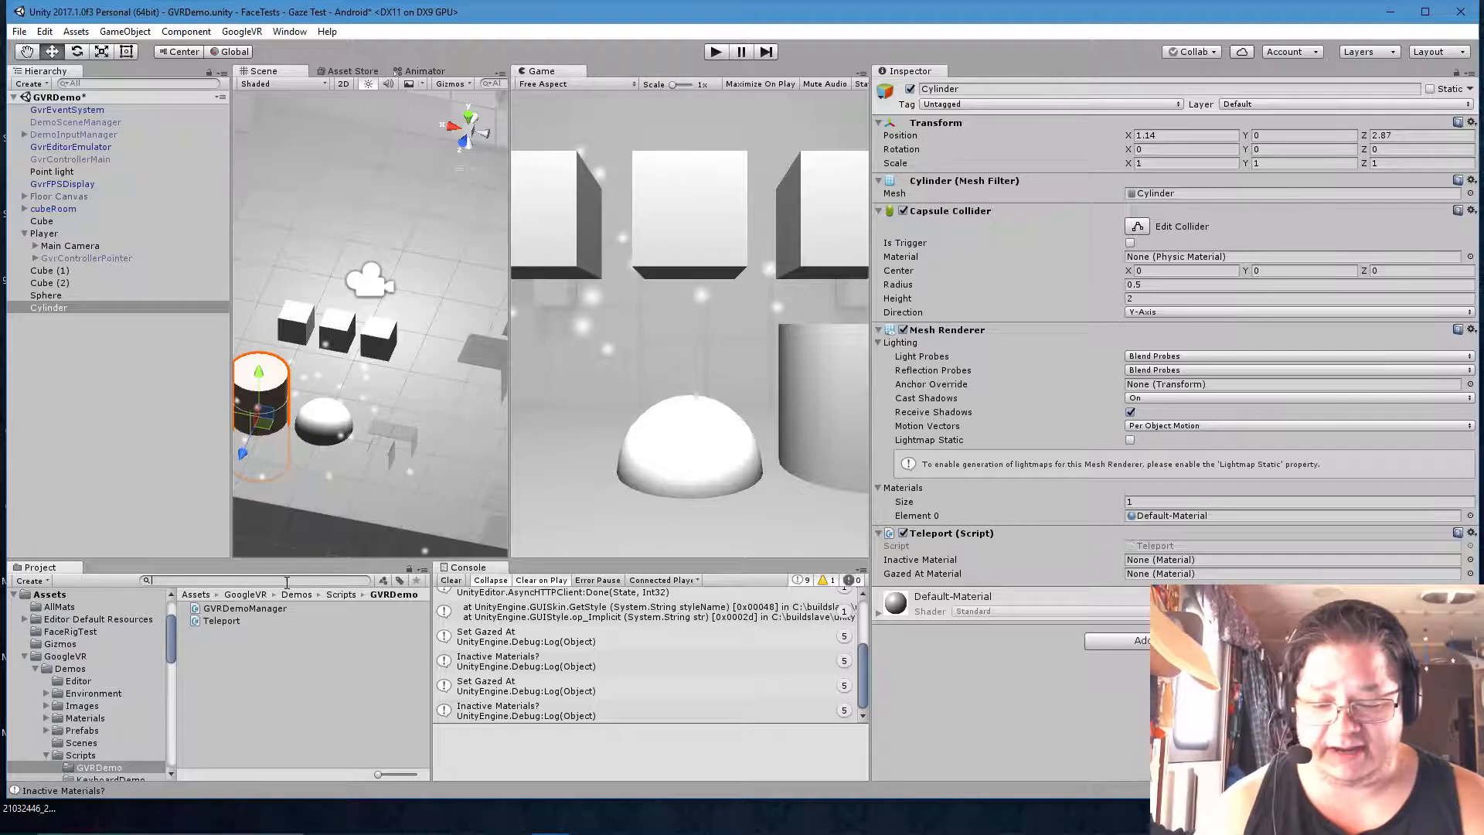
# Search 'cube' and assign CubeBlue as inactive and CubeRed as gazed-at material
pyautogui.write('cube')
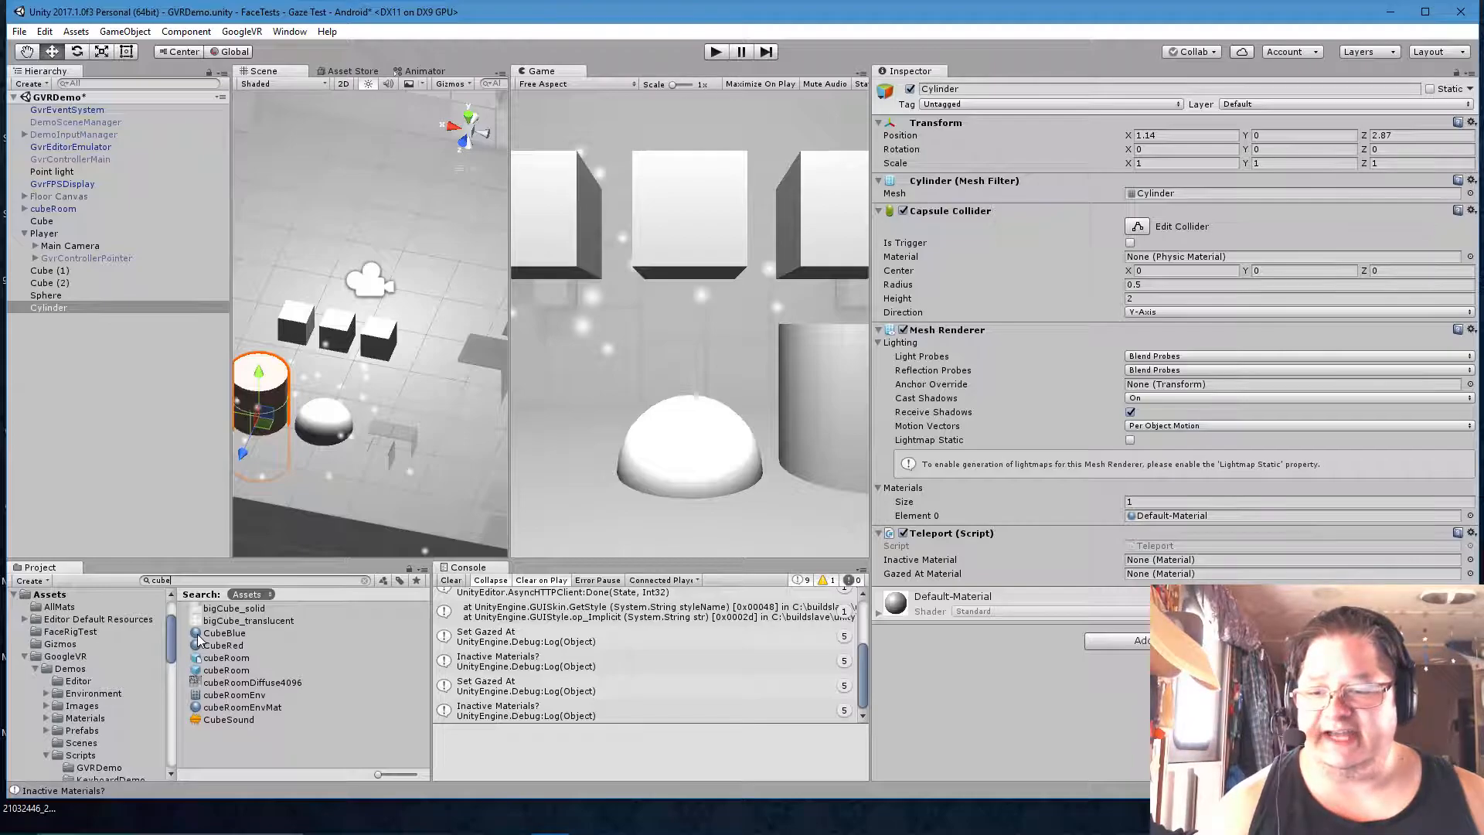
pyautogui.click(1293, 574)
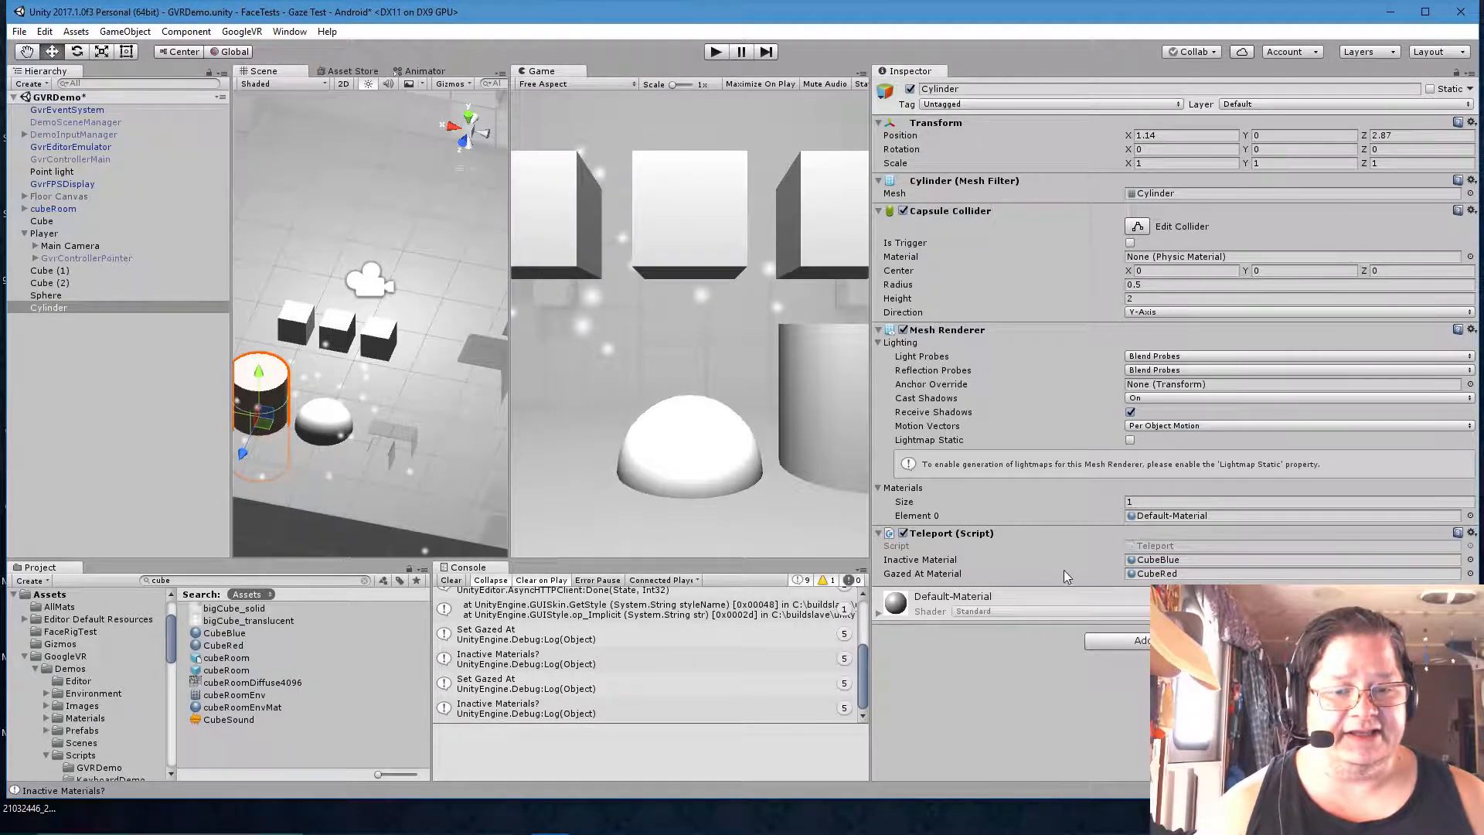
pyautogui.moveTo(1012, 536)
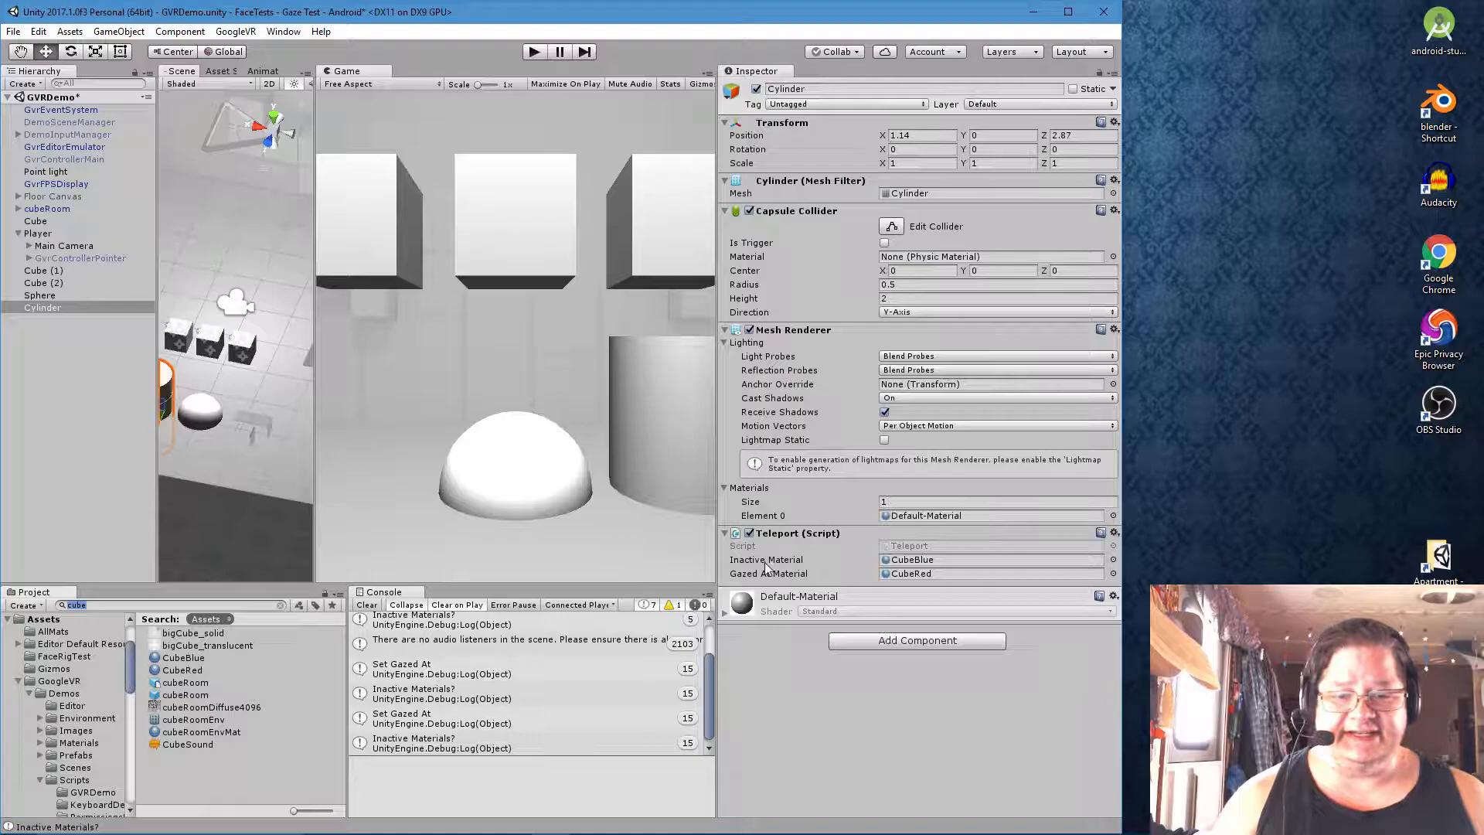
# Add an Event Trigger component to the Cylinder
pyautogui.write('eve')
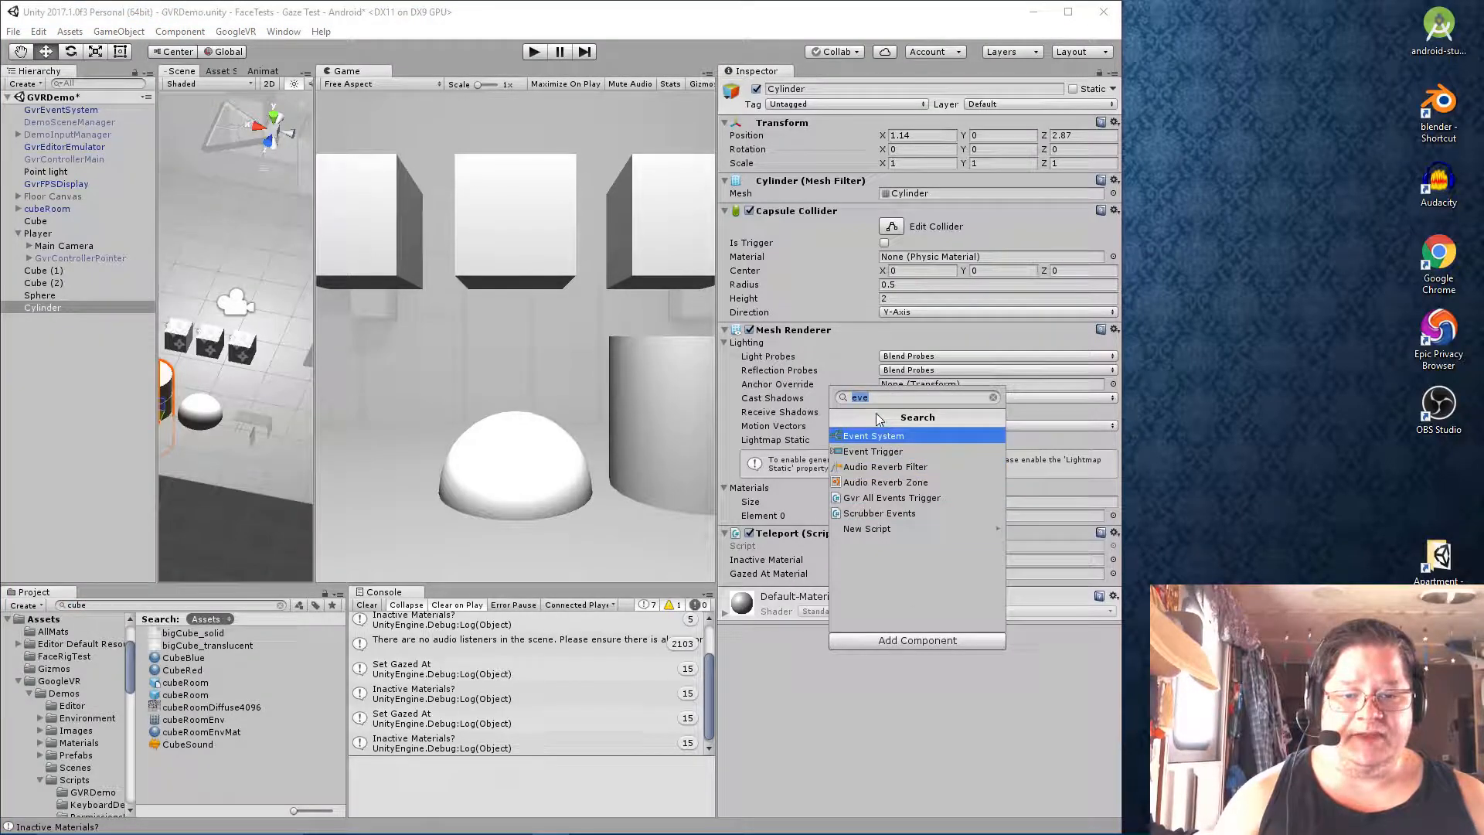
pyautogui.moveTo(837, 390)
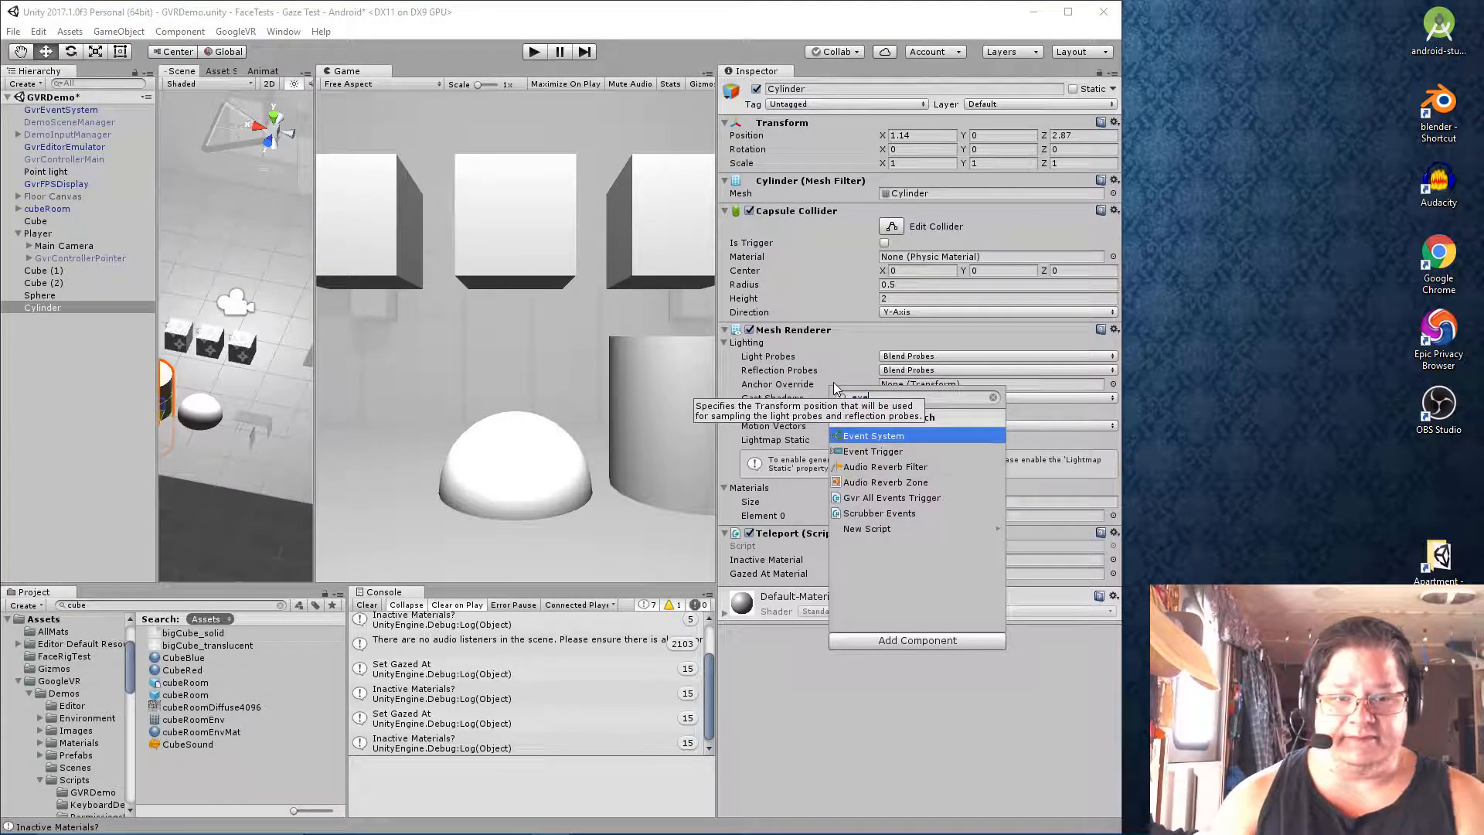
pyautogui.write('eve')
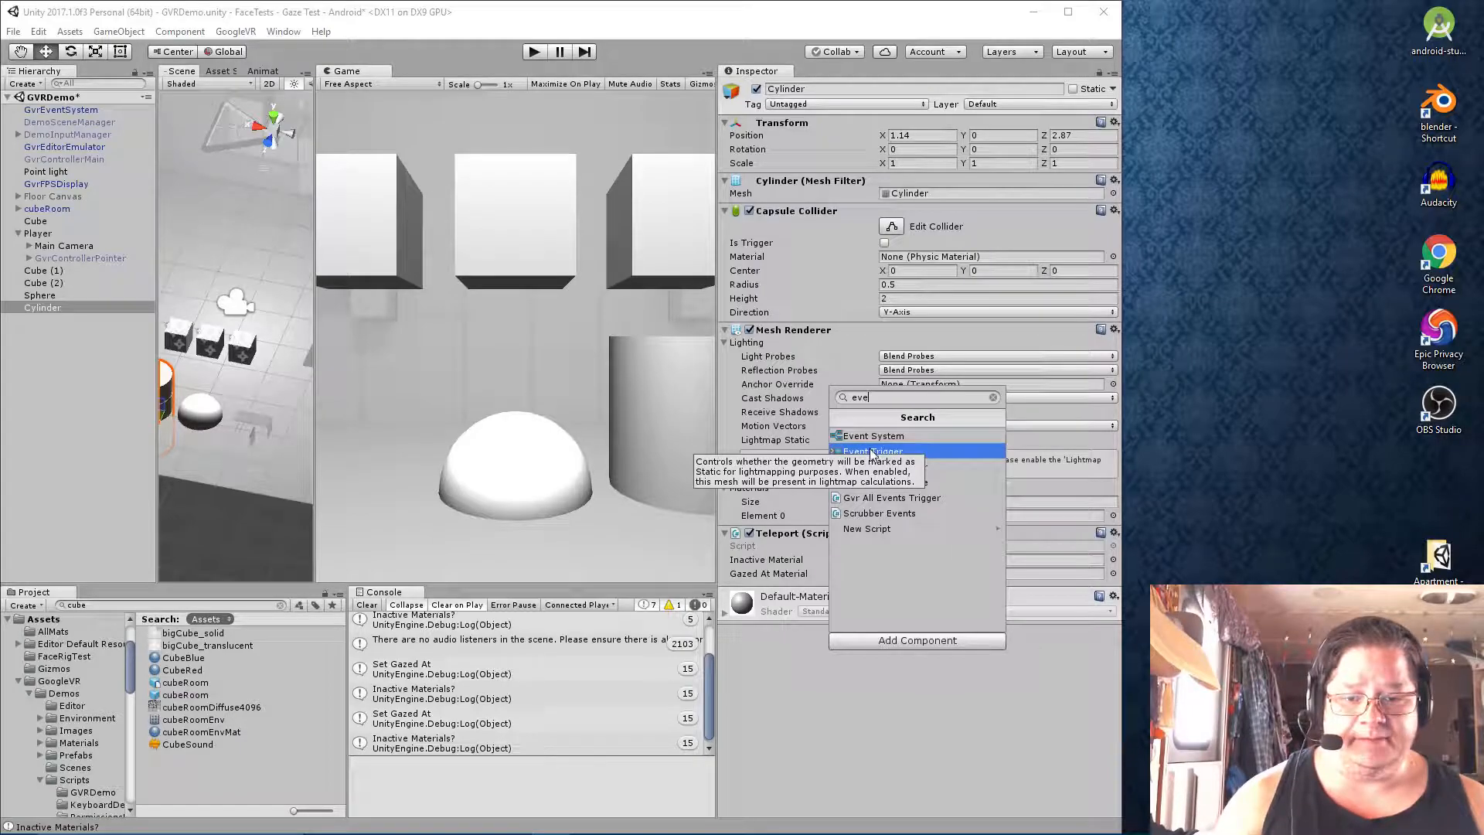
pyautogui.click(870, 450)
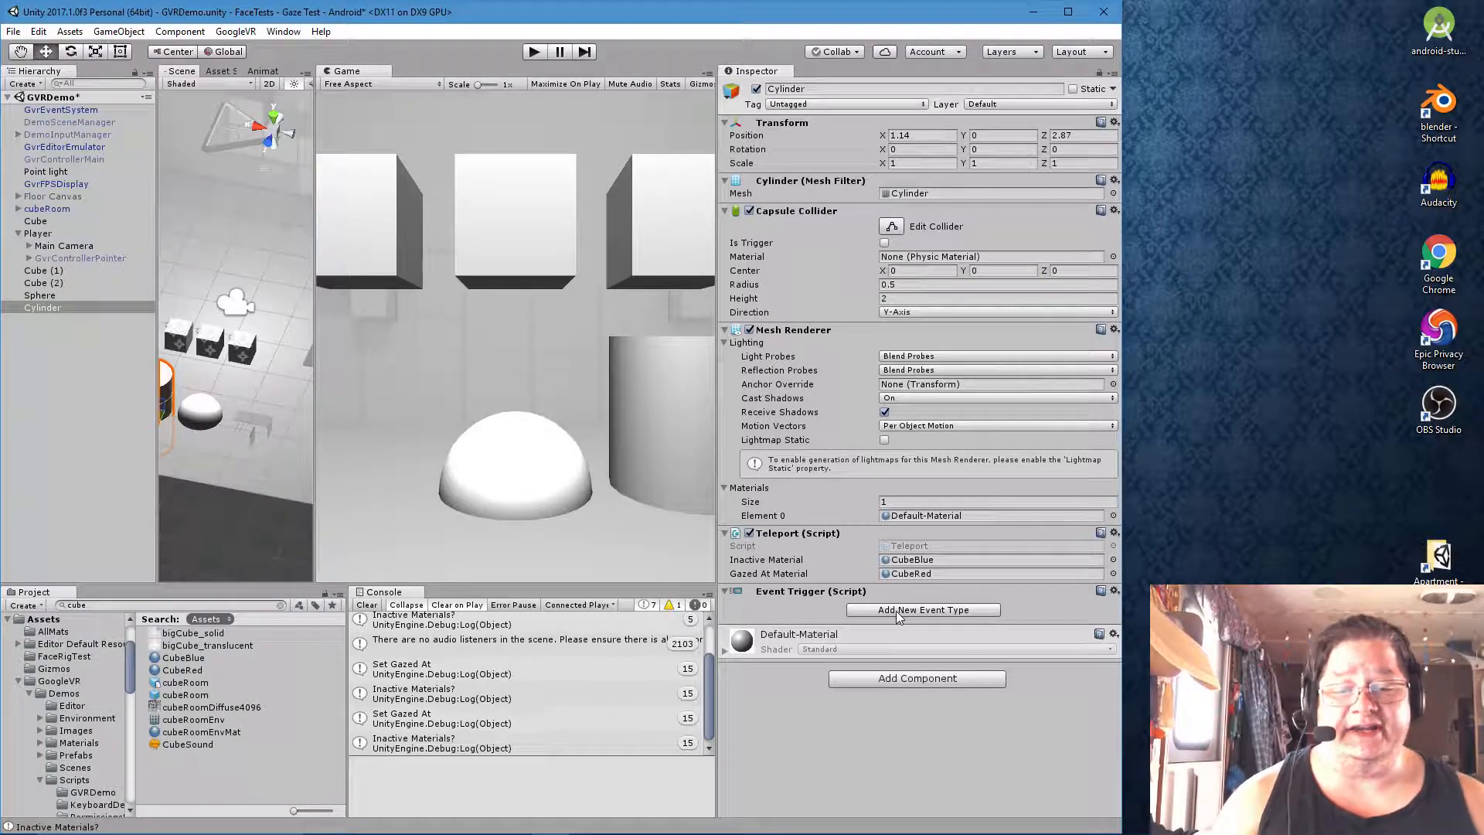
# Add Pointer Enter, Pointer Exit and Pointer Click event types to the trigger
pyautogui.click(921, 609)
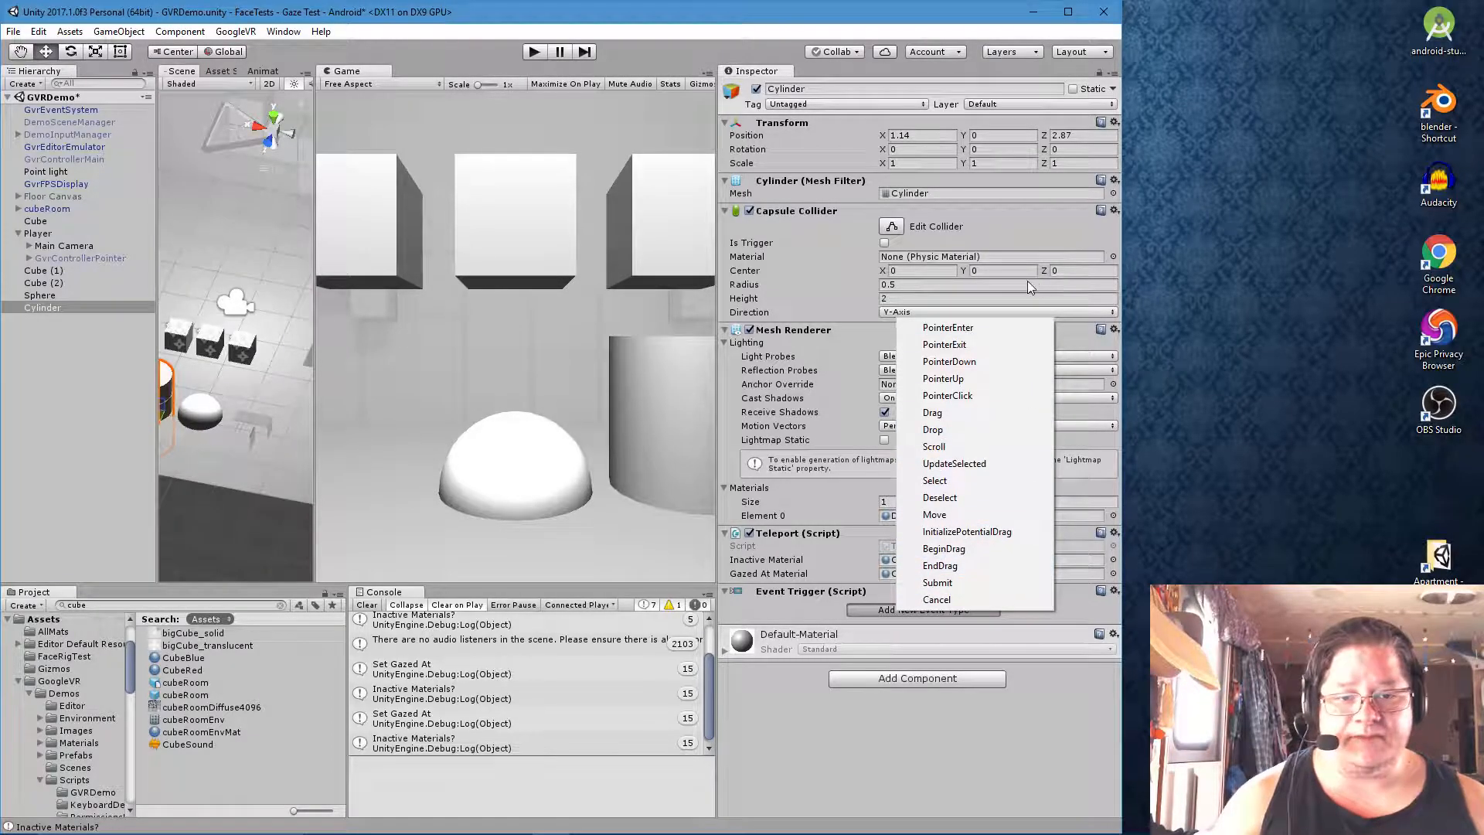
pyautogui.moveTo(965, 558)
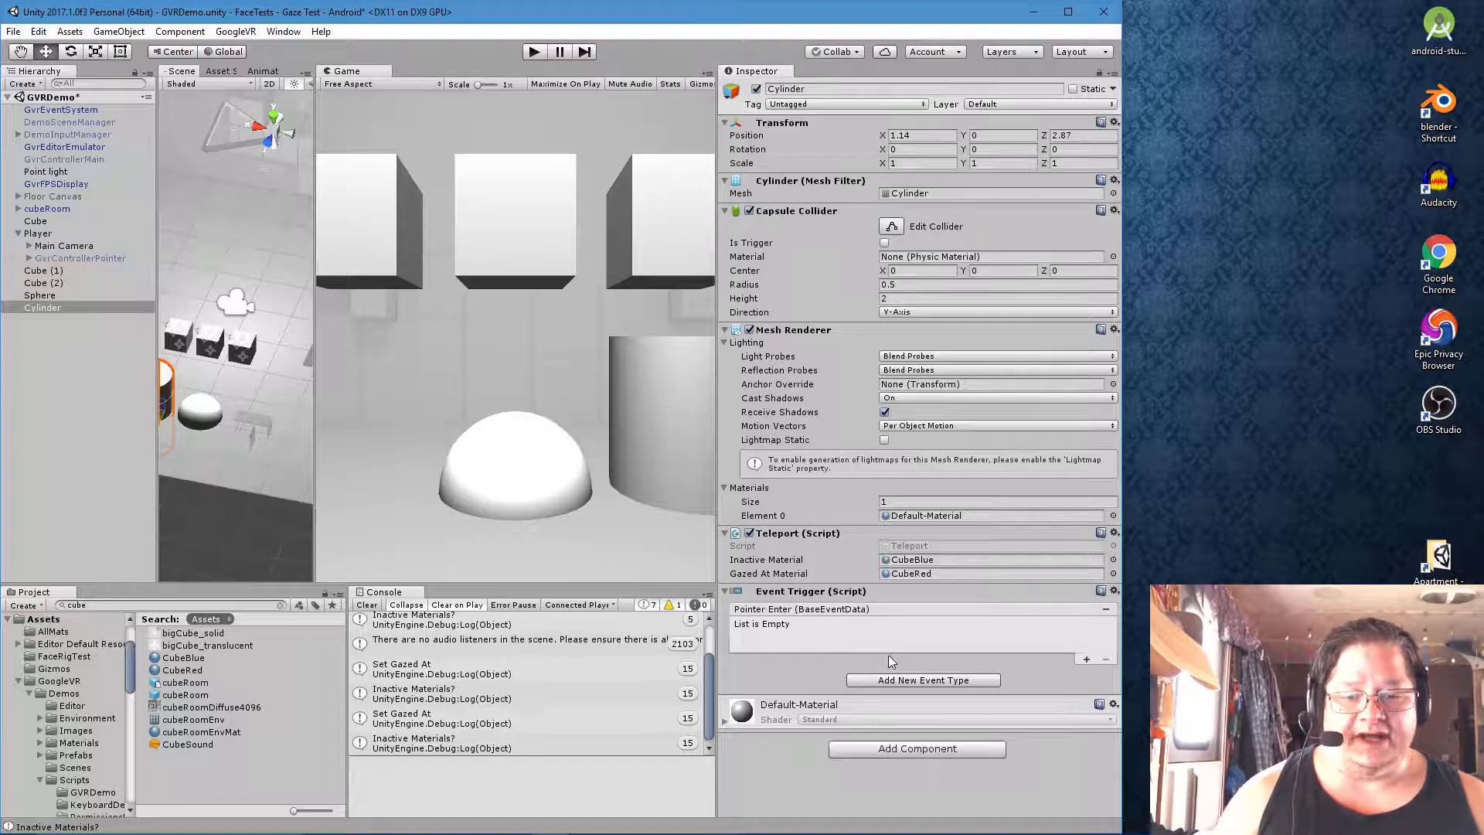
pyautogui.click(921, 680)
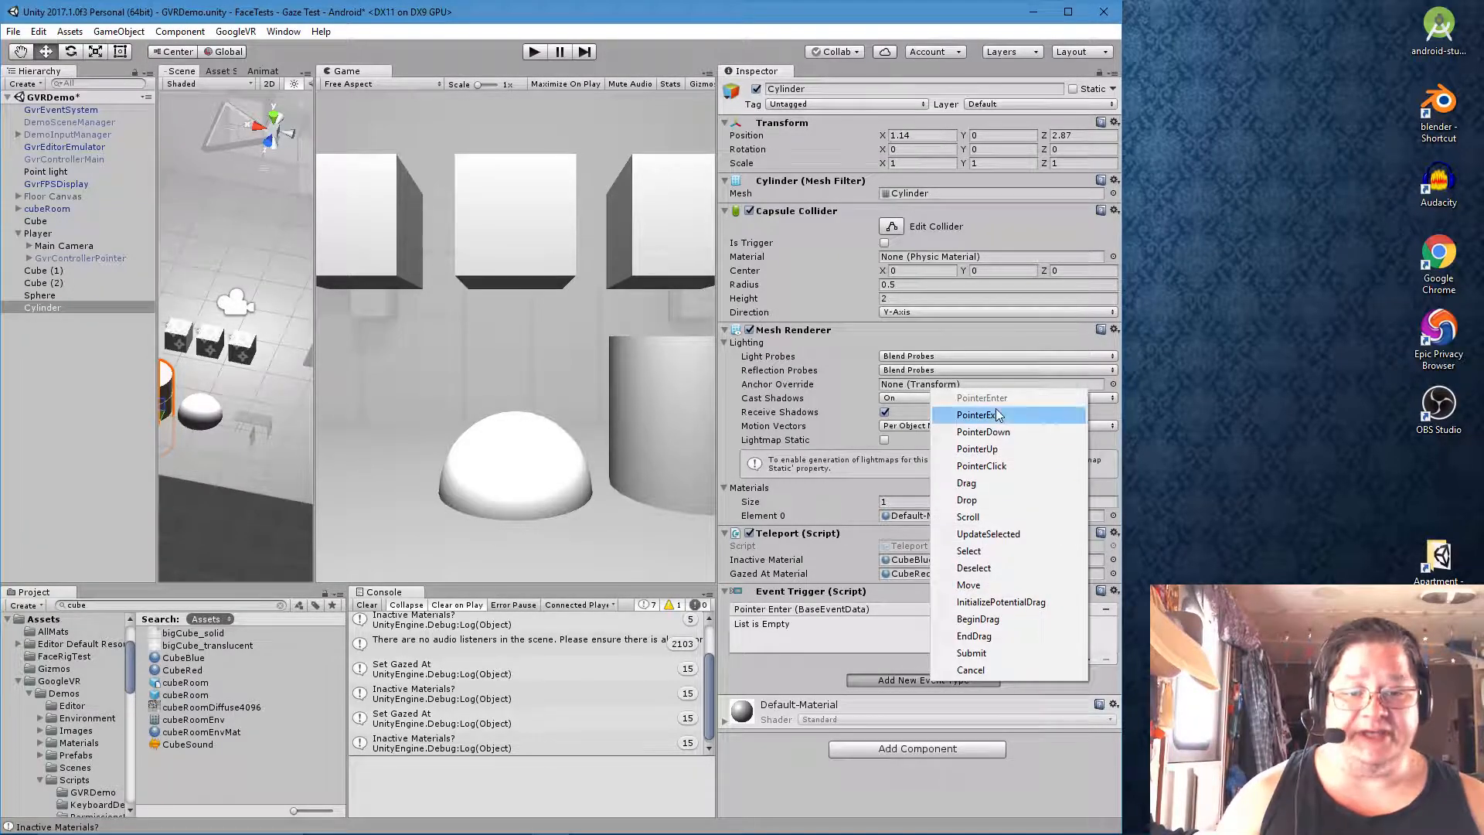
pyautogui.click(982, 414)
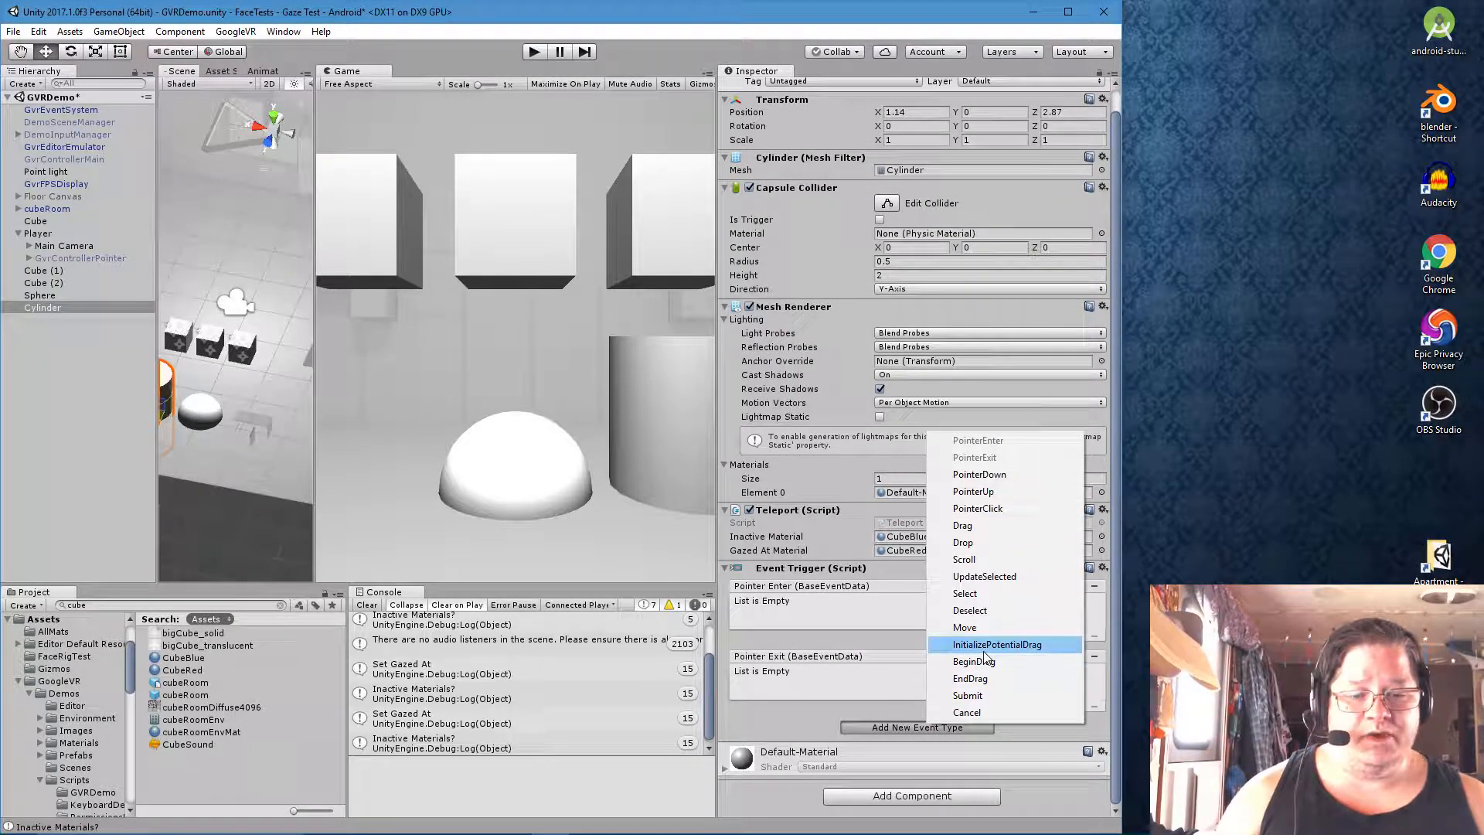
pyautogui.click(977, 508)
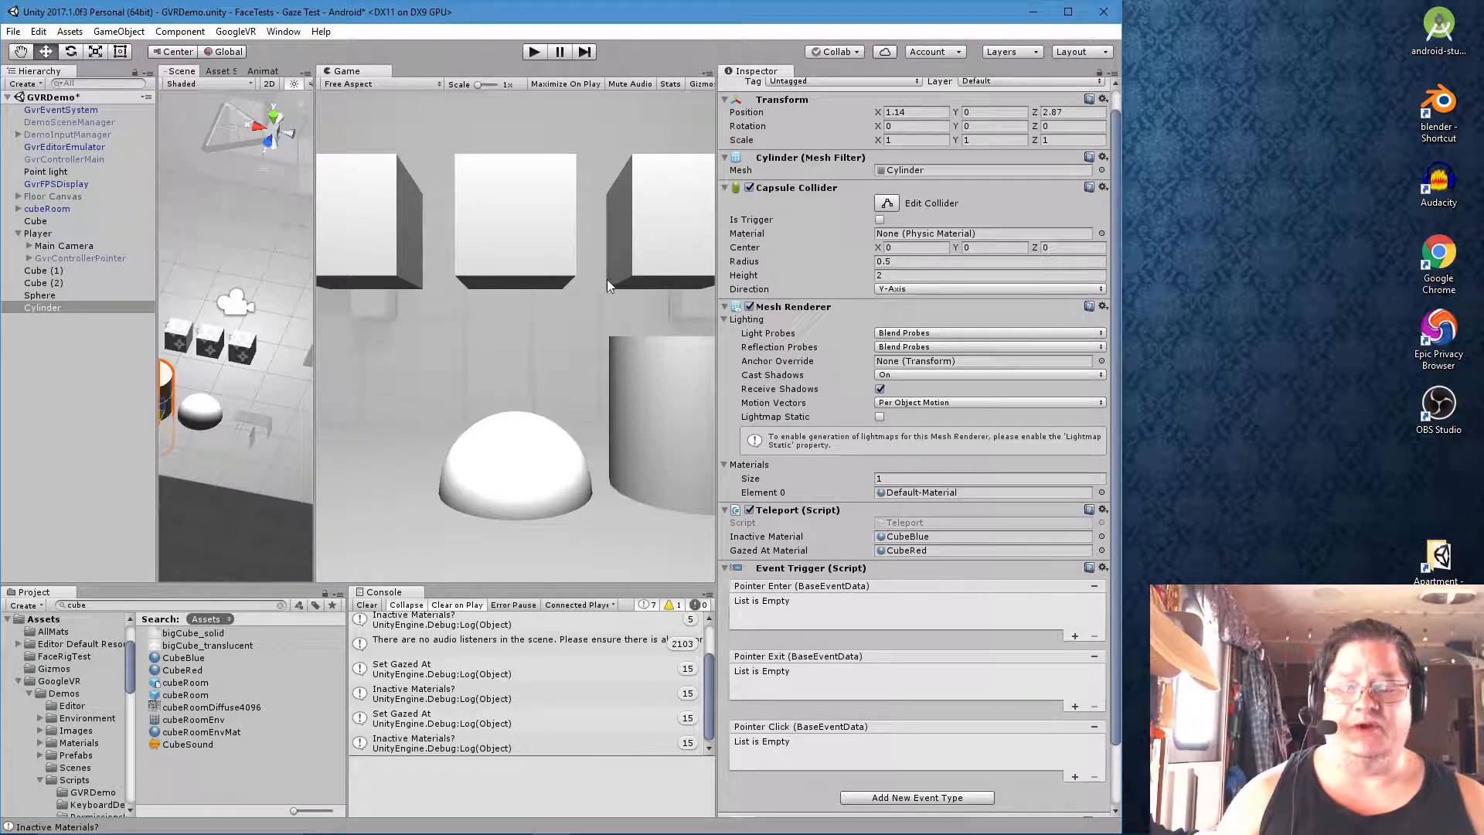
pyautogui.moveTo(816, 375)
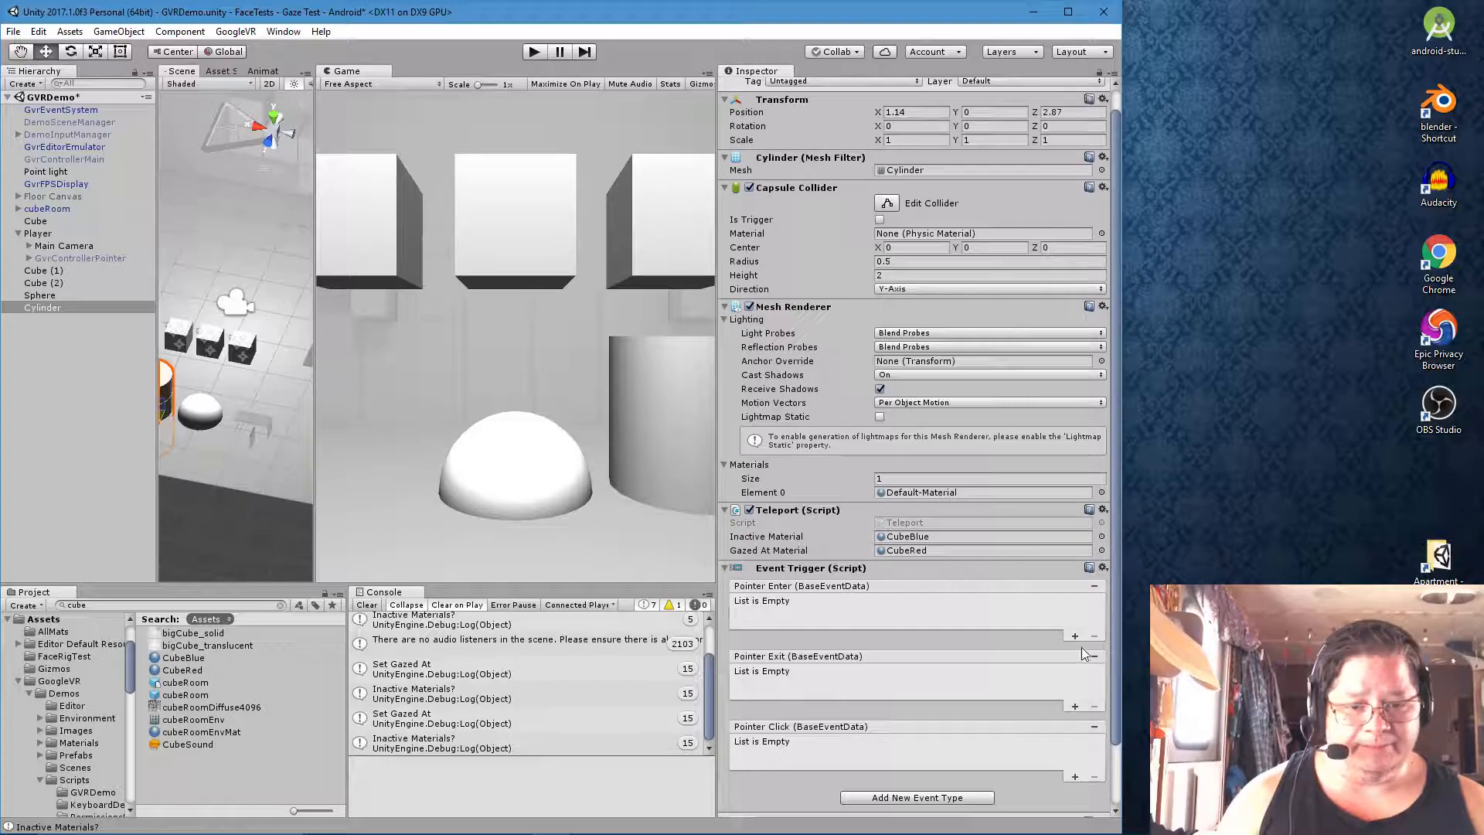
# Add listeners to Pointer Enter and Pointer Exit targeting the Cylinder itself
pyautogui.click(1075, 635)
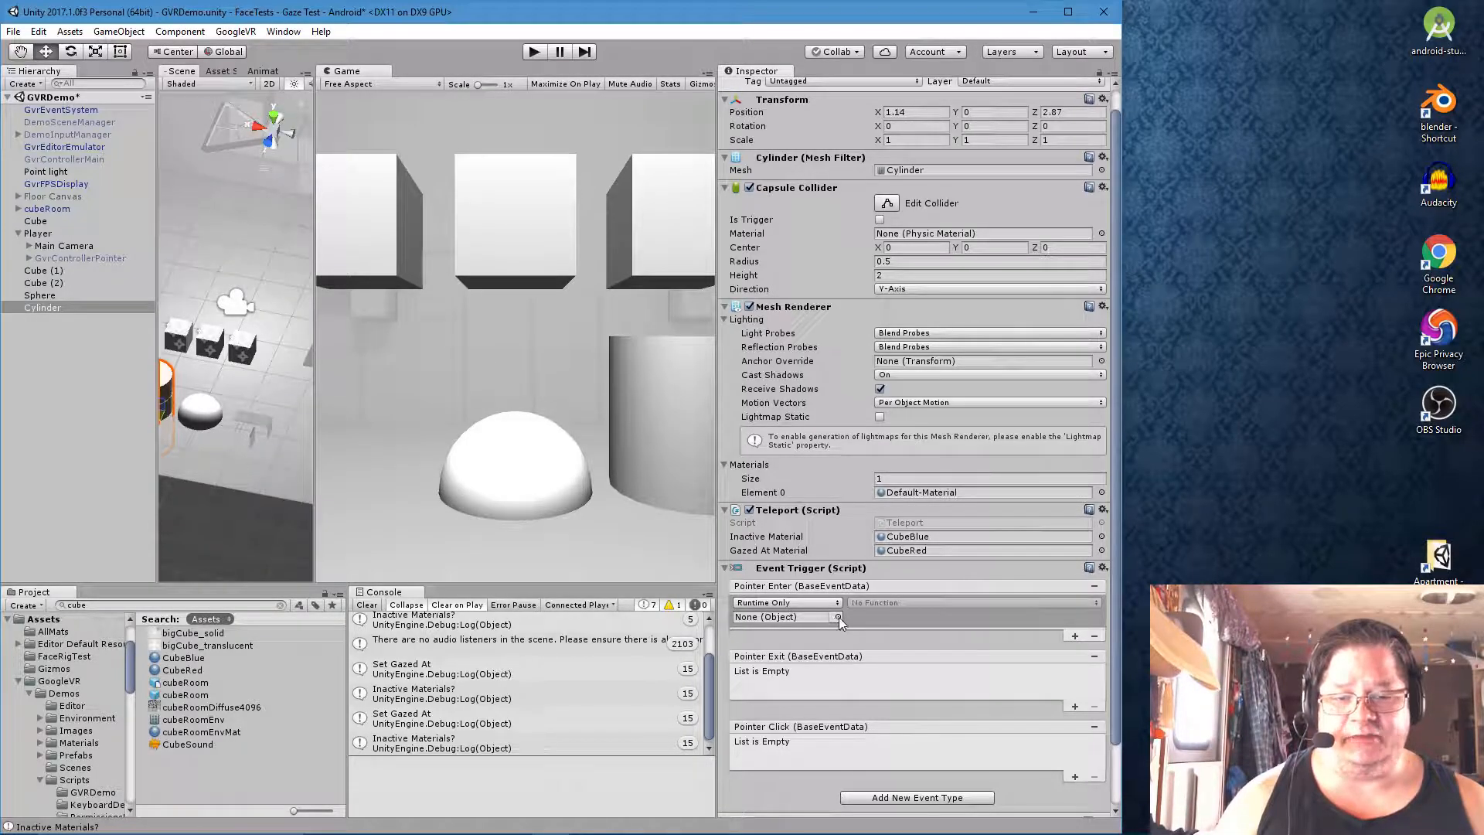
pyautogui.click(836, 617)
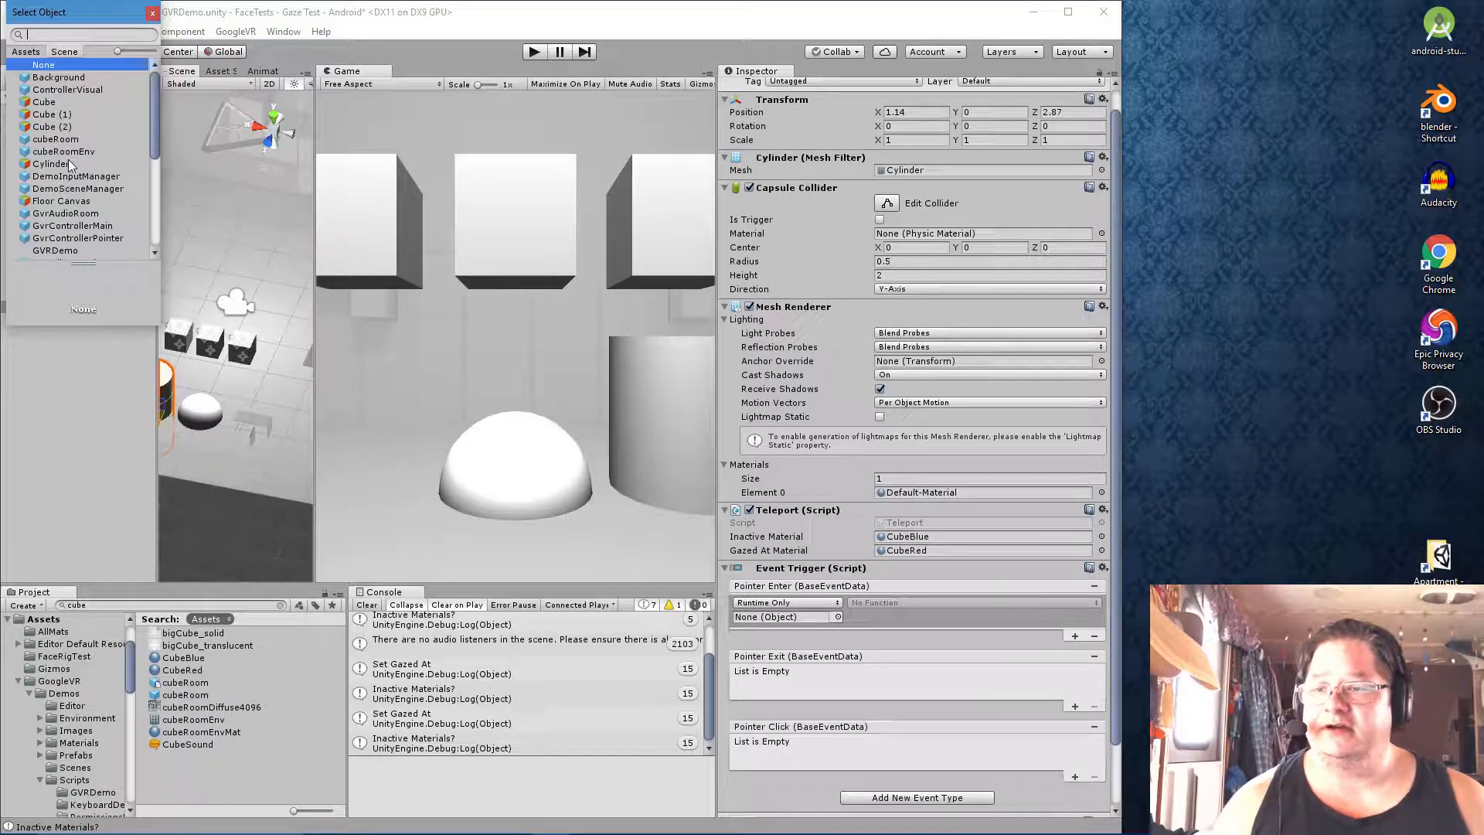
pyautogui.click(53, 163)
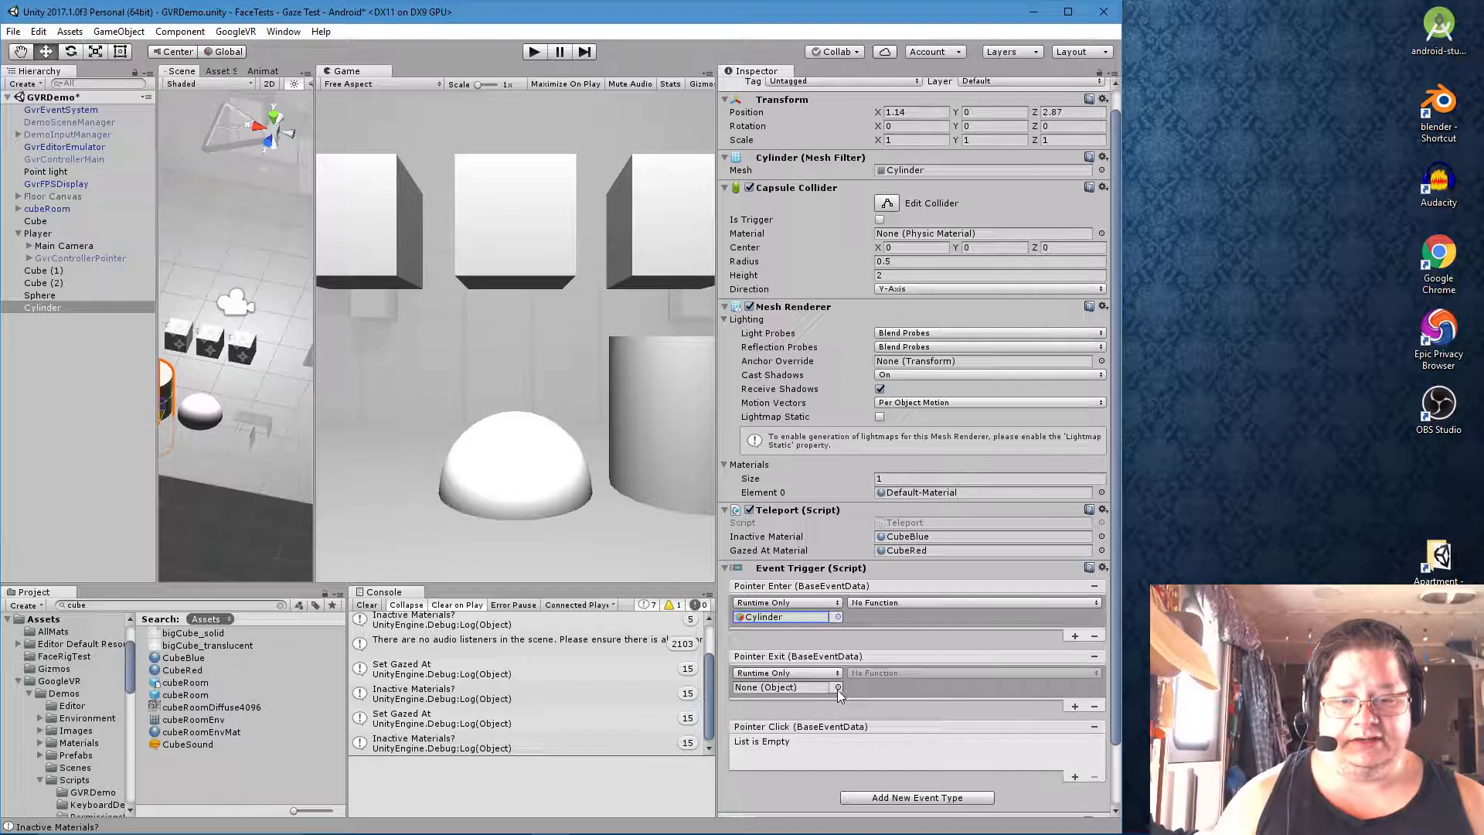
pyautogui.click(837, 687)
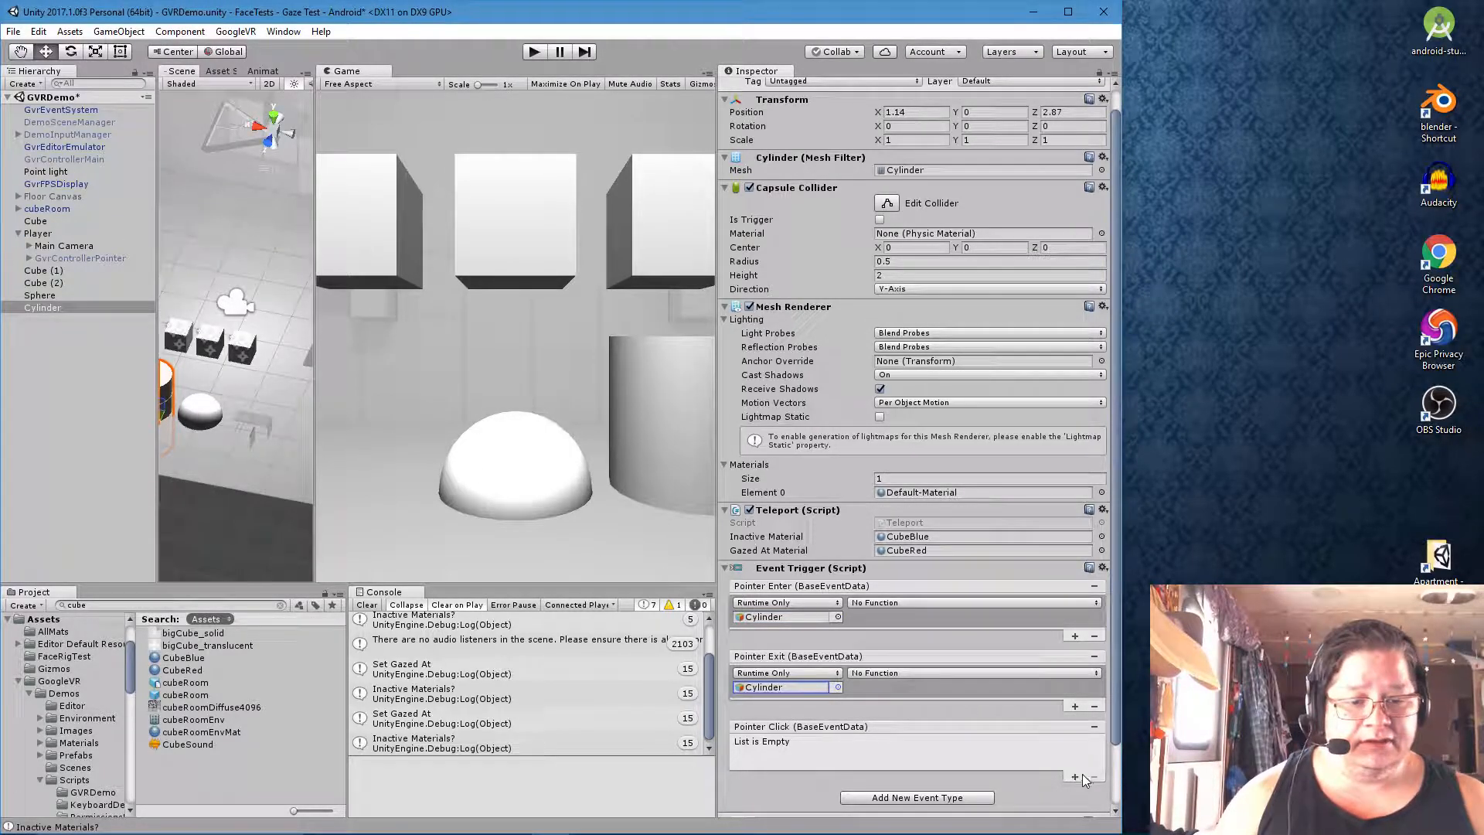
# Add a Pointer Click listener targeting the Cylinder itself
pyautogui.click(1076, 778)
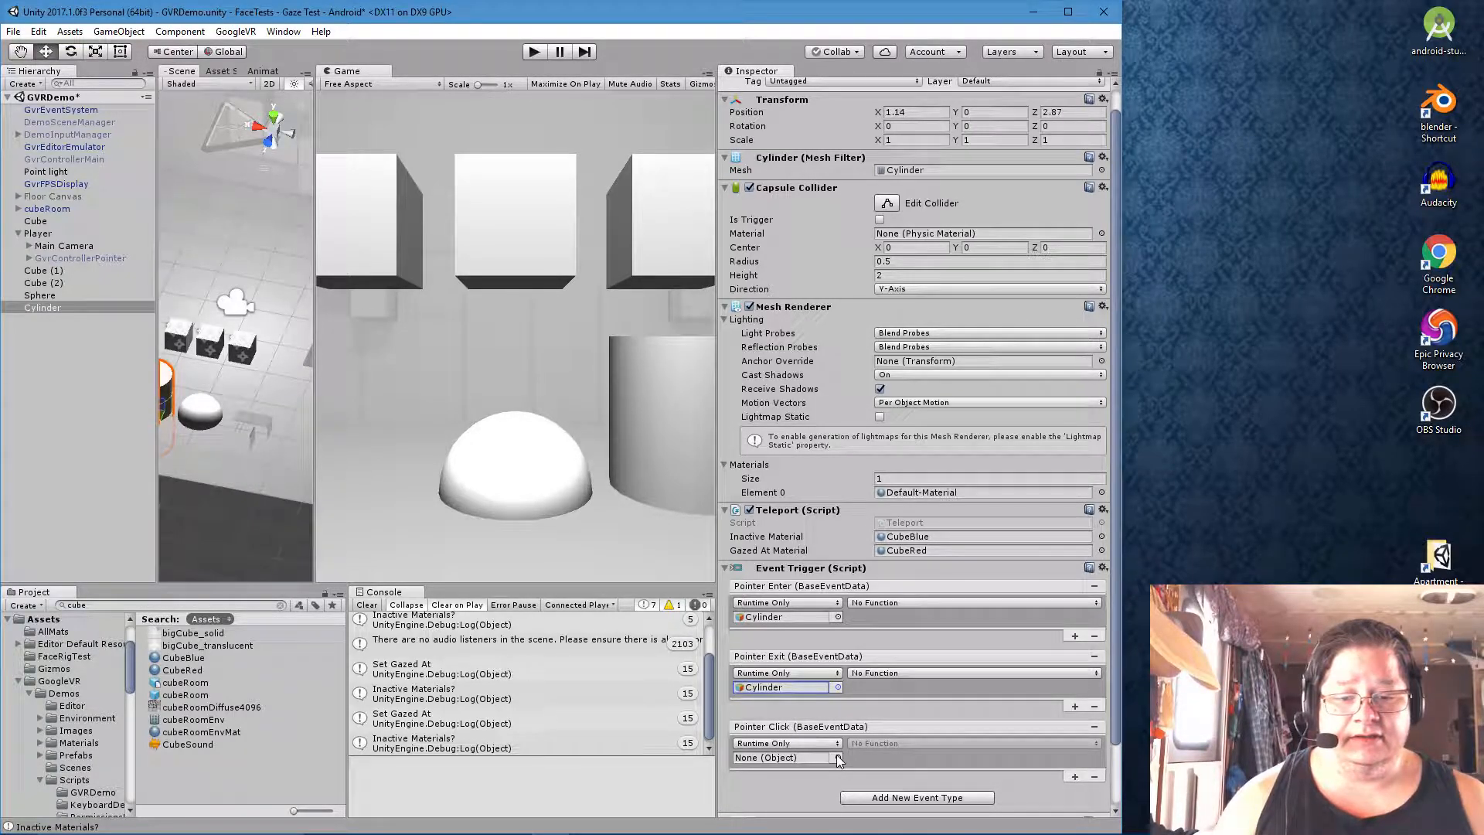
pyautogui.click(837, 757)
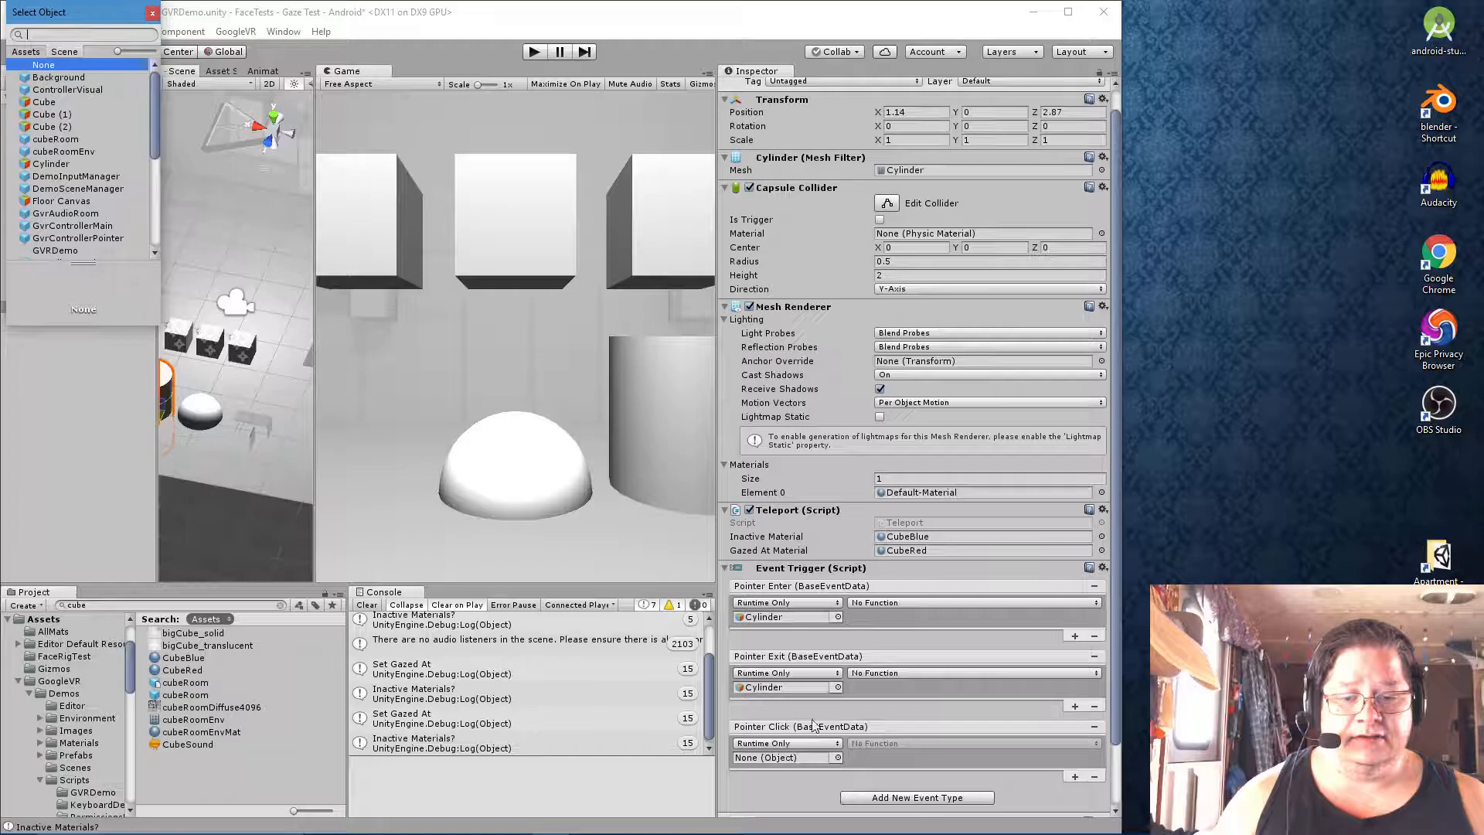
pyautogui.click(48, 162)
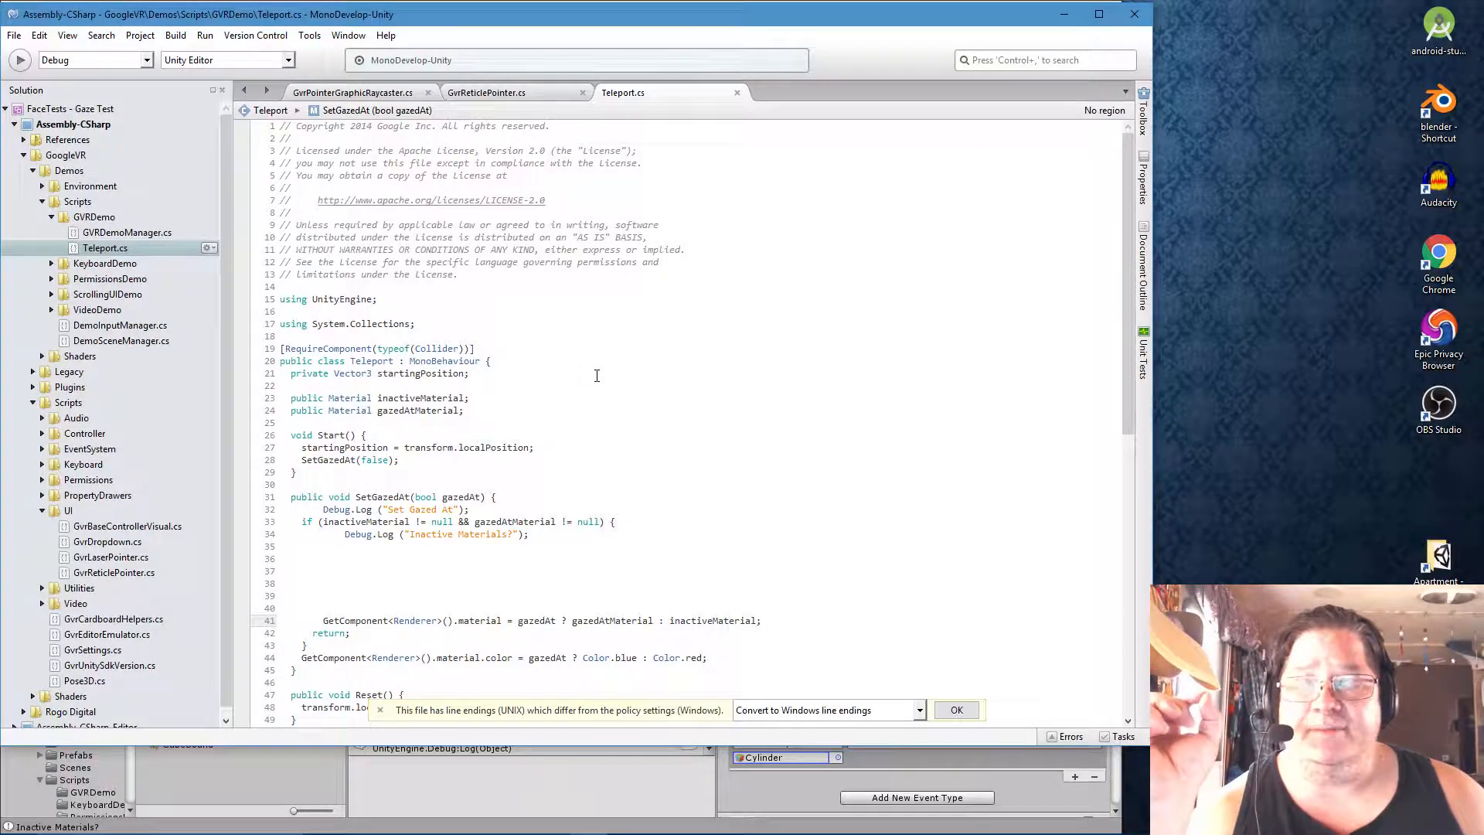
# Scroll Teleport.cs to the SetGazedAt method and its Debug.Log lines
pyautogui.scroll(-3)
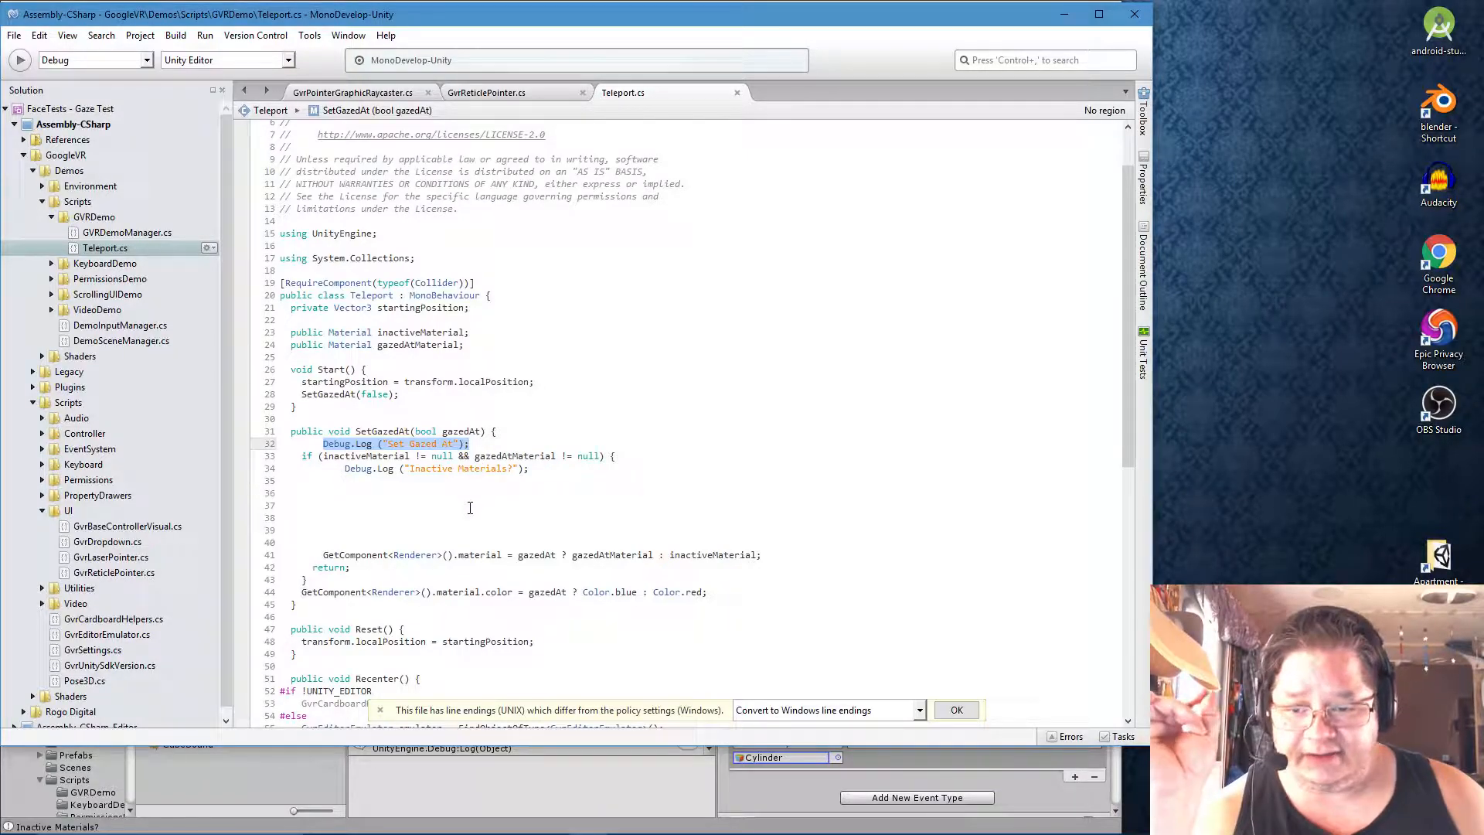
pyautogui.moveTo(478, 464)
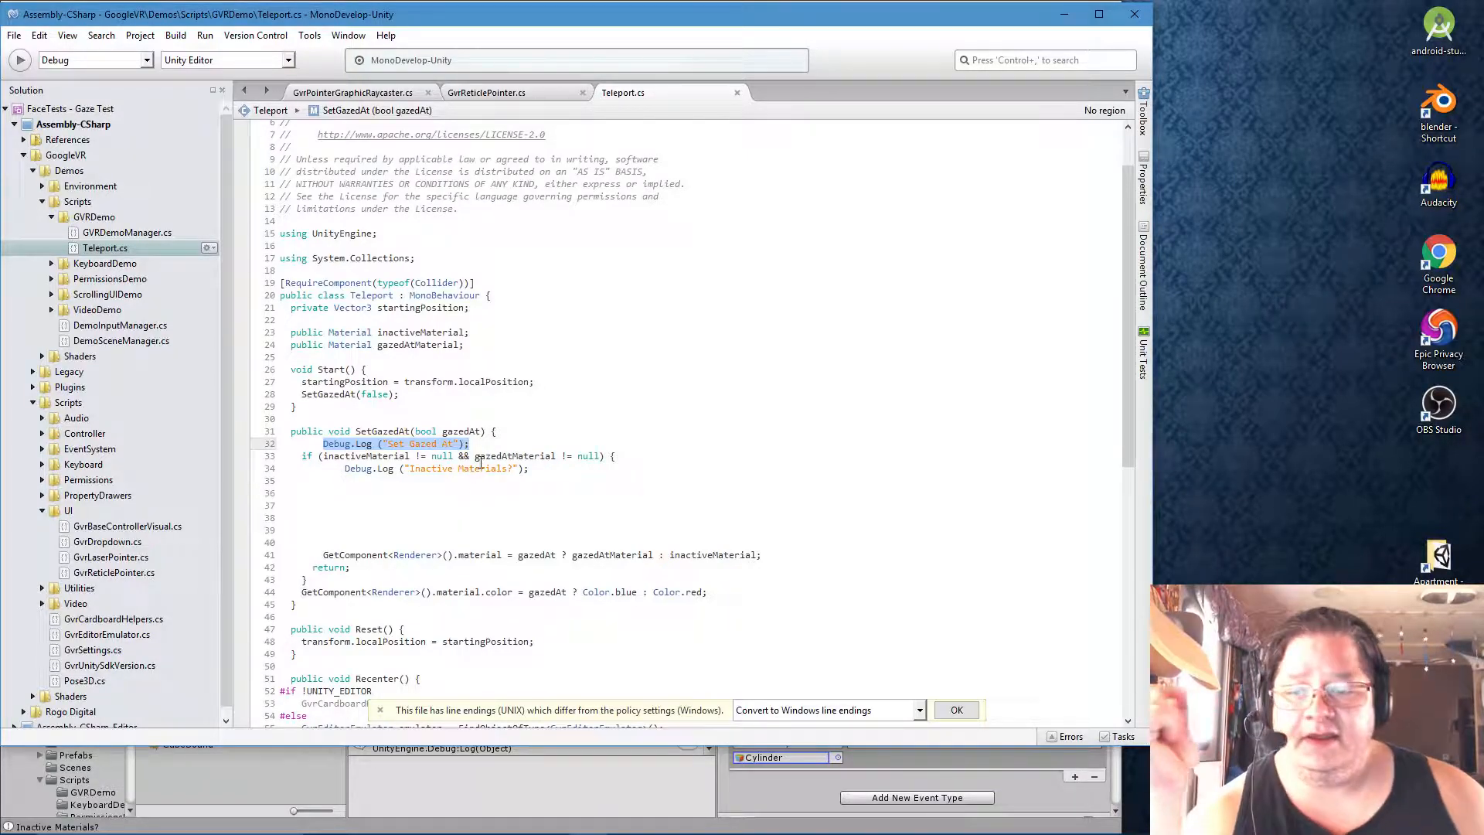
pyautogui.moveTo(970, 199)
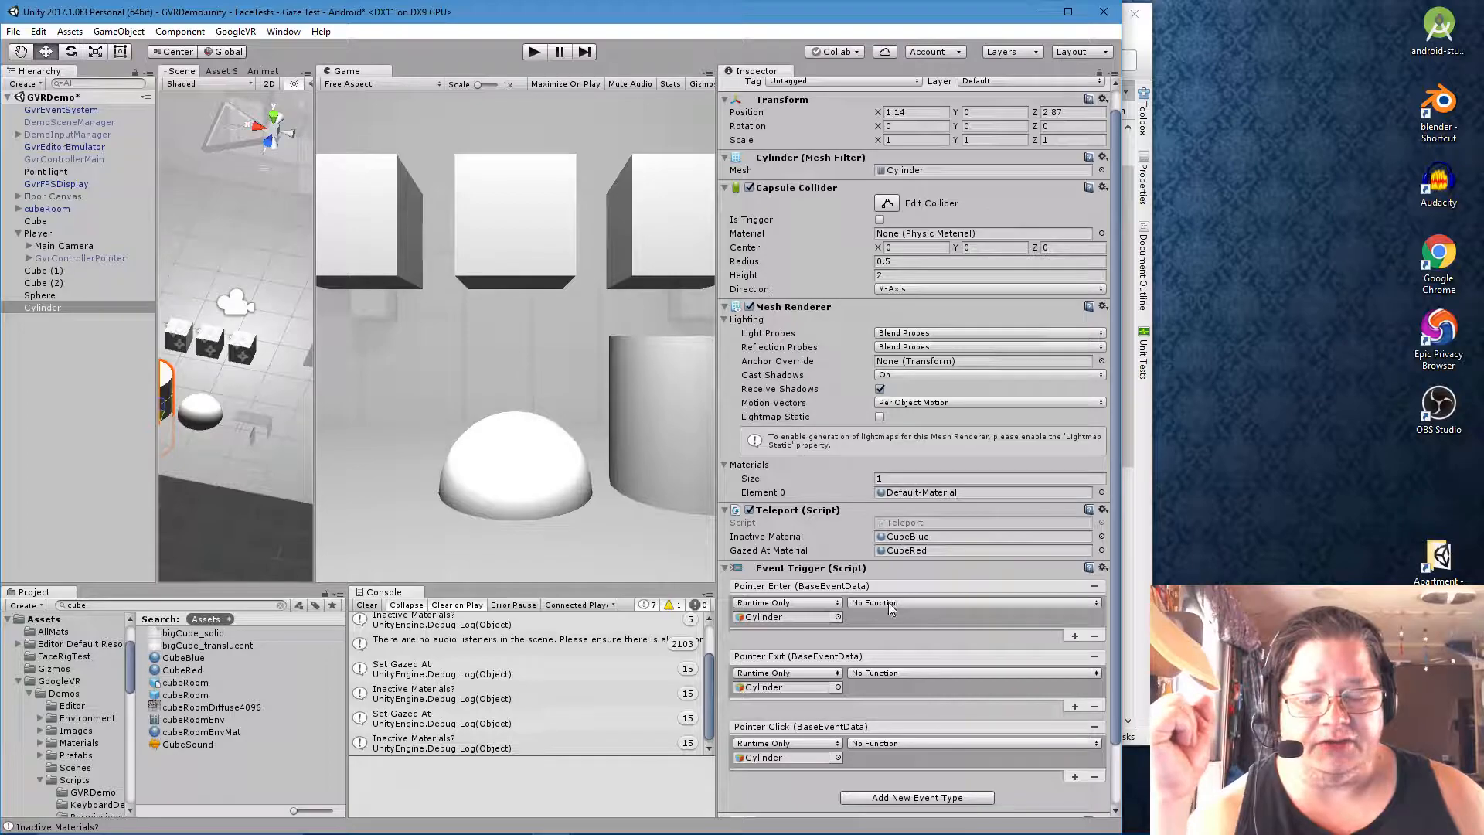
# Set Pointer Enter to Teleport.SetGazedAt(true) and Pointer Exit to Teleport.SetGazedAt
pyautogui.click(985, 601)
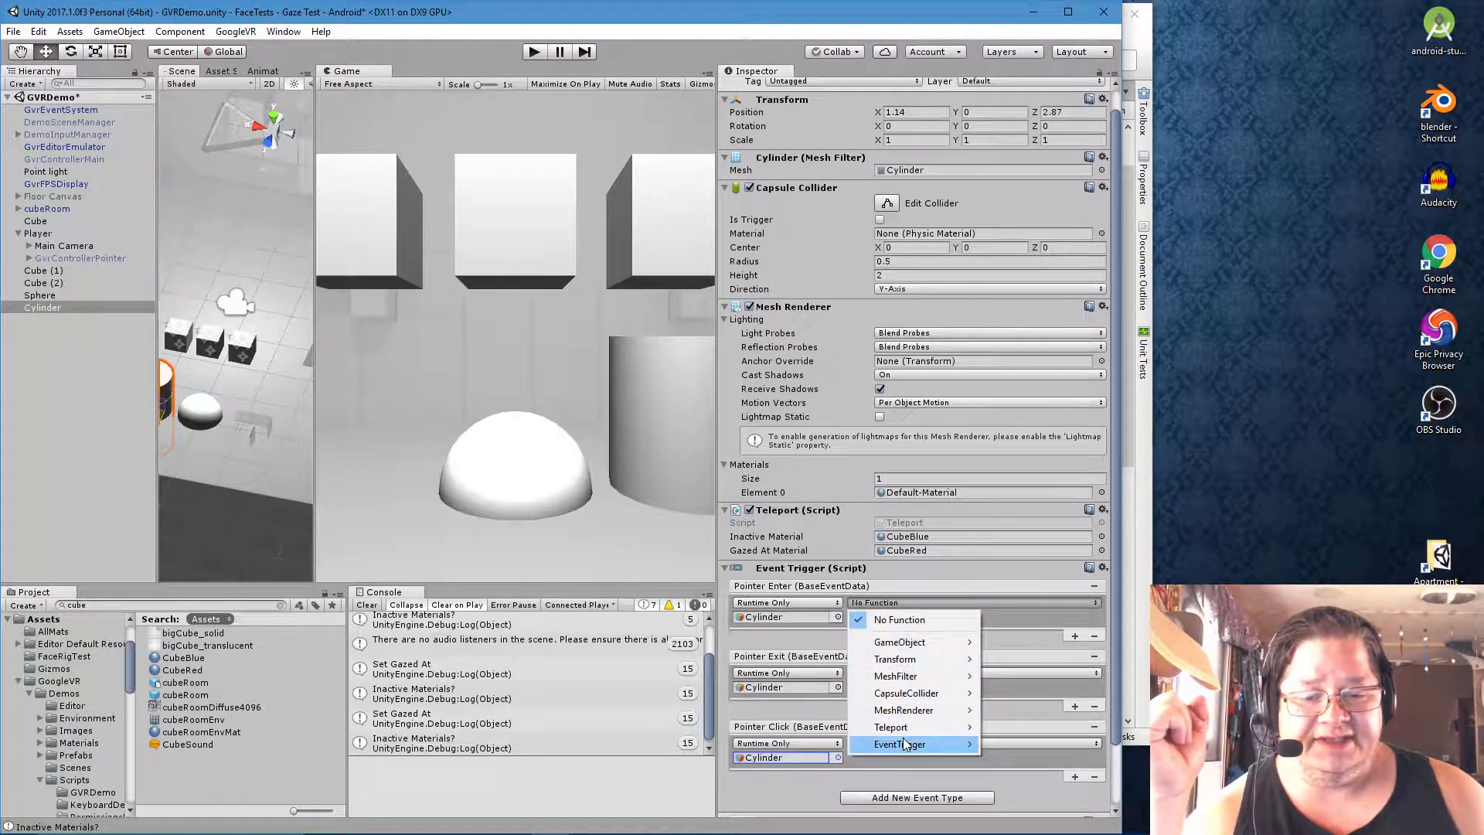
pyautogui.moveTo(897, 726)
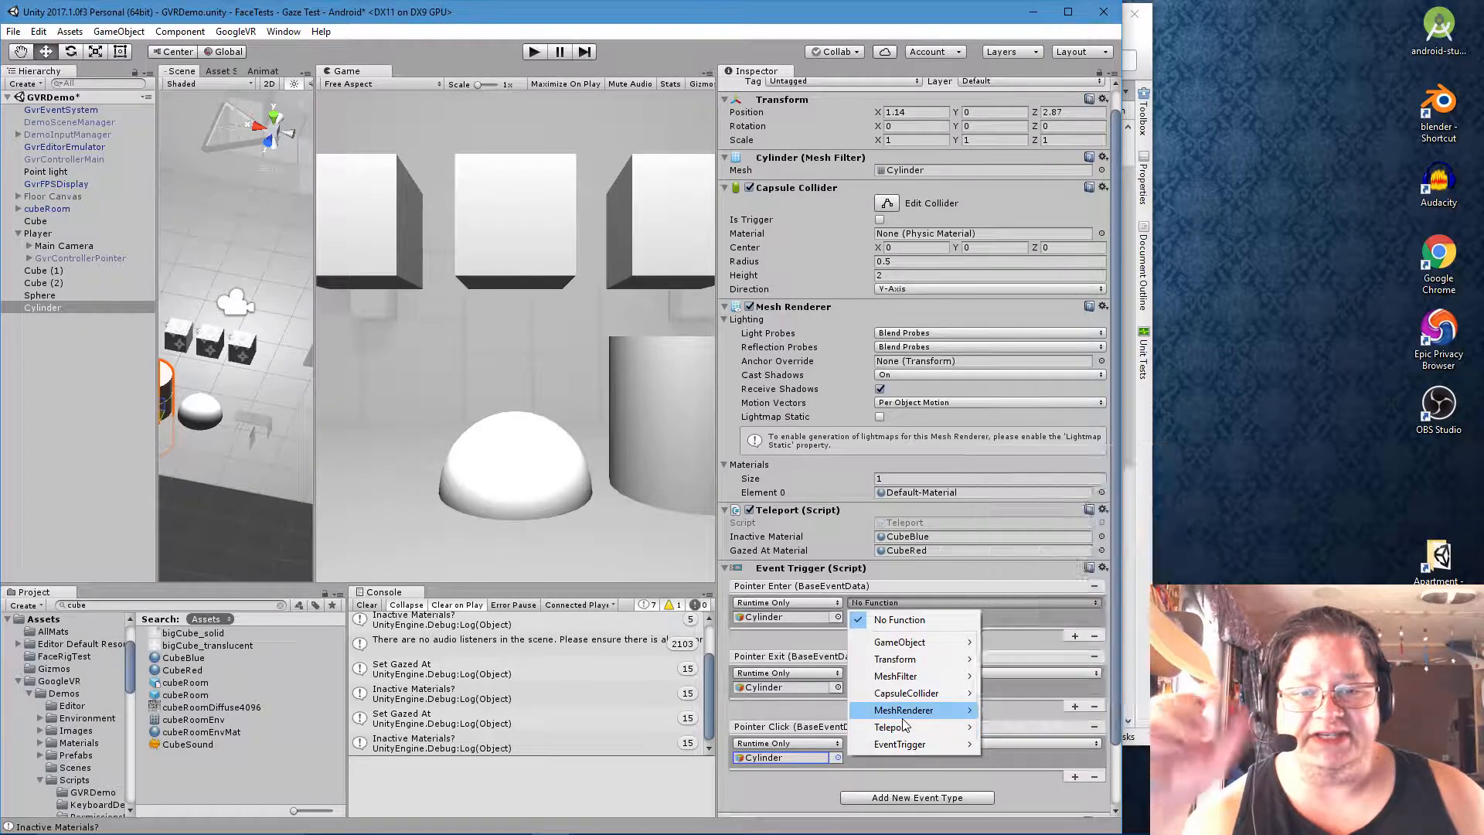
pyautogui.moveTo(890, 727)
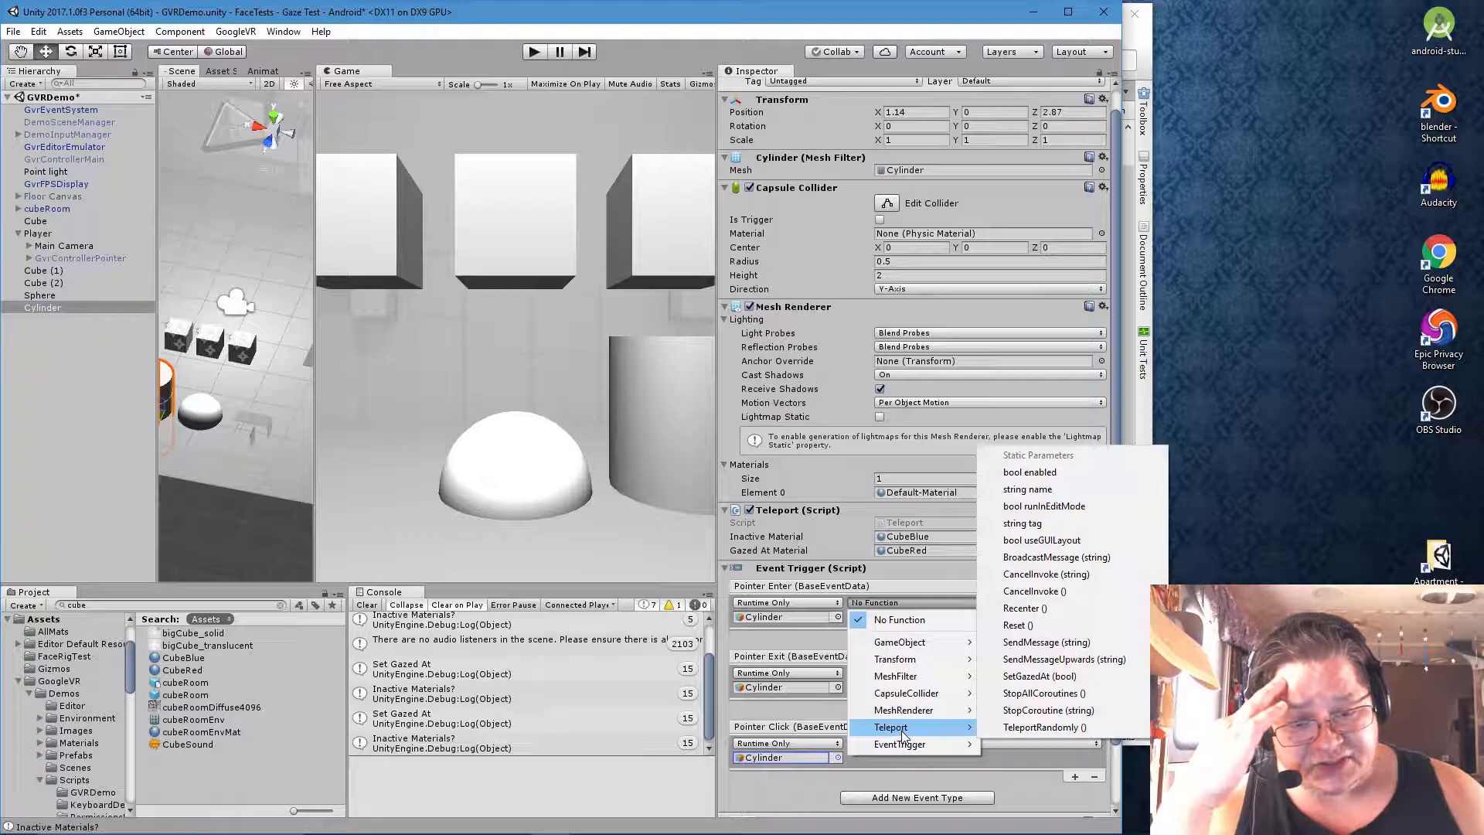
pyautogui.moveTo(1039, 676)
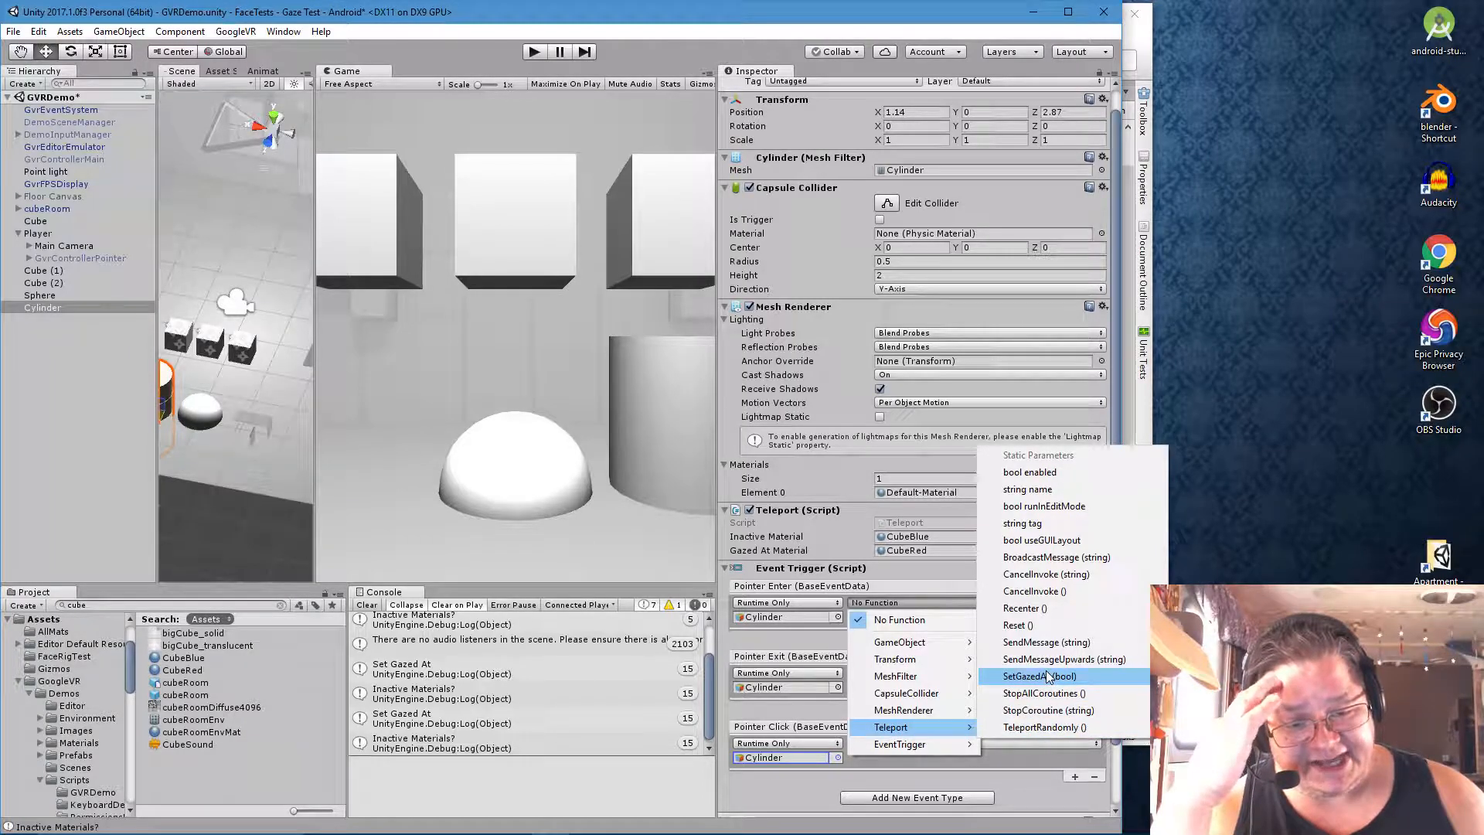
pyautogui.click(1037, 676)
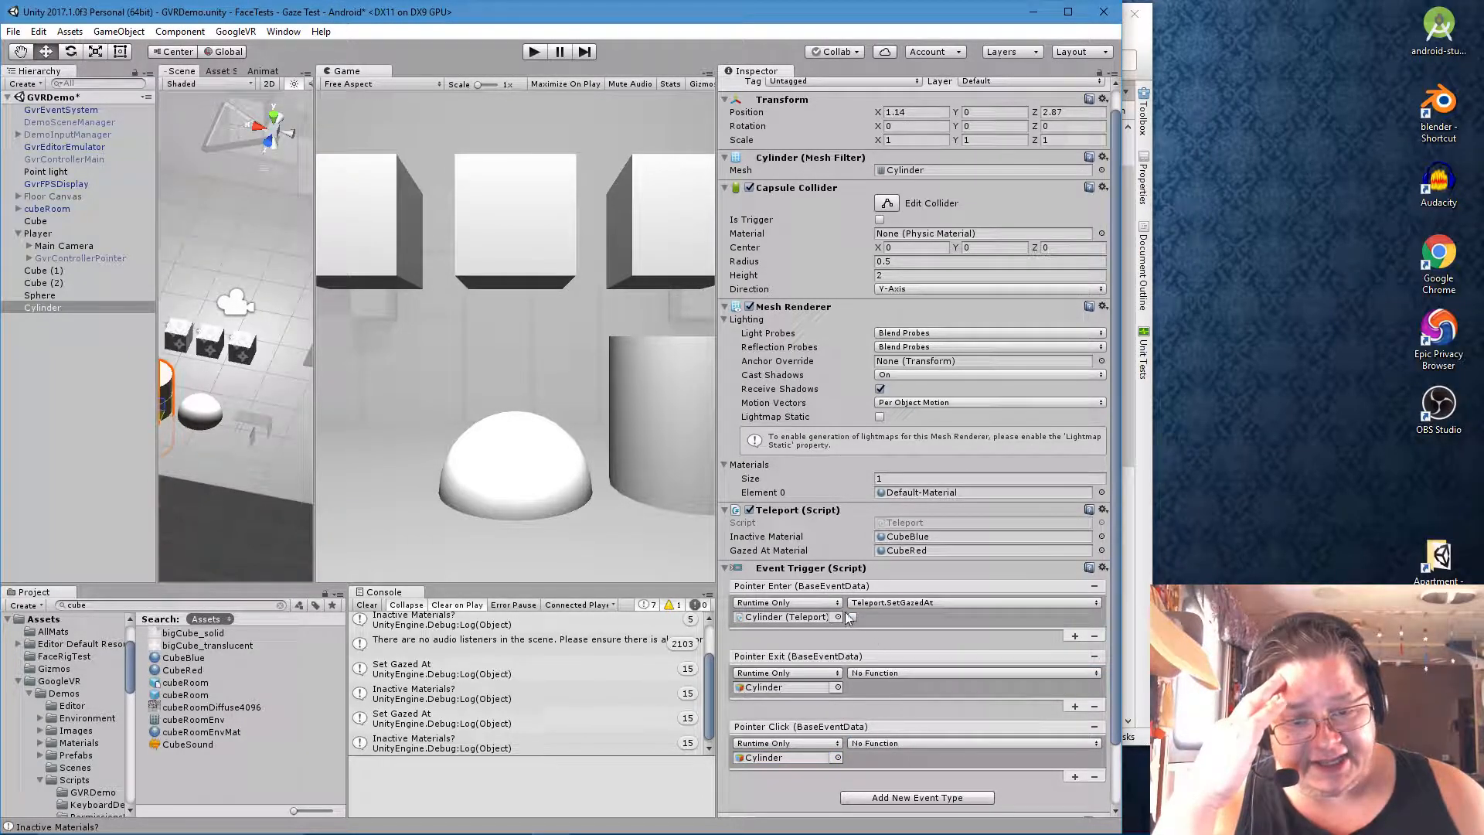
pyautogui.click(851, 617)
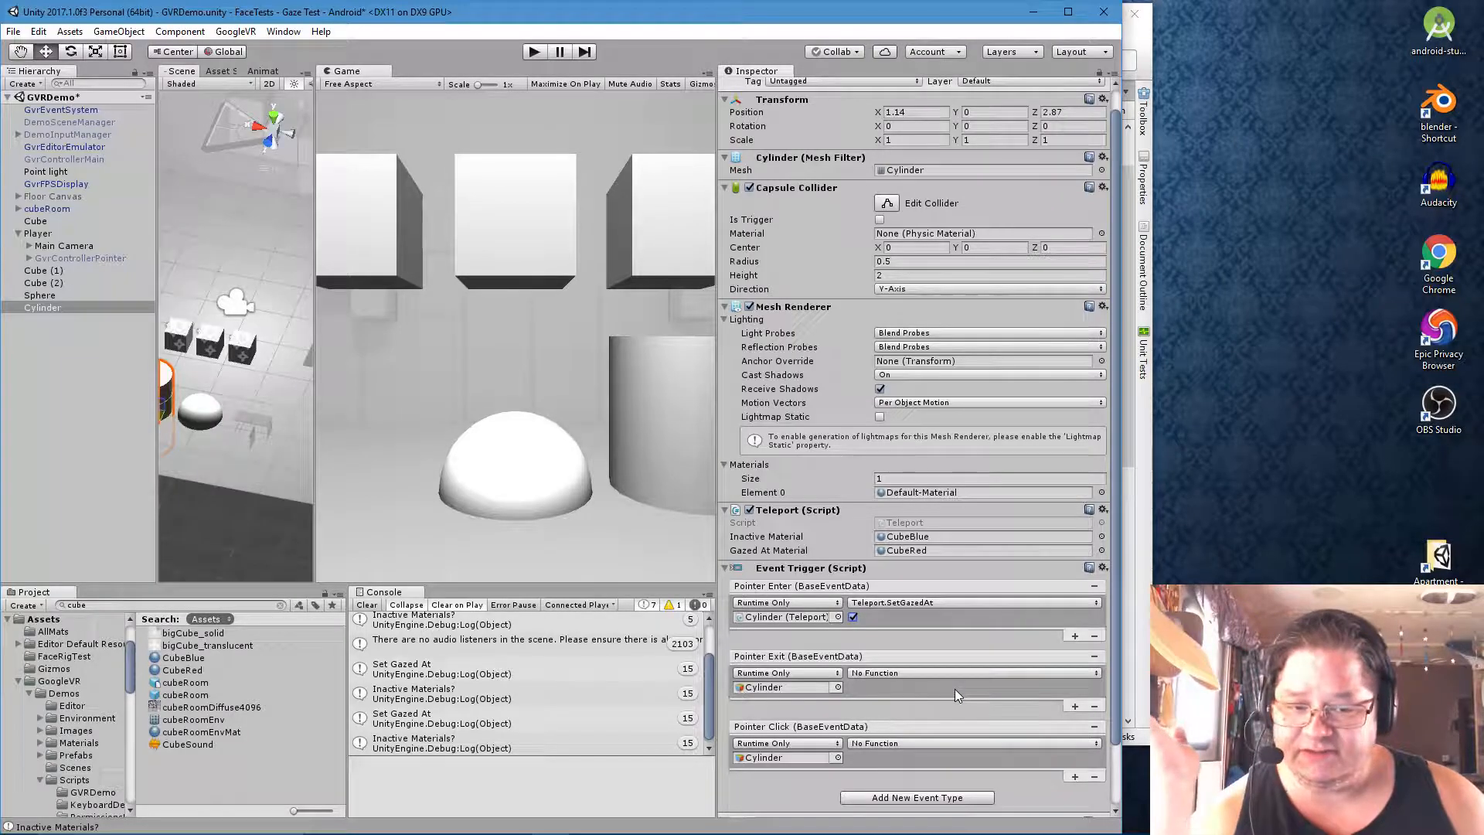
pyautogui.click(971, 672)
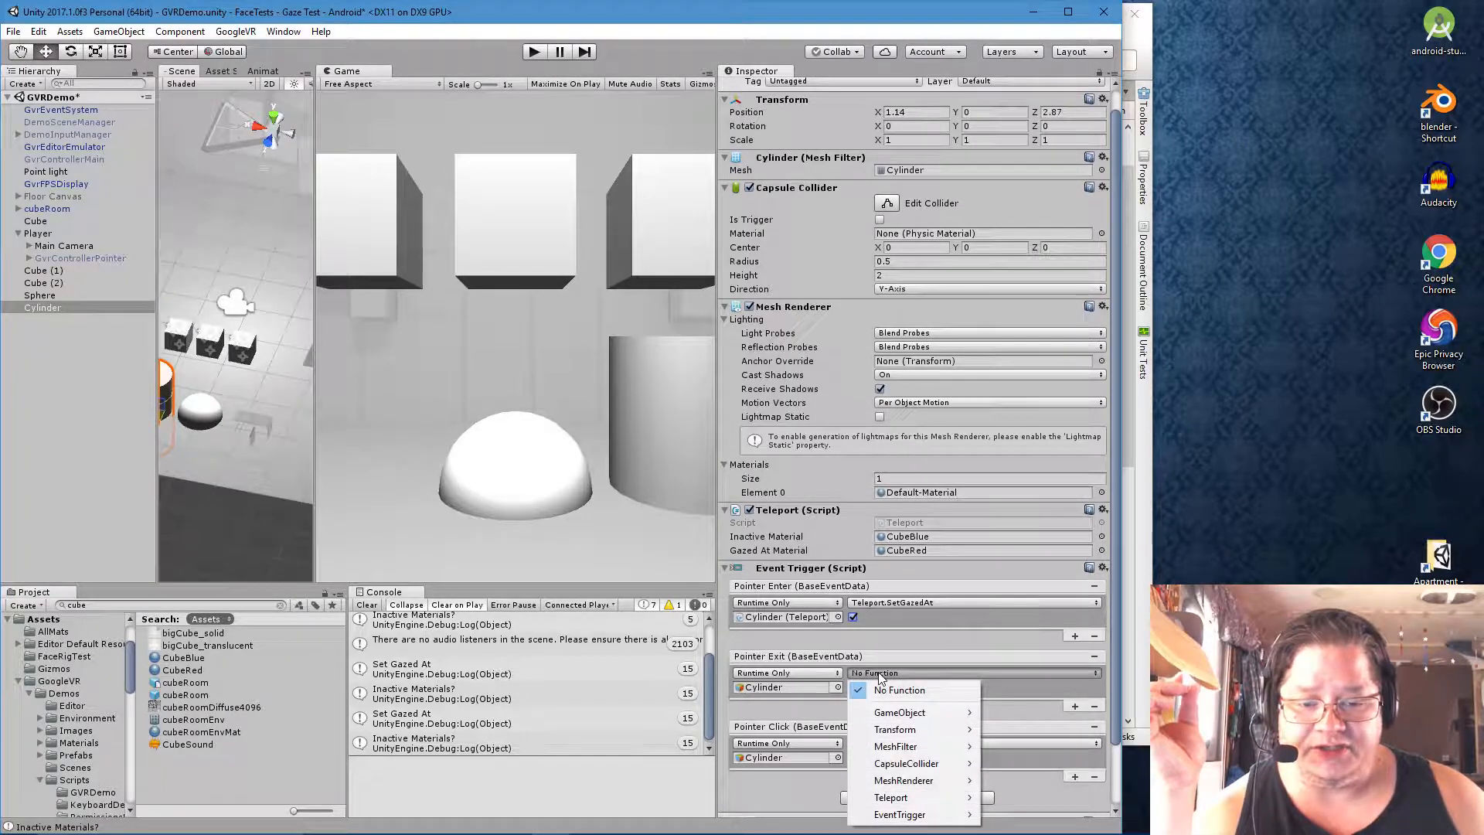
pyautogui.moveTo(891, 798)
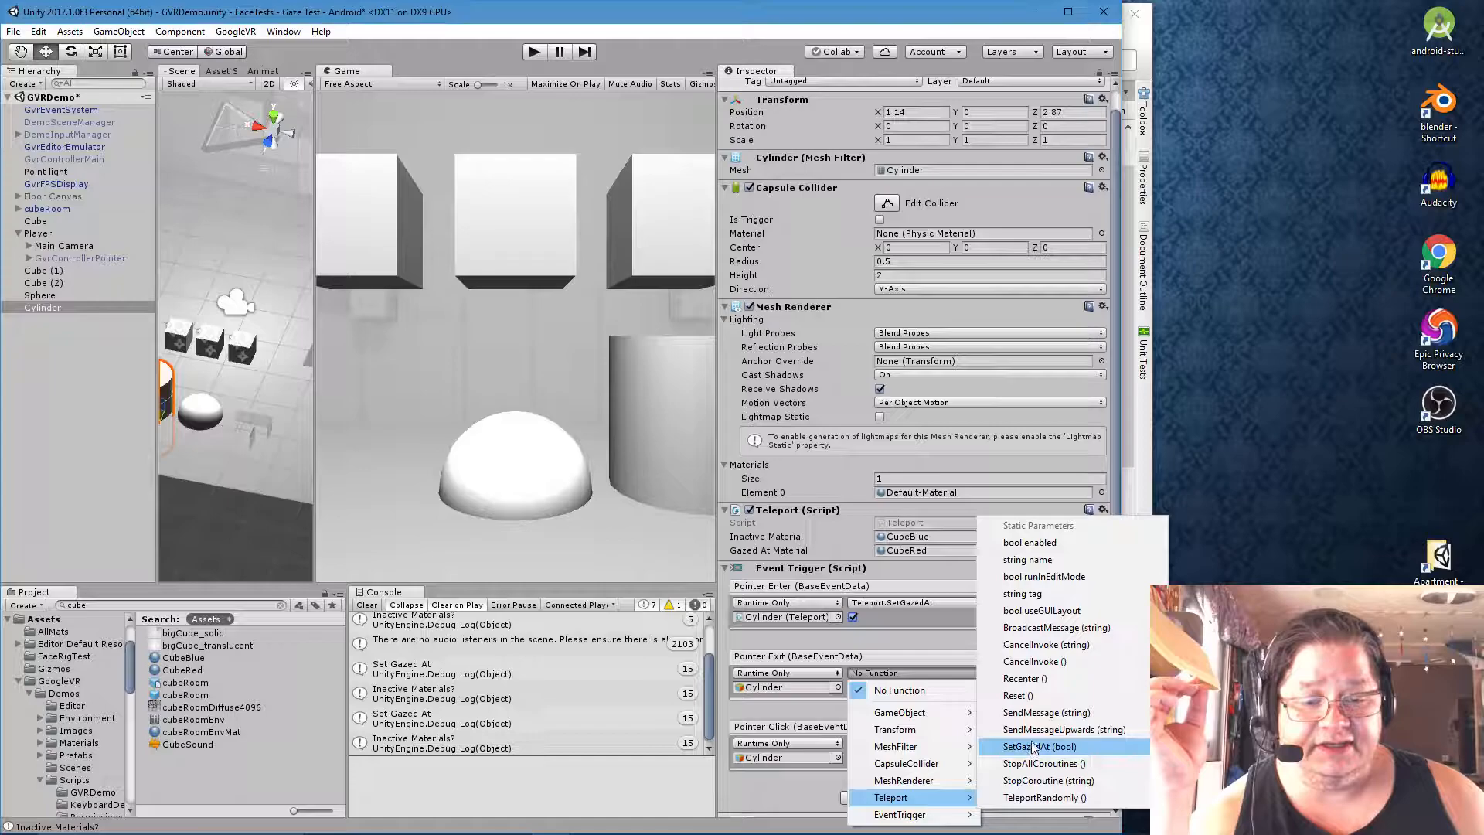
pyautogui.click(1036, 746)
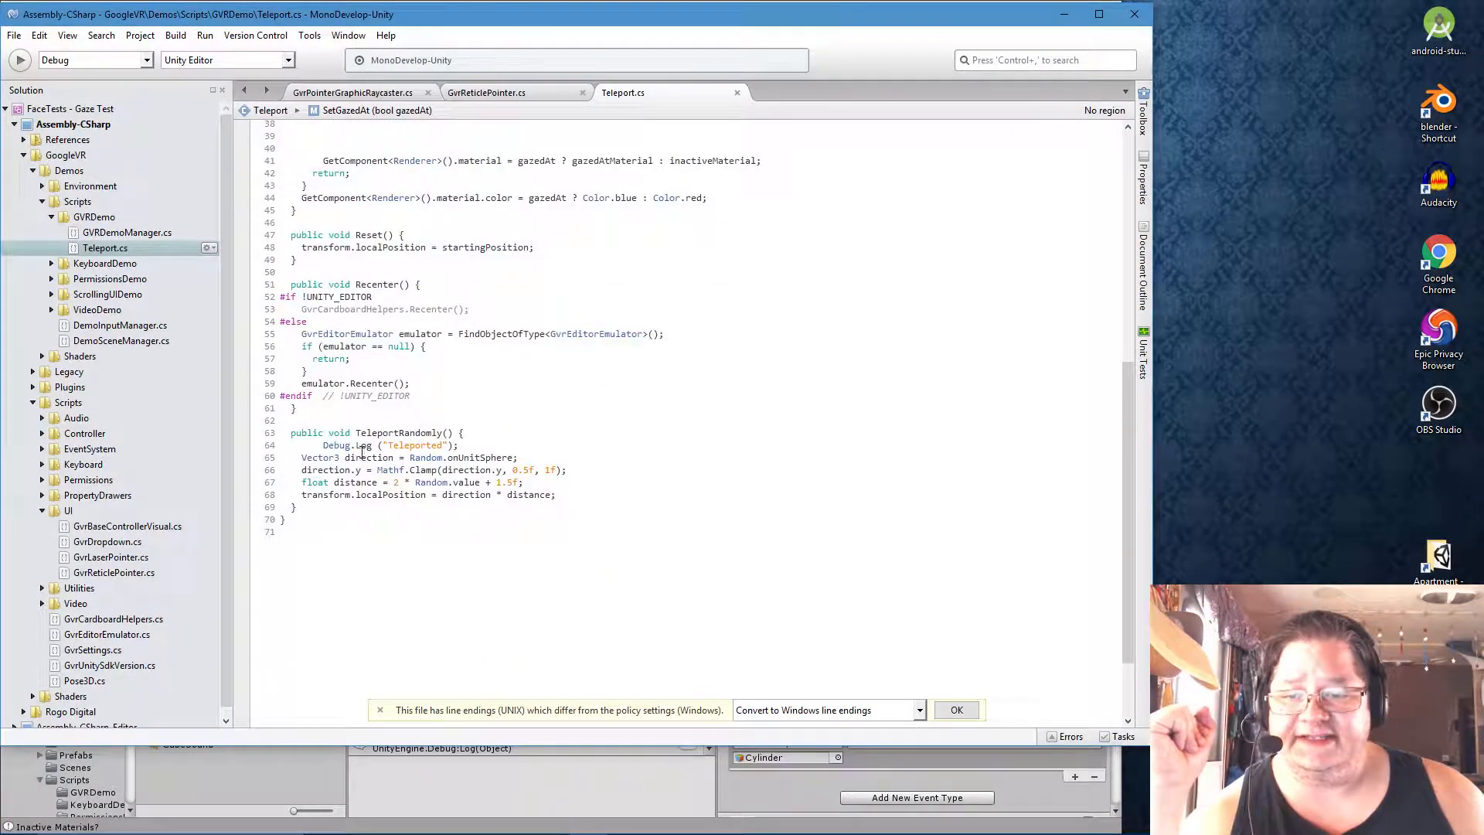
# Select the whole TeleportRandomly method in Teleport.cs
pyautogui.click(306, 433)
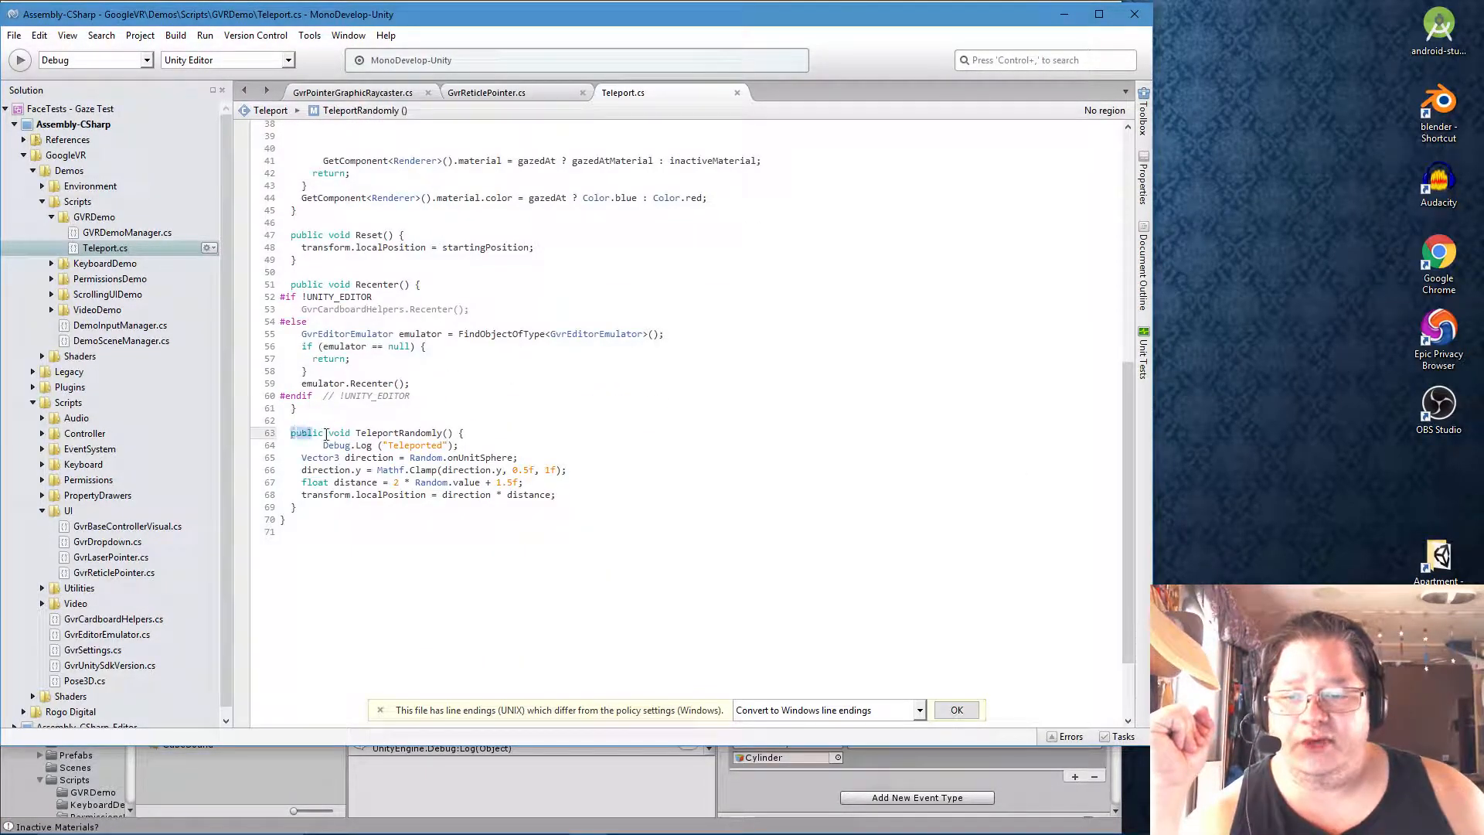
pyautogui.moveTo(292, 433); pyautogui.dragTo(556, 494)
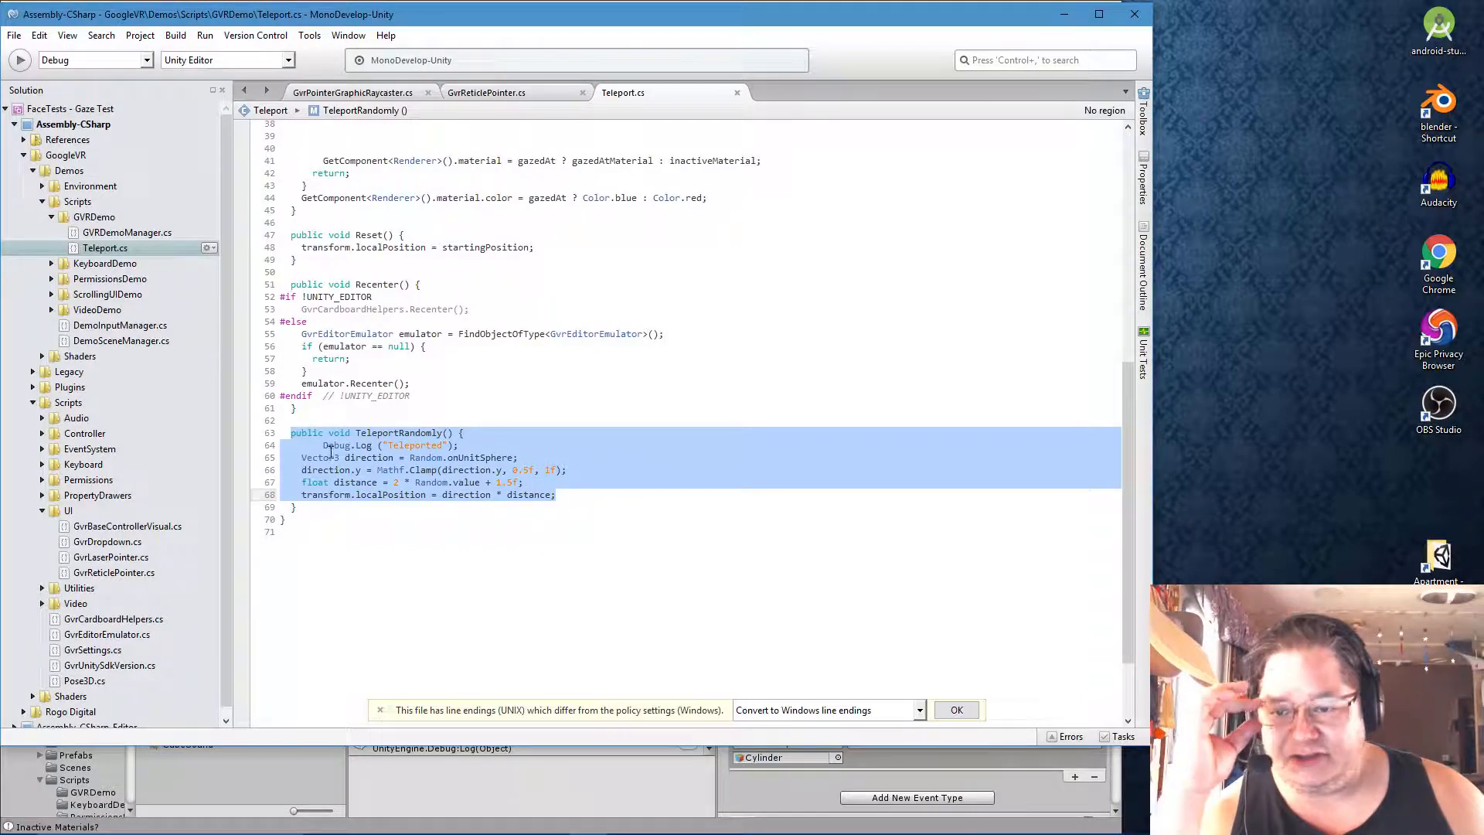
pyautogui.moveTo(427, 458)
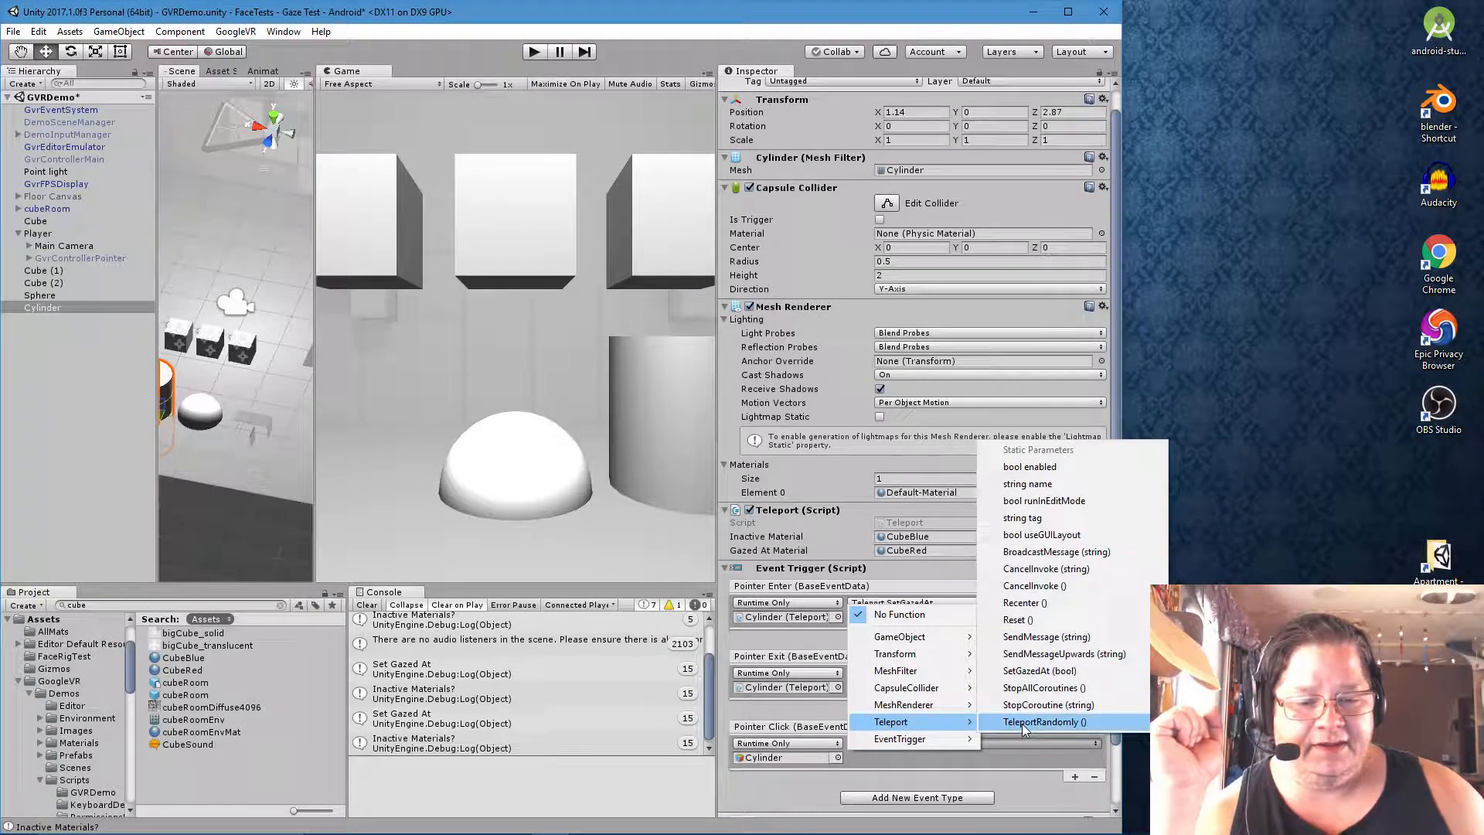
# Set the Cylinder's Pointer Click to call Teleport.TeleportRandomly()
pyautogui.click(1042, 723)
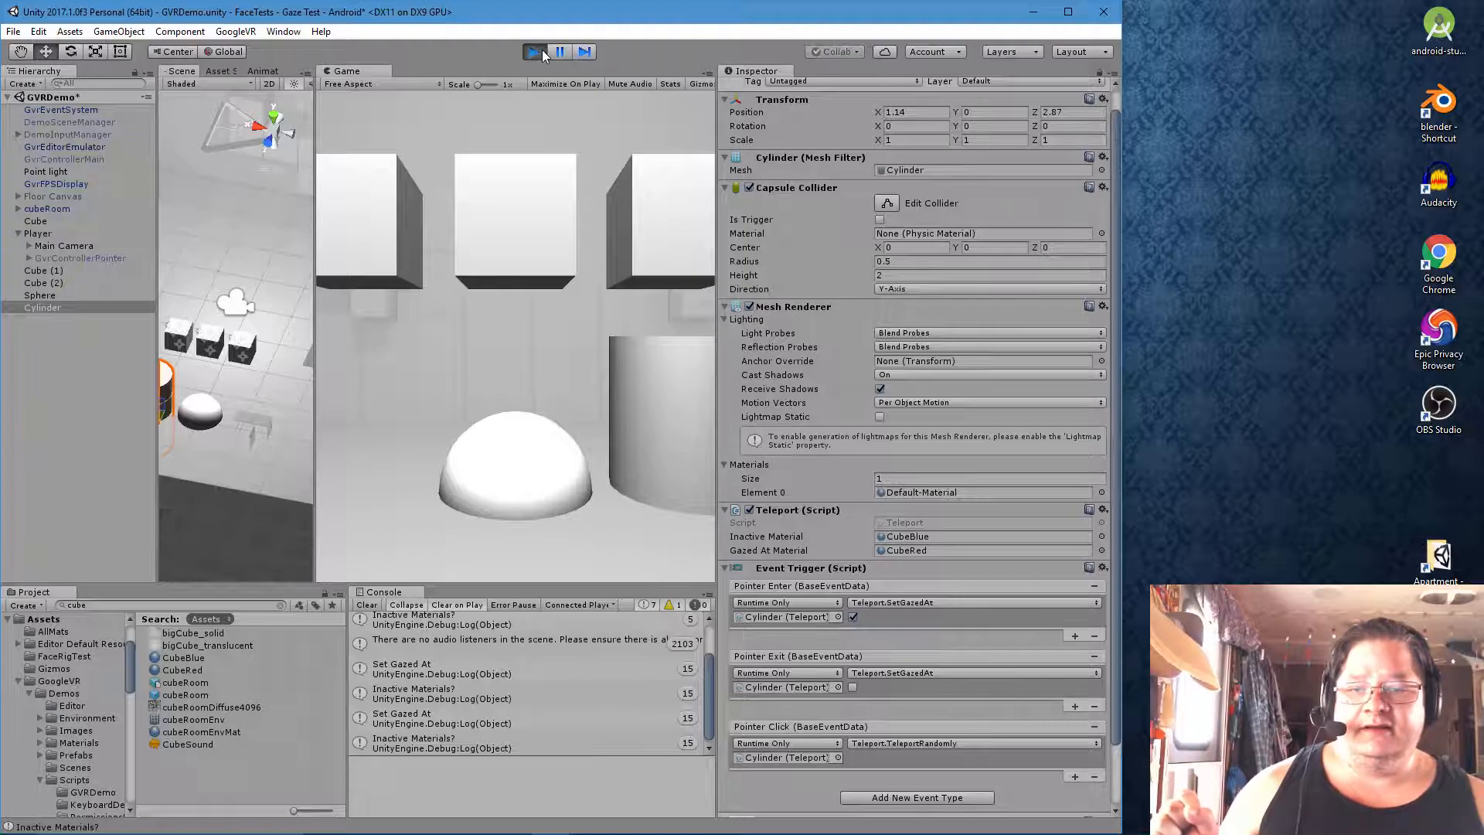
# Play the scene, inspect the Cube's components during gaze testing, then return to editing
pyautogui.click(533, 53)
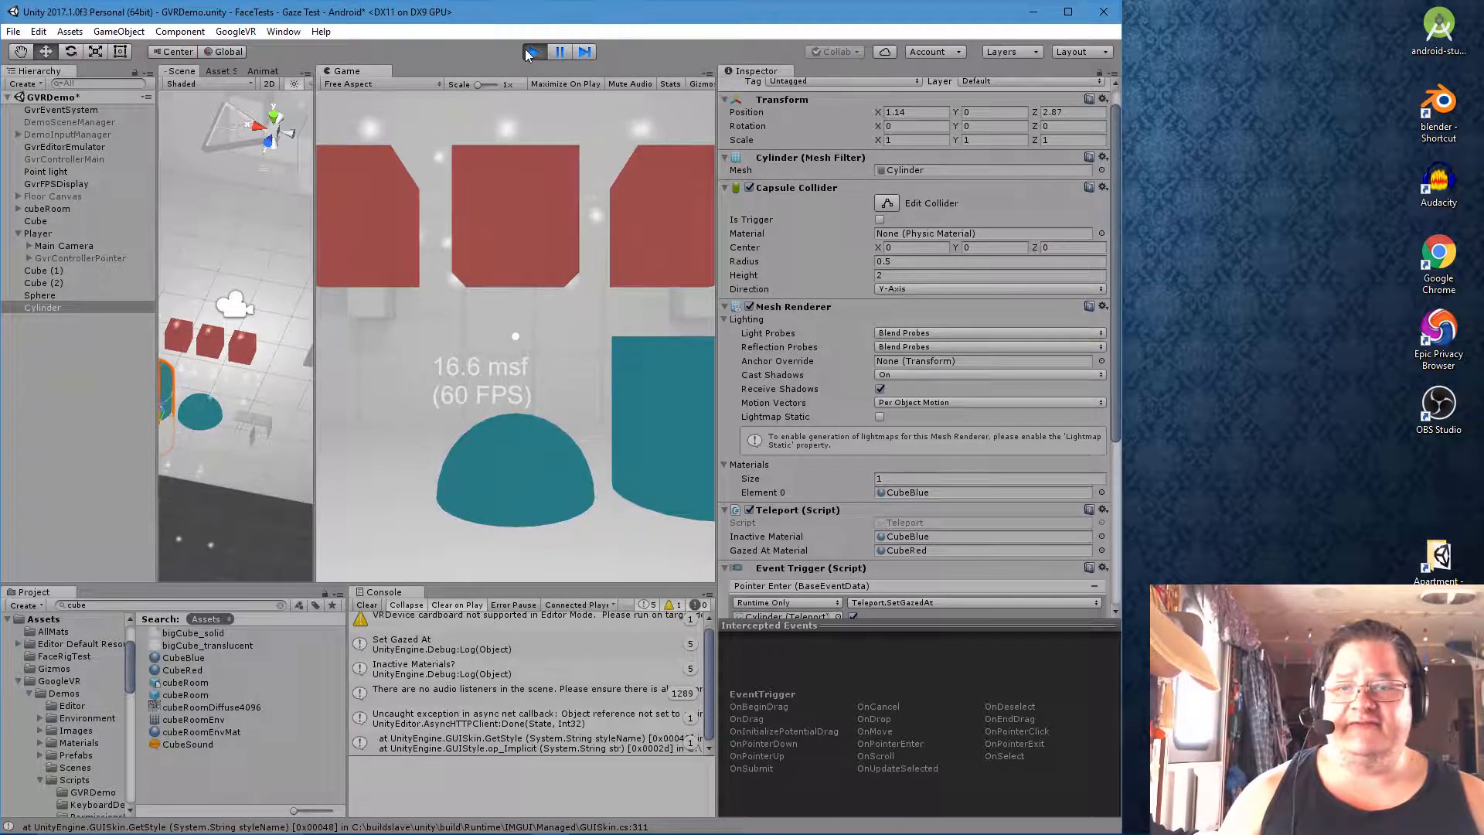
pyautogui.click(35, 221)
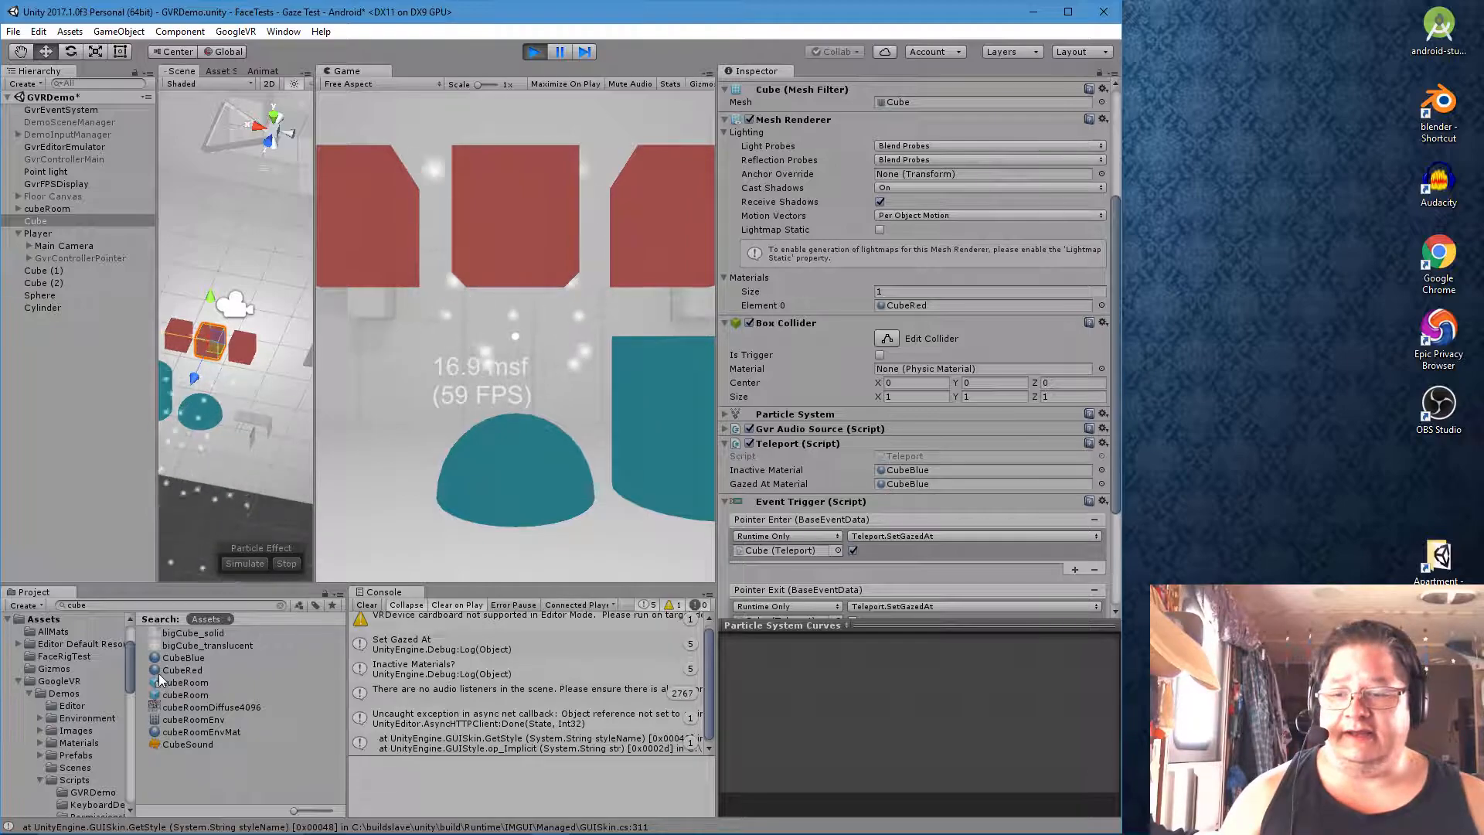
pyautogui.click(984, 484)
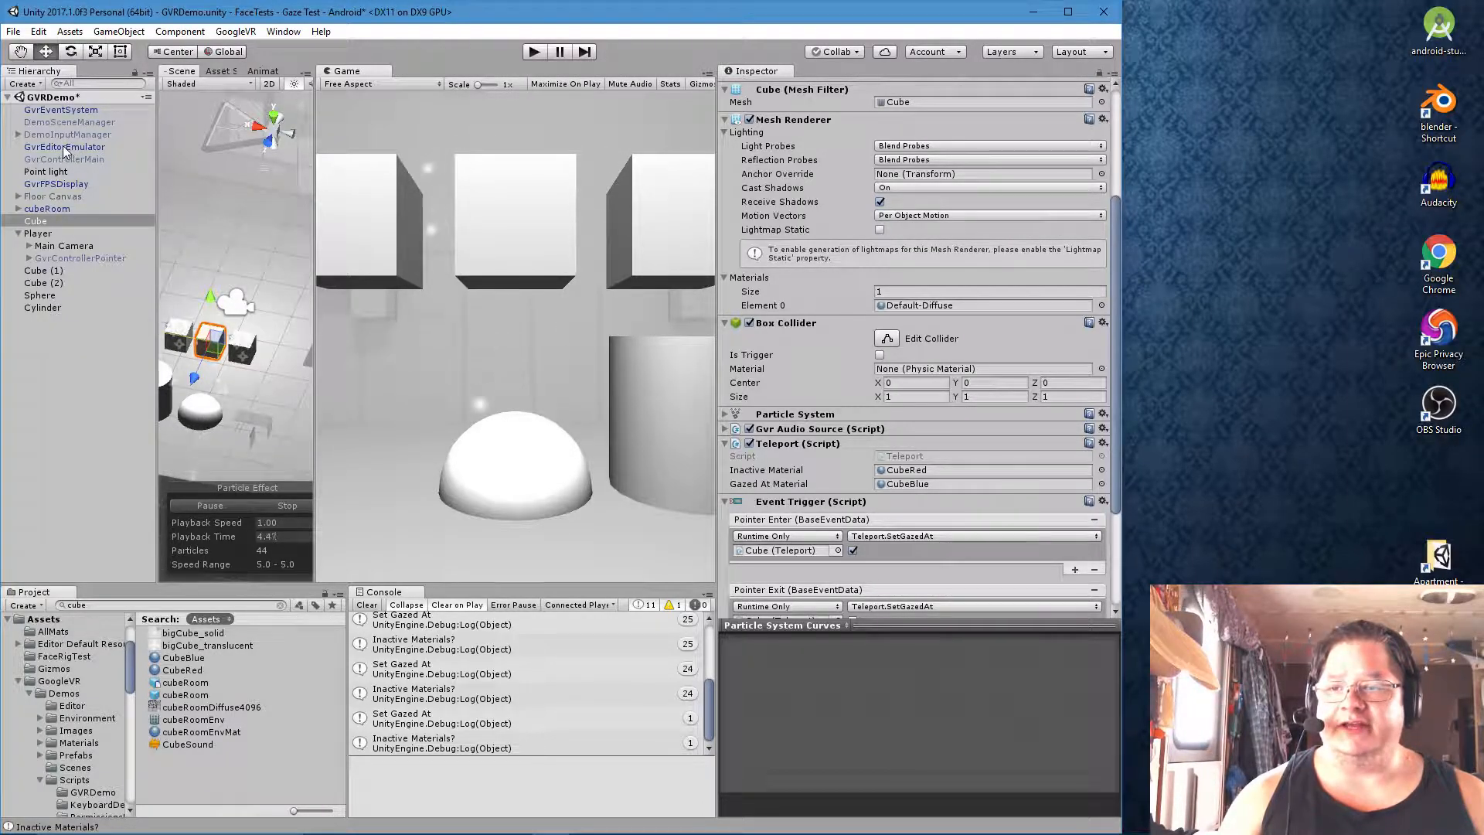
# Inspect GvrEditorEmulator's camera-control notes and expand Main Camera to reveal GvrReticlePointer
pyautogui.click(65, 147)
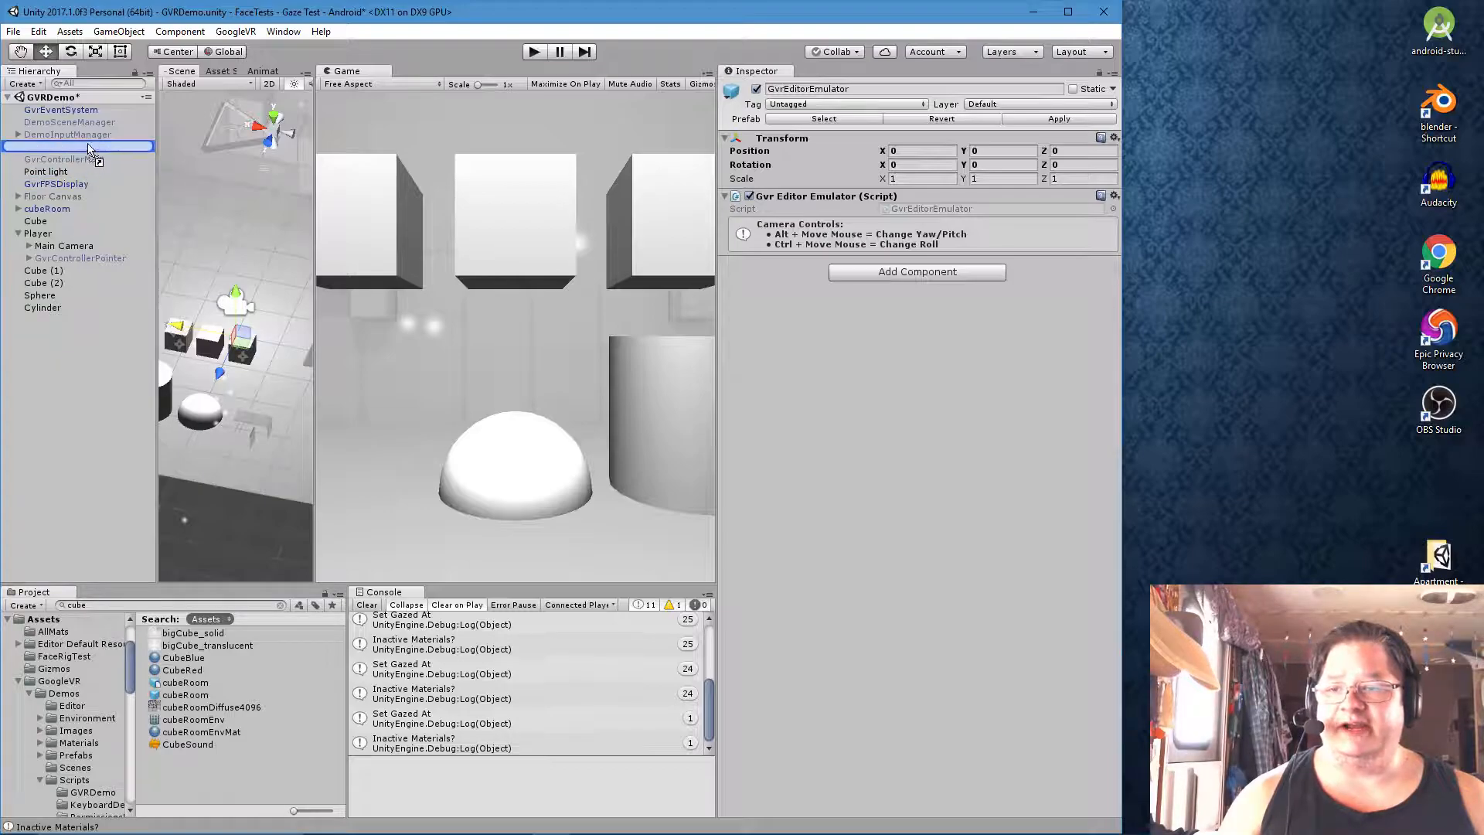
pyautogui.click(68, 147)
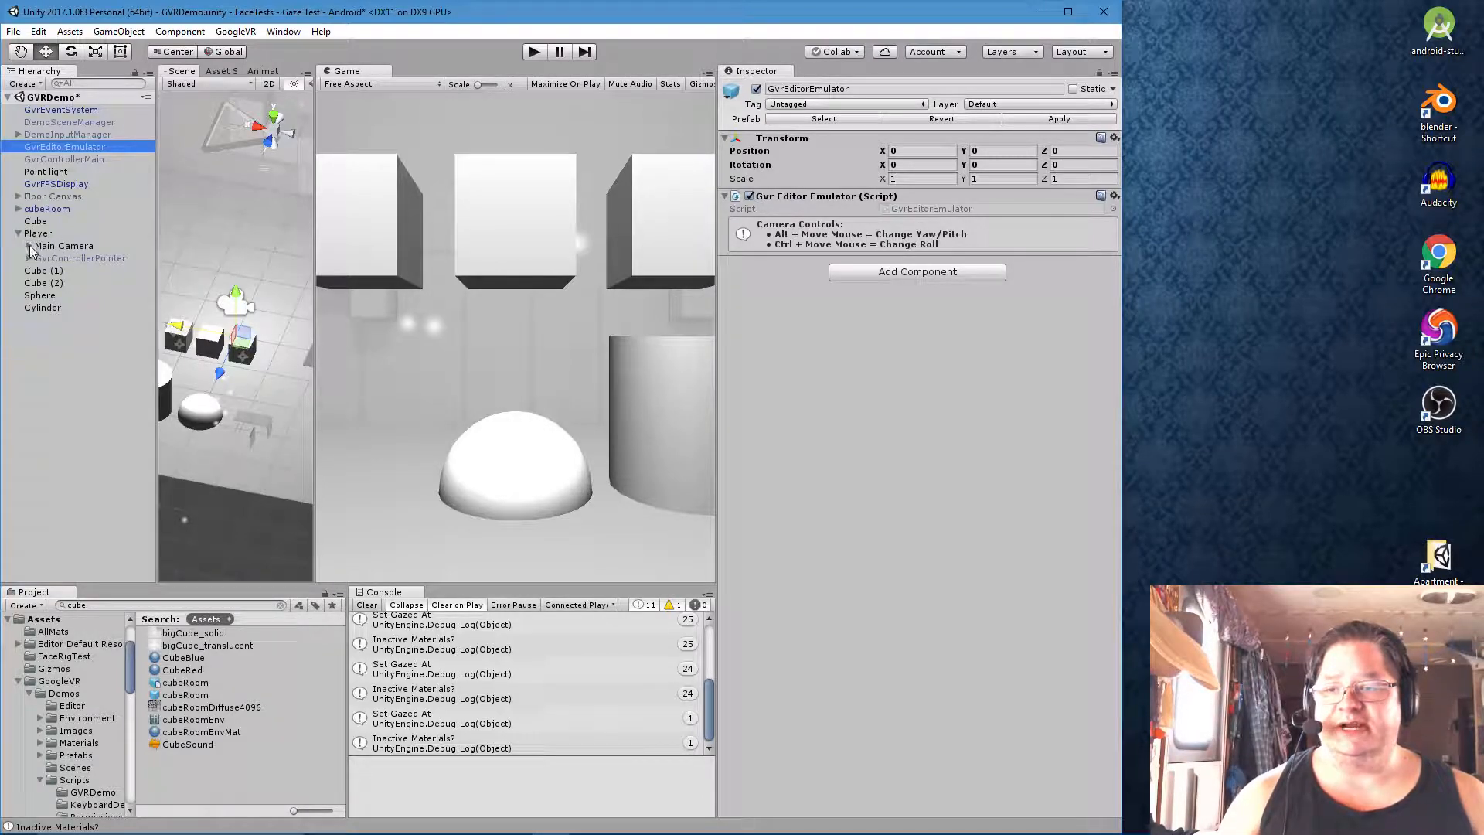
pyautogui.click(28, 246)
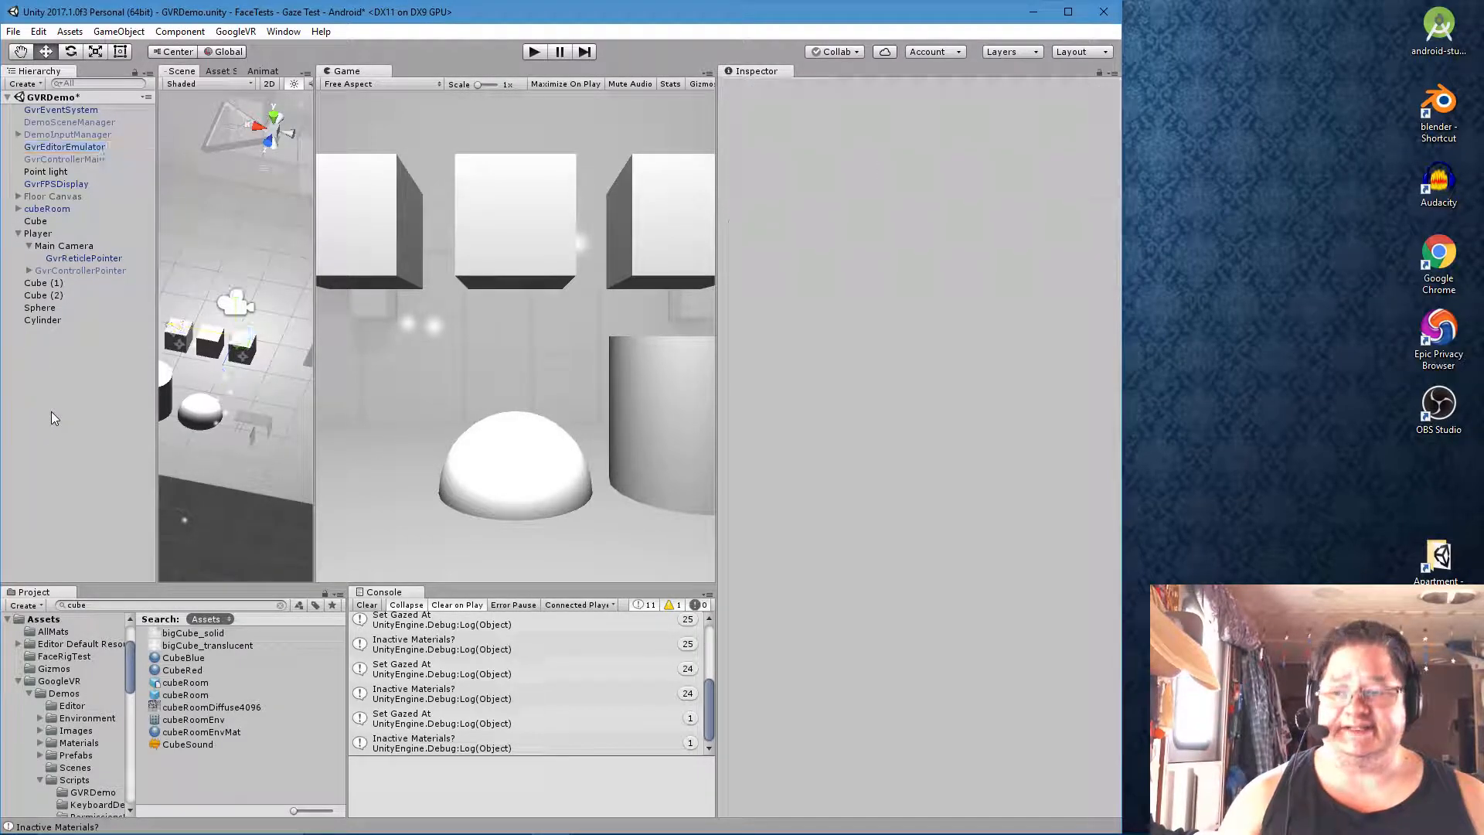
pyautogui.click(64, 147)
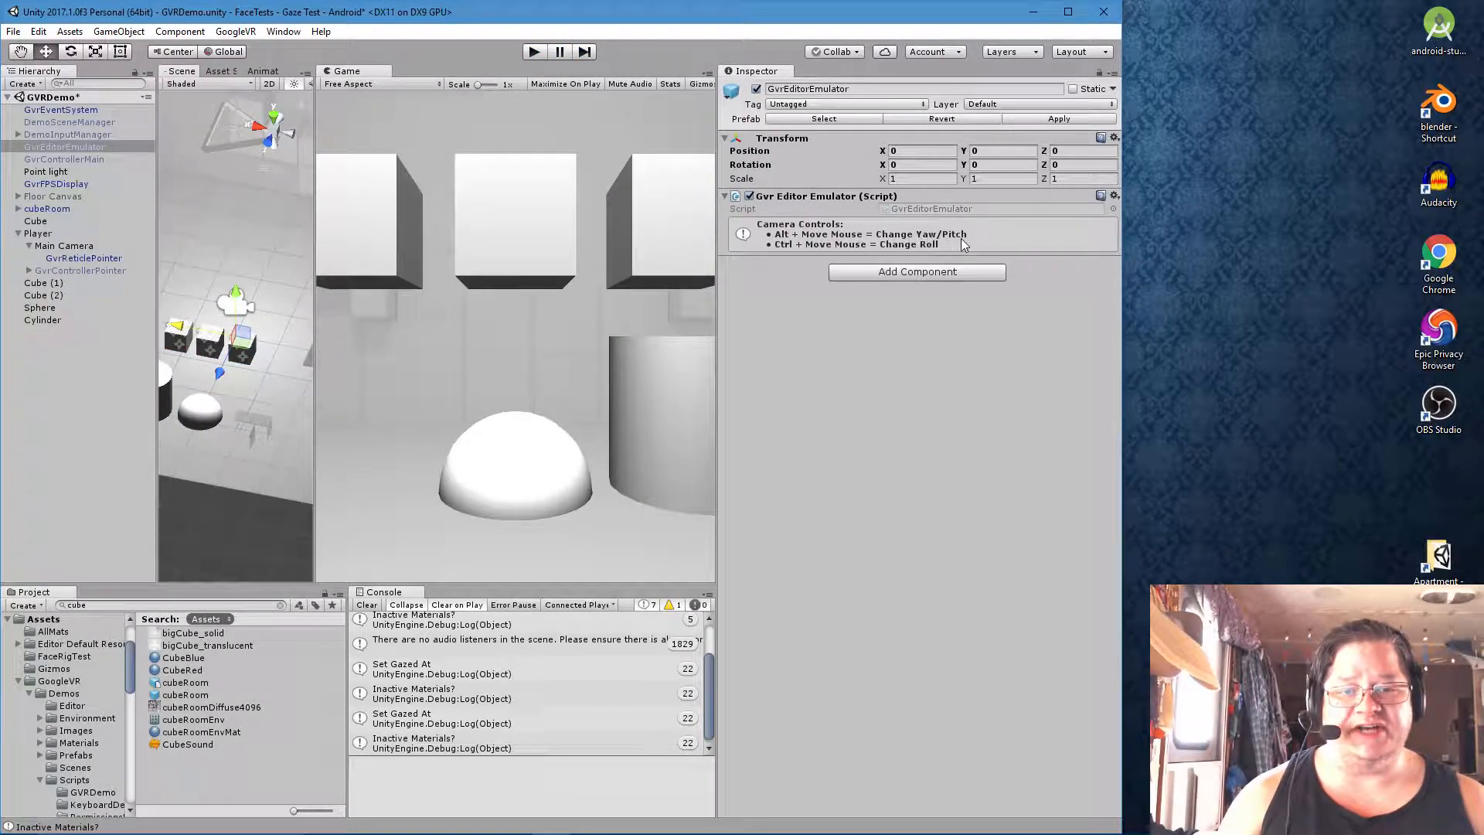
pyautogui.moveTo(908, 252)
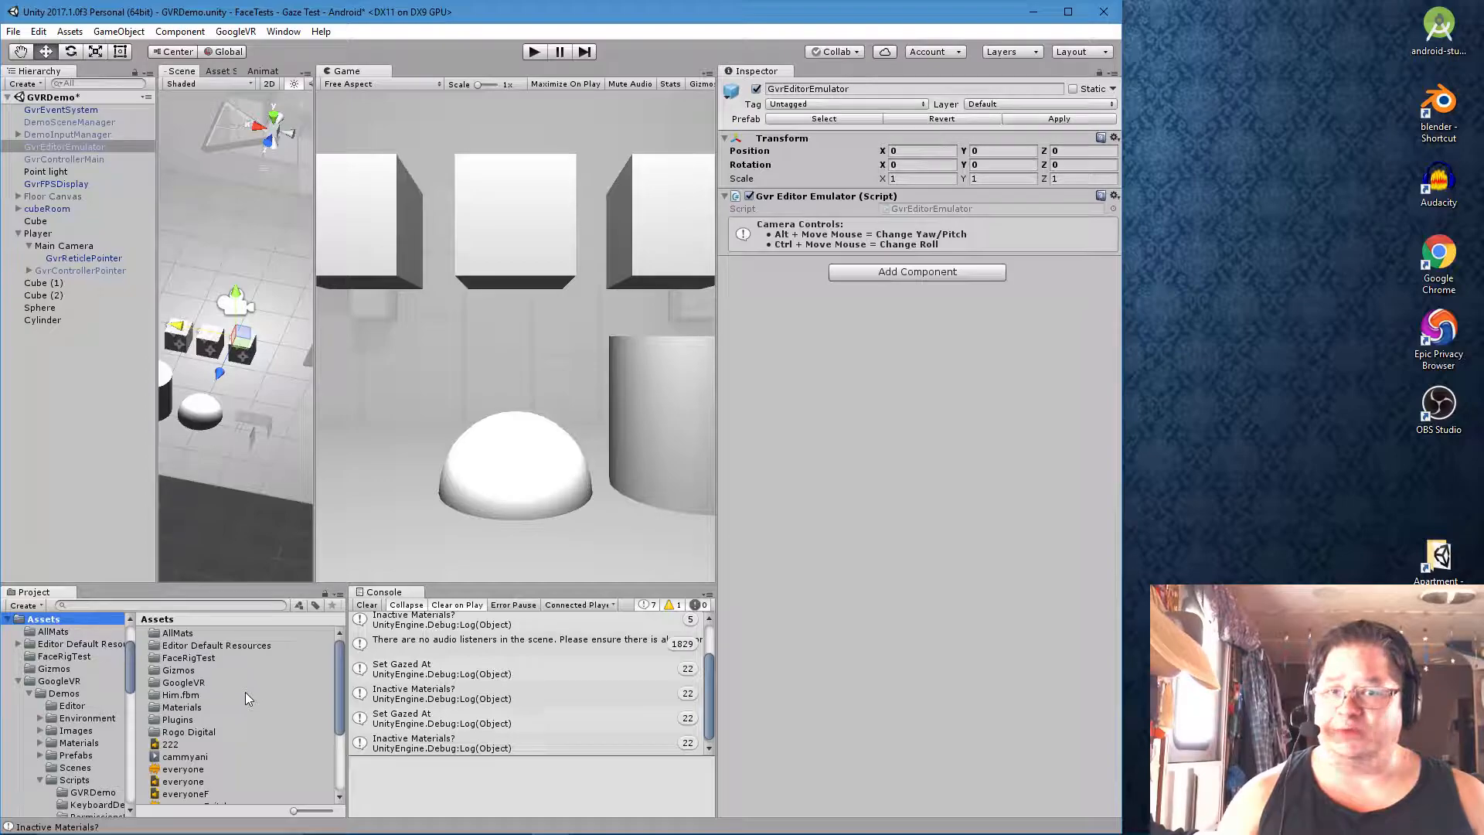
pyautogui.moveTo(249, 432)
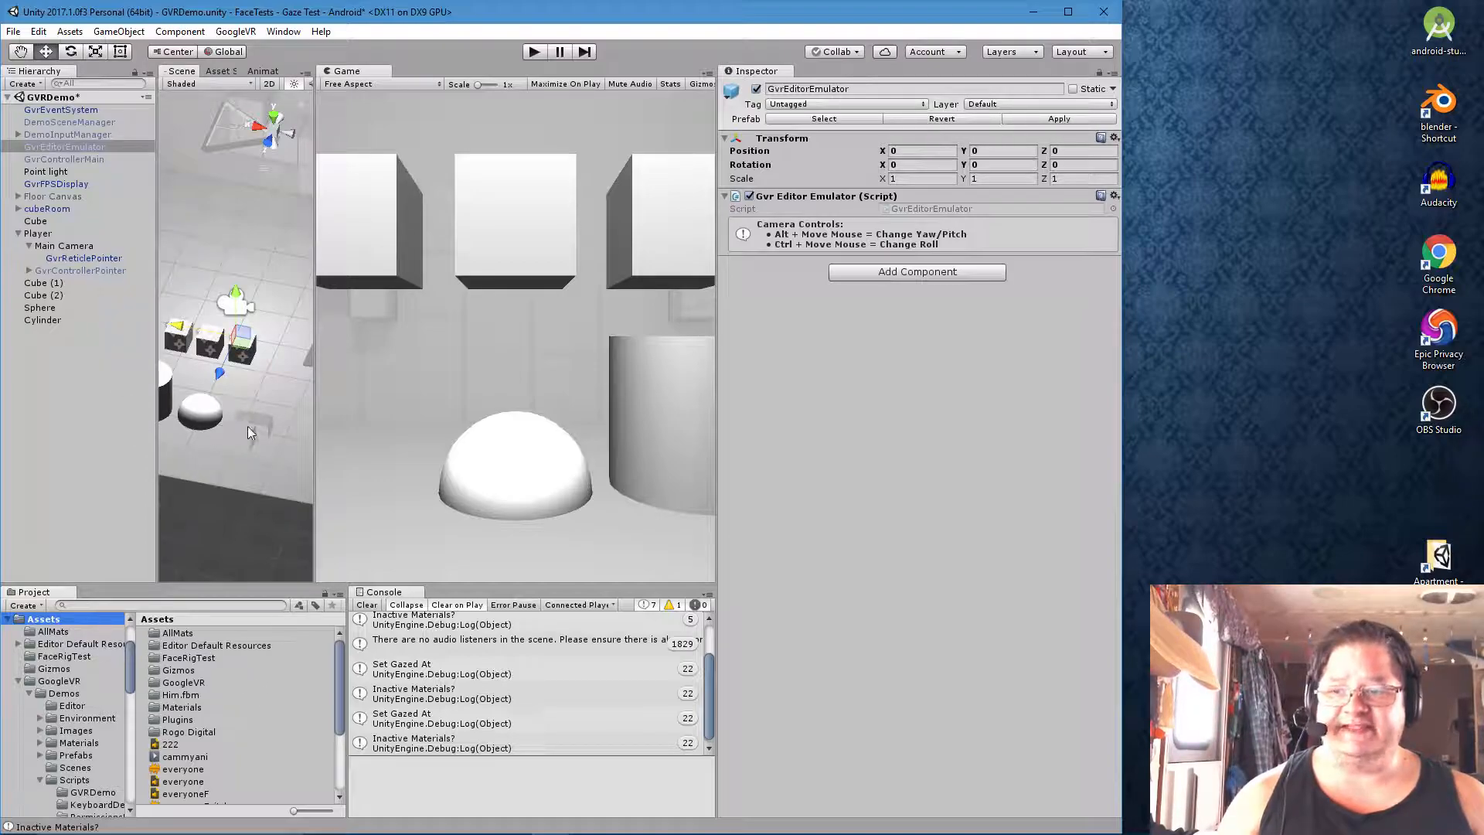
# Locate FaceRigTest in the Assets folder and start opening that scene
pyautogui.scroll(-3)
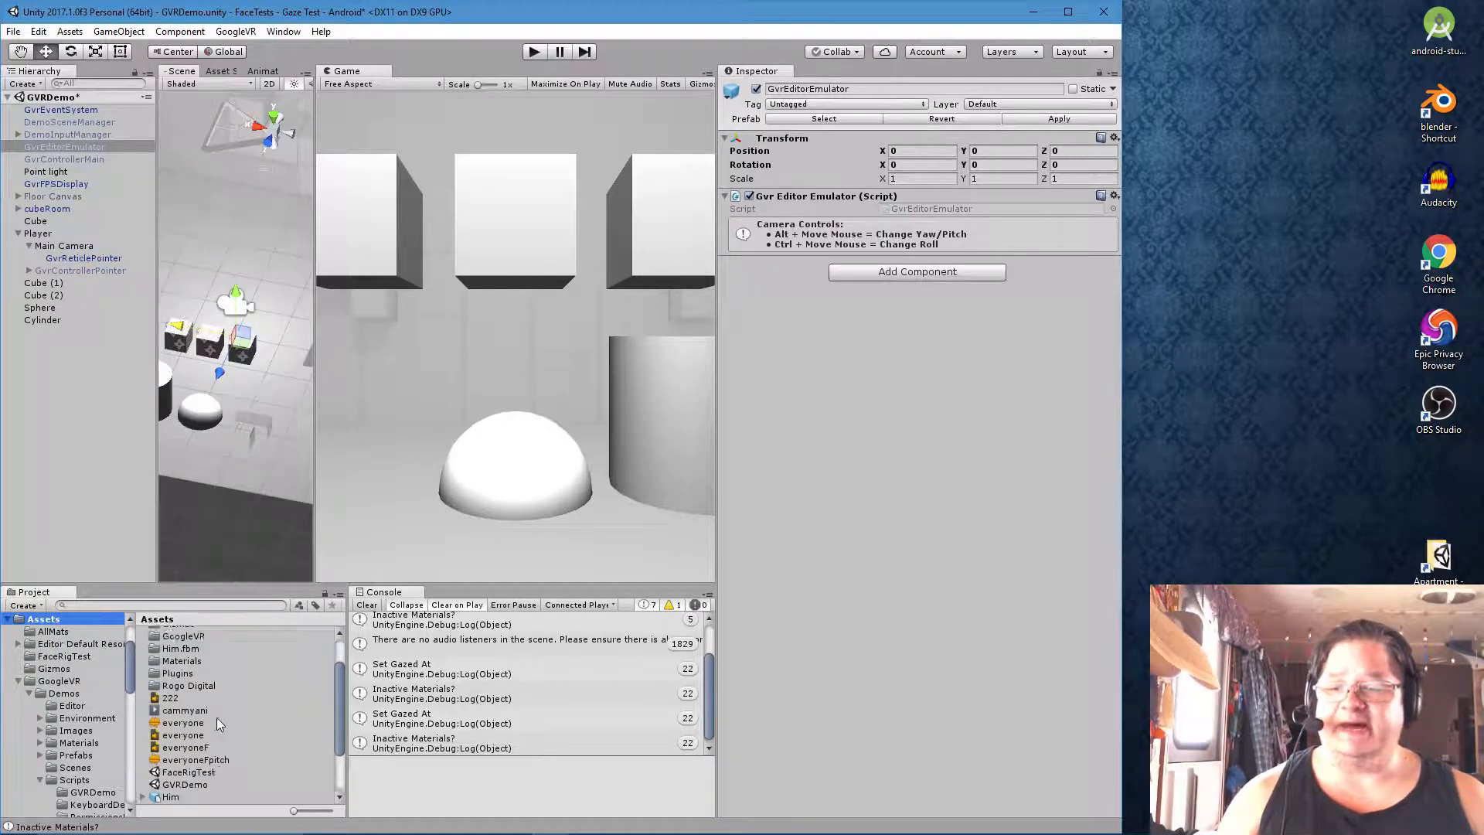
pyautogui.scroll(-3)
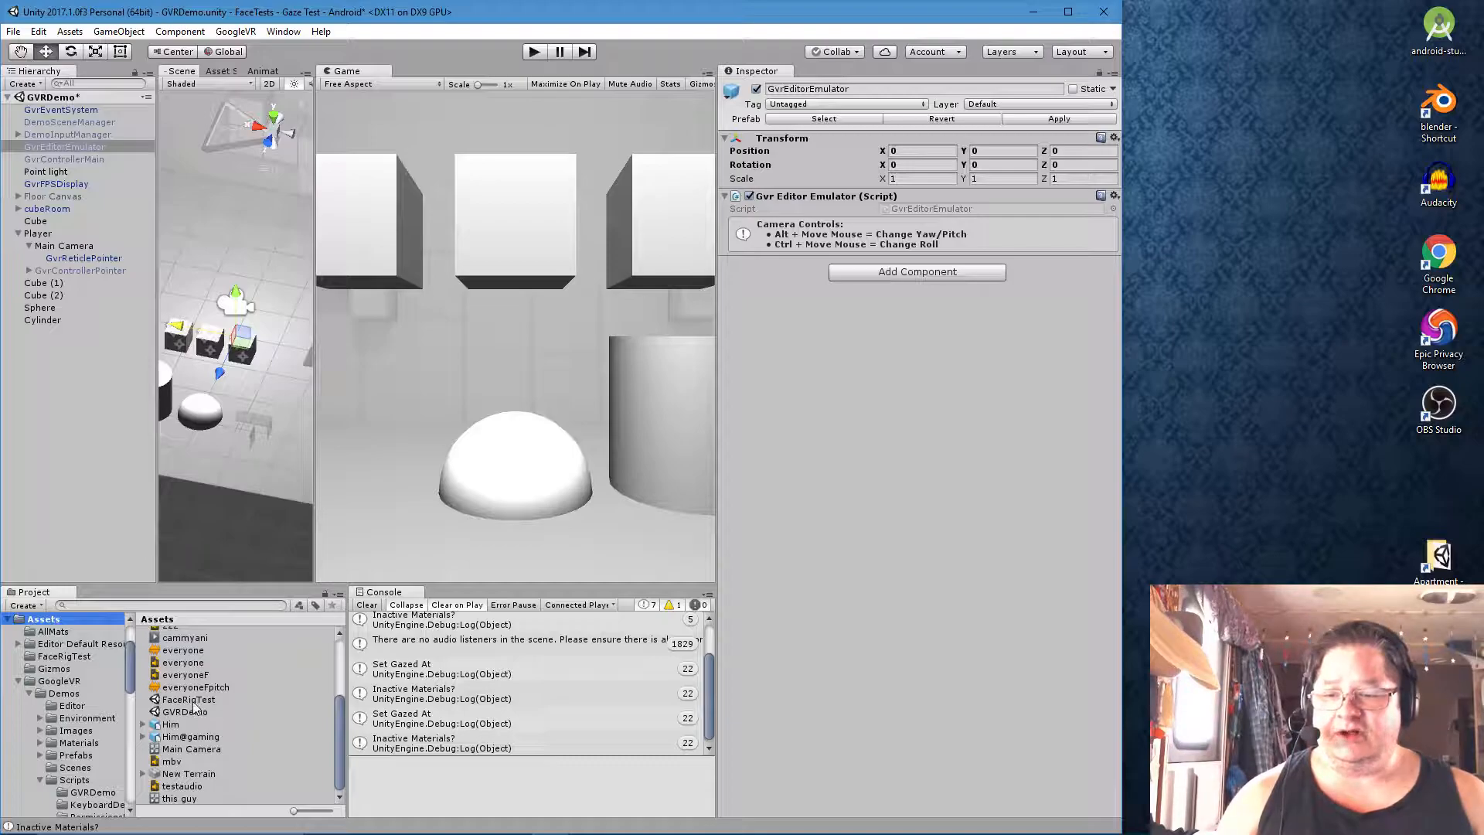
pyautogui.click(189, 699)
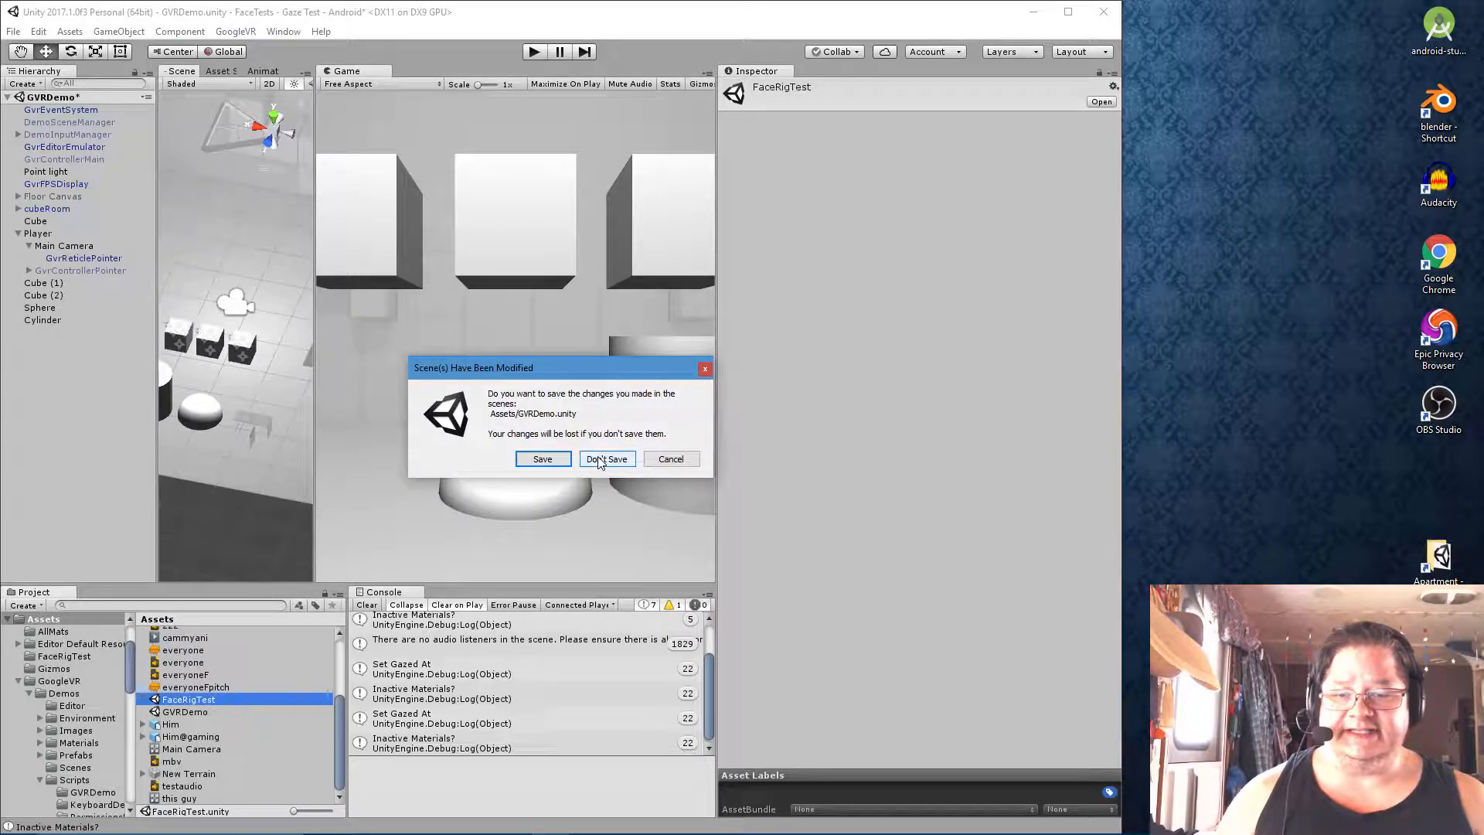
# Discard GVRDemo changes, load FaceRigTest and inspect the Sphere's Teleport script and Event Trigger
pyautogui.click(606, 457)
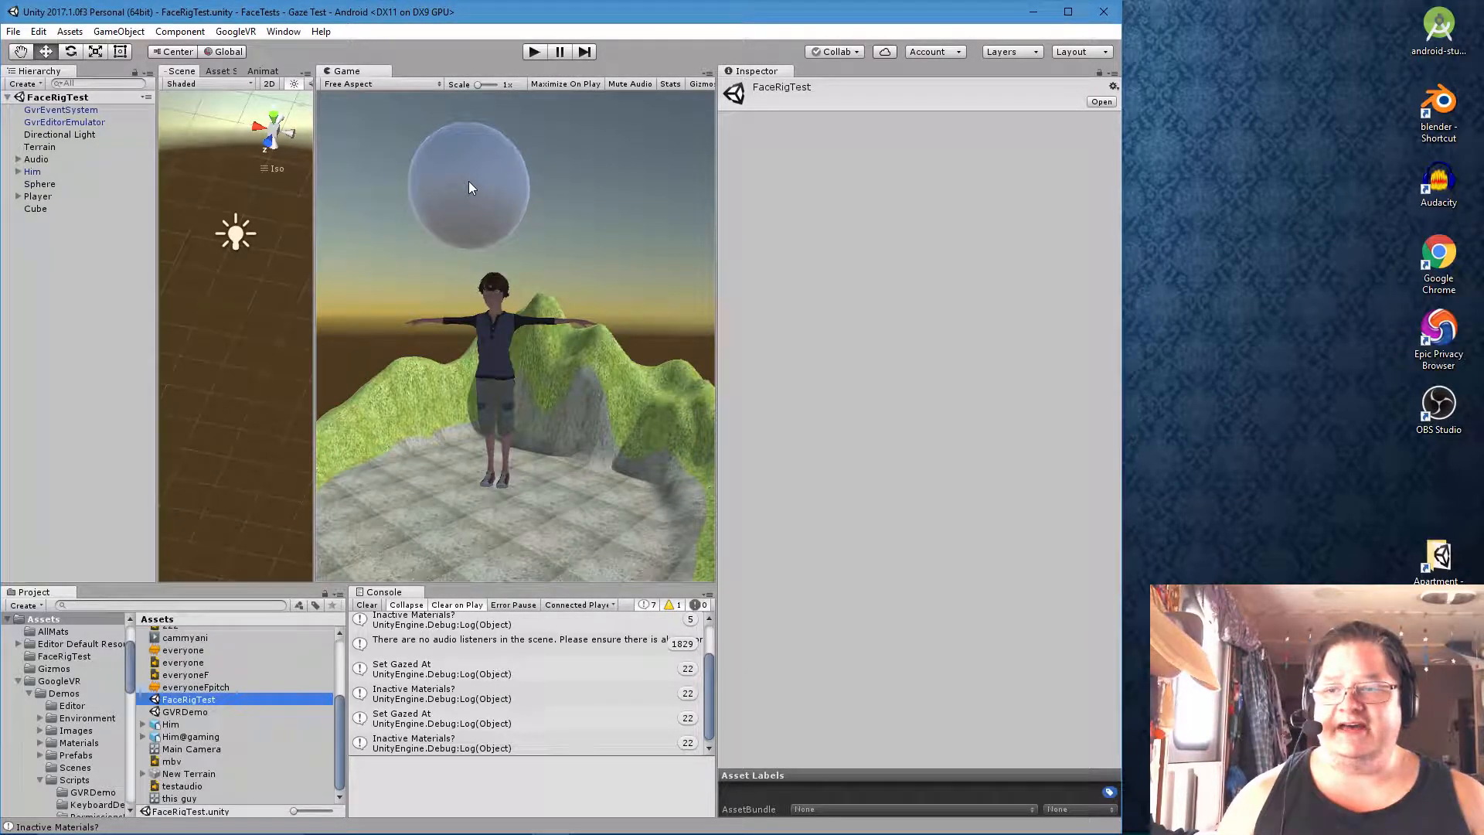
pyautogui.click(40, 184)
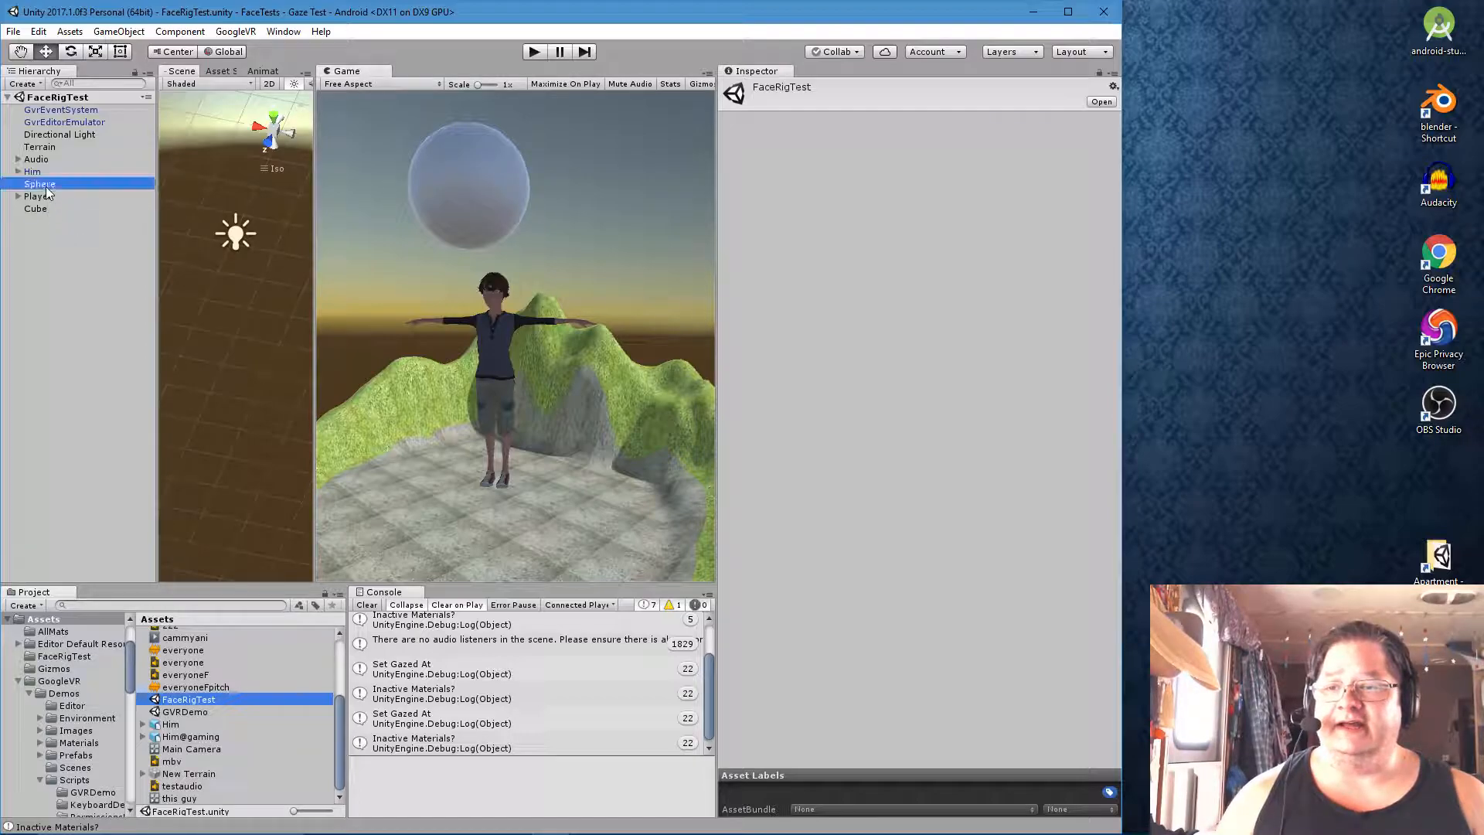
pyautogui.click(40, 184)
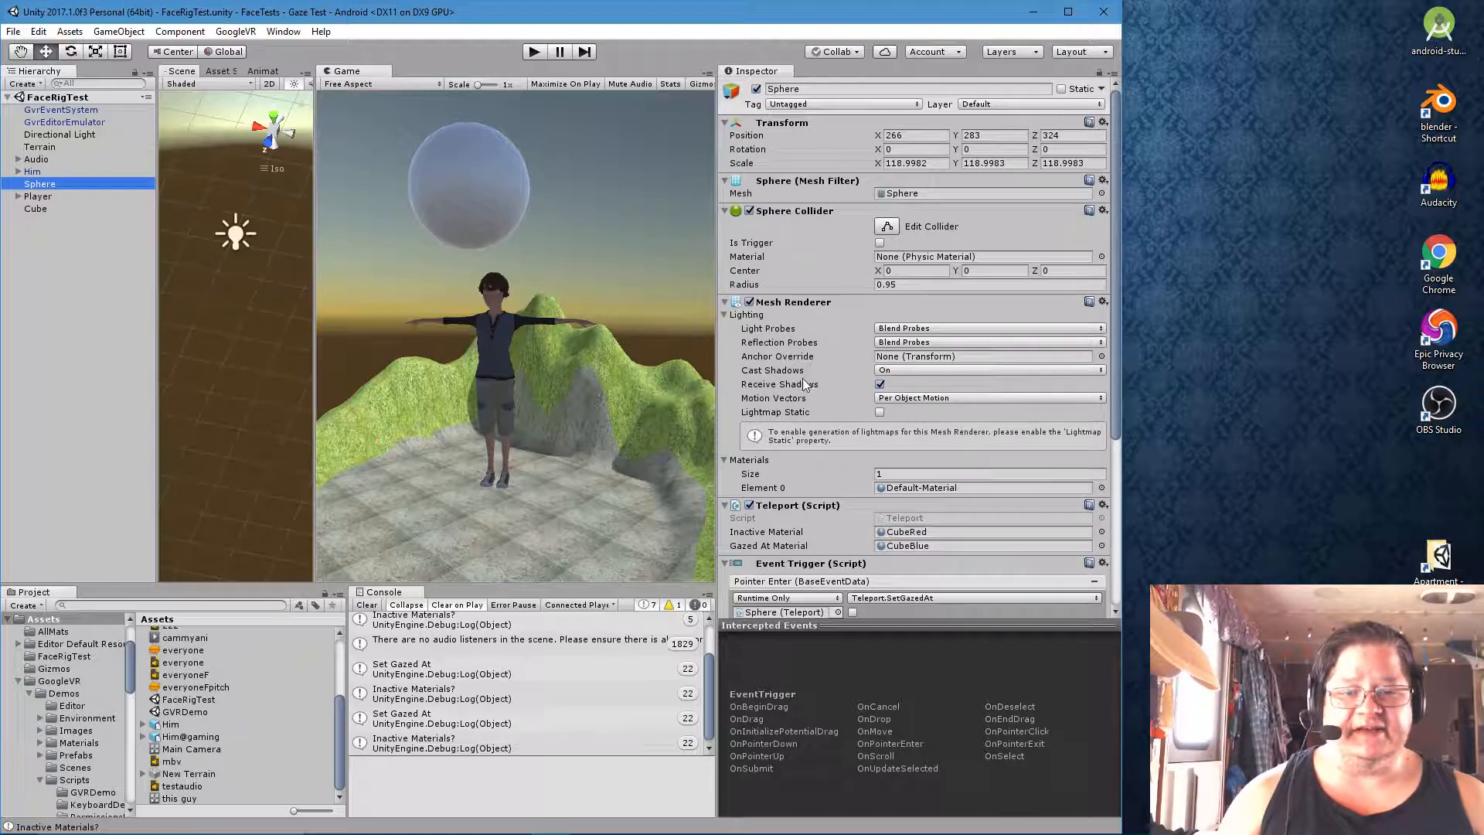
pyautogui.scroll(-3)
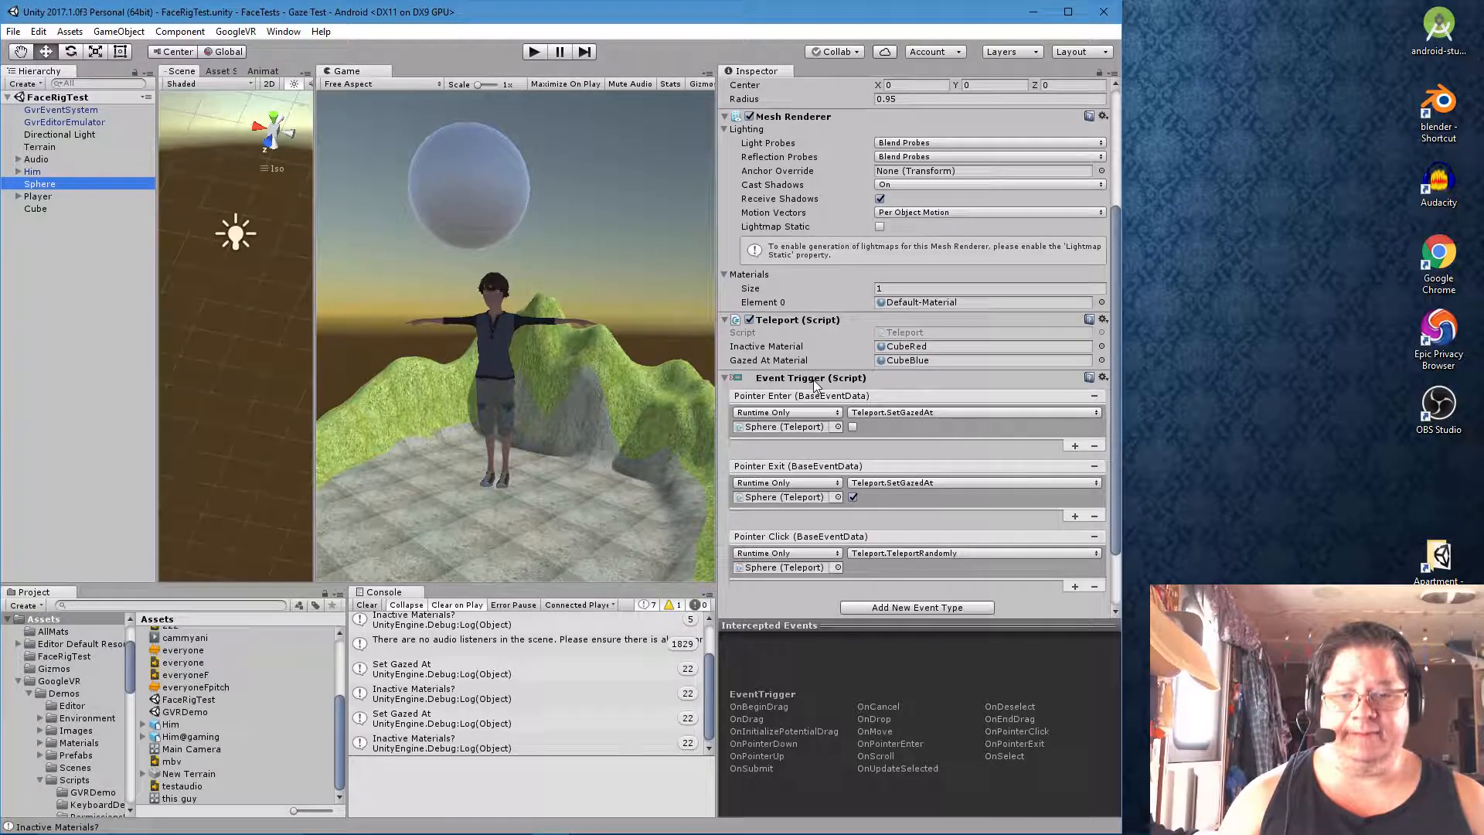
pyautogui.moveTo(883, 381)
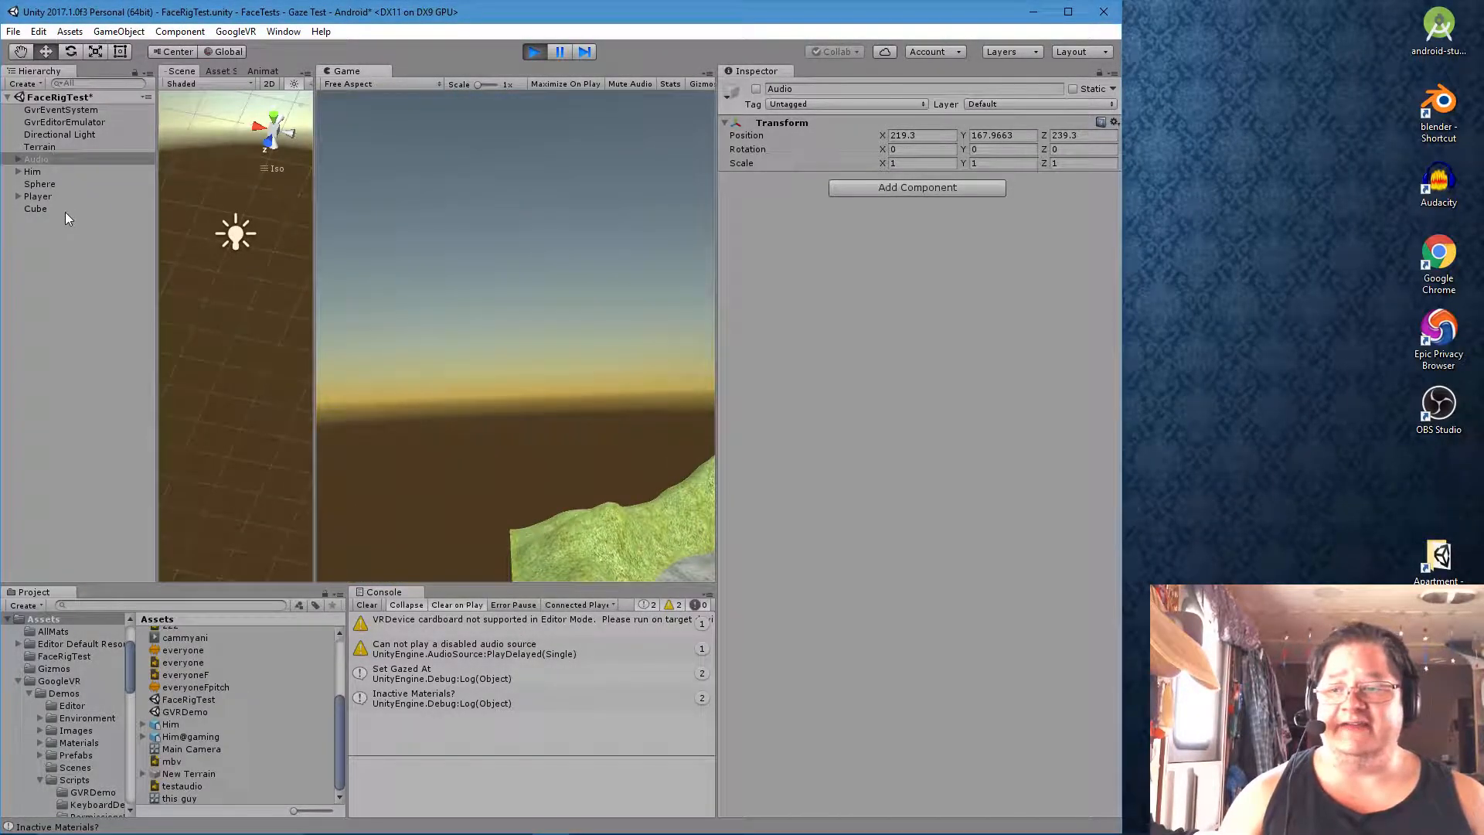
# Inspect the Cube's gaze setup during Play mode, then return to the Sphere and stop playing
pyautogui.click(36, 209)
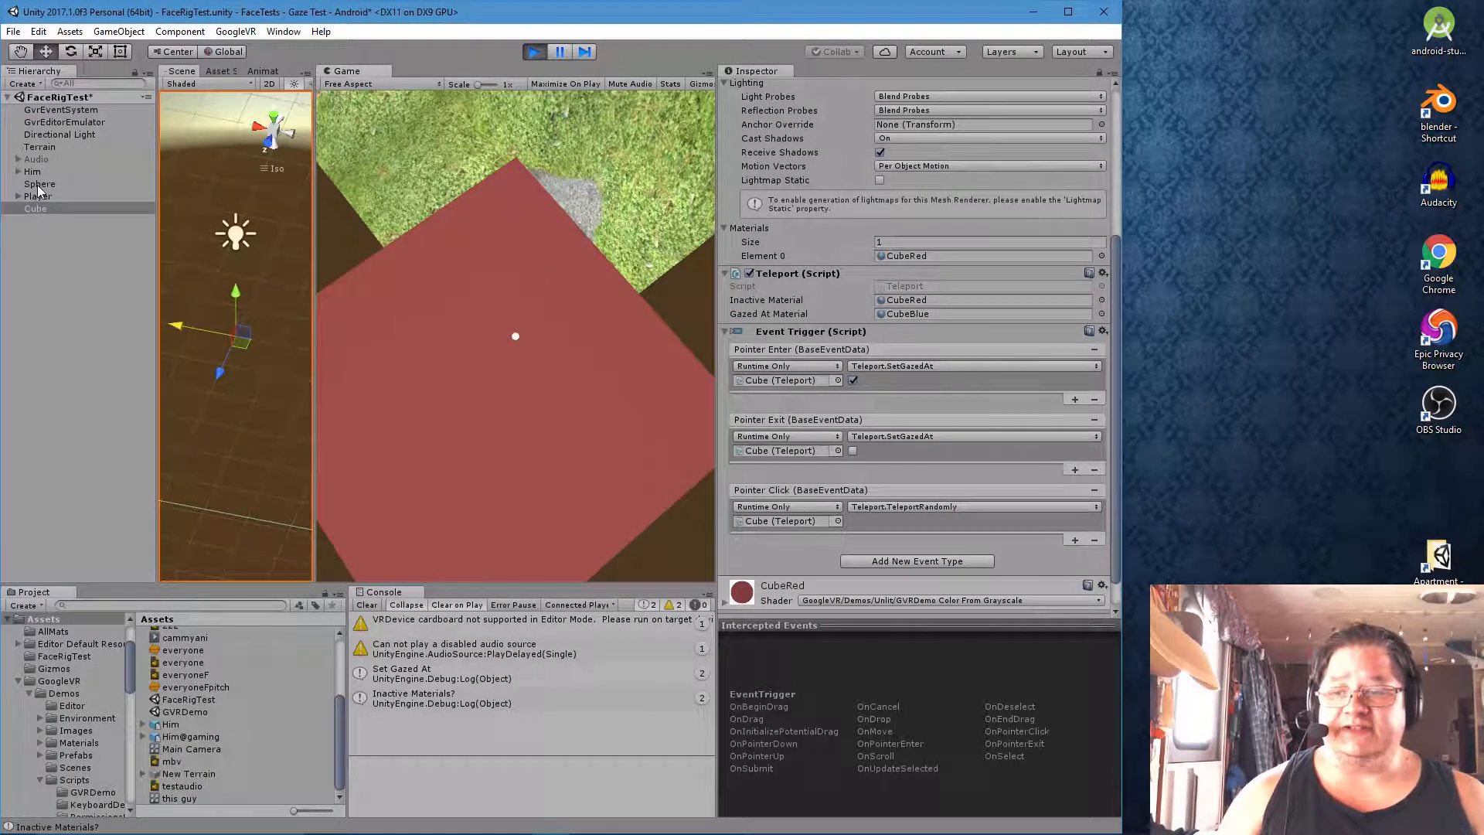
pyautogui.click(41, 184)
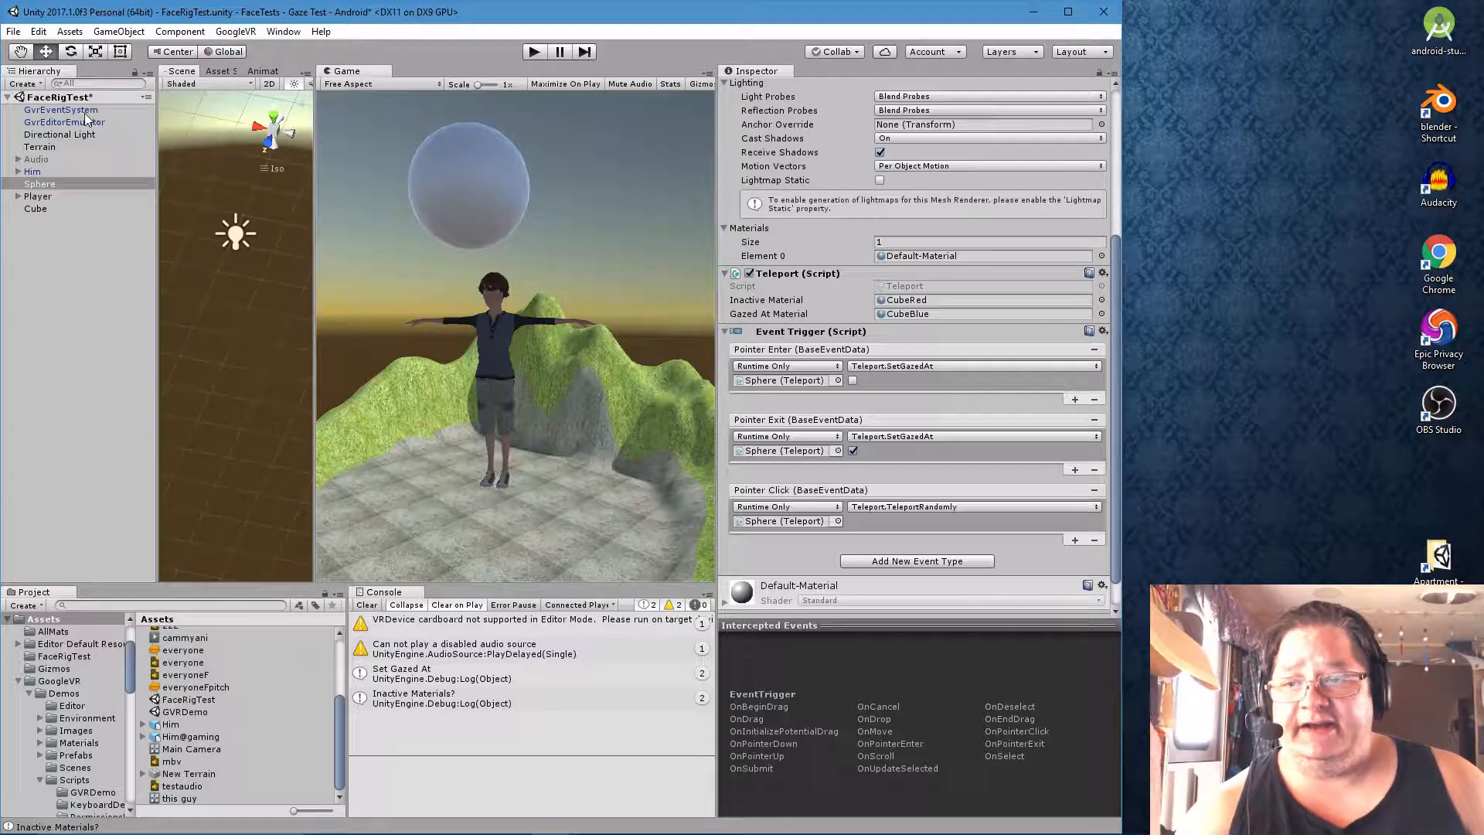
# Compare GvrEventSystem's GVR Pointer Input Module against GvrEditorEmulator, ending on GvrEventSystem
pyautogui.click(60, 110)
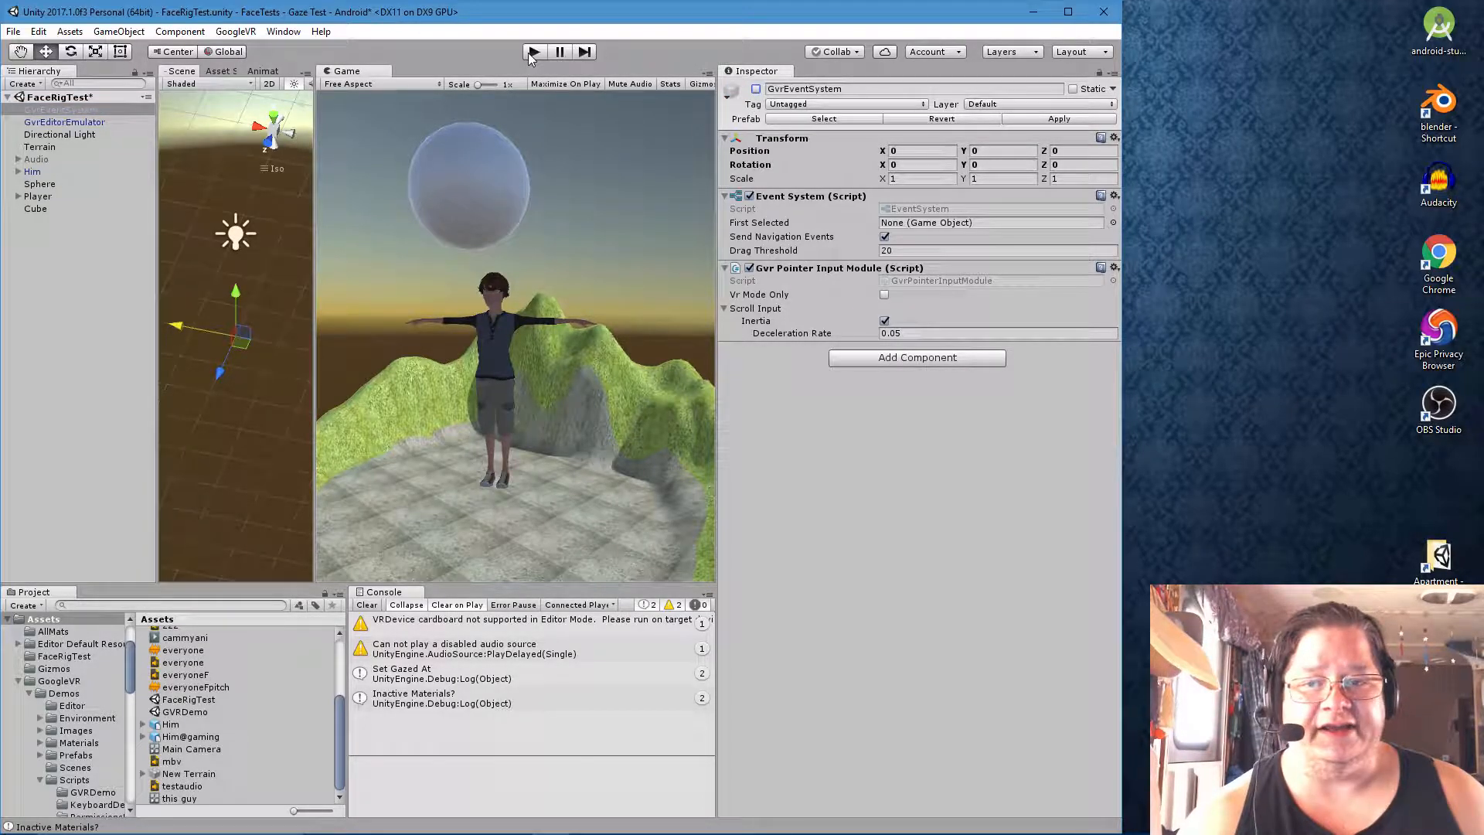
pyautogui.click(533, 51)
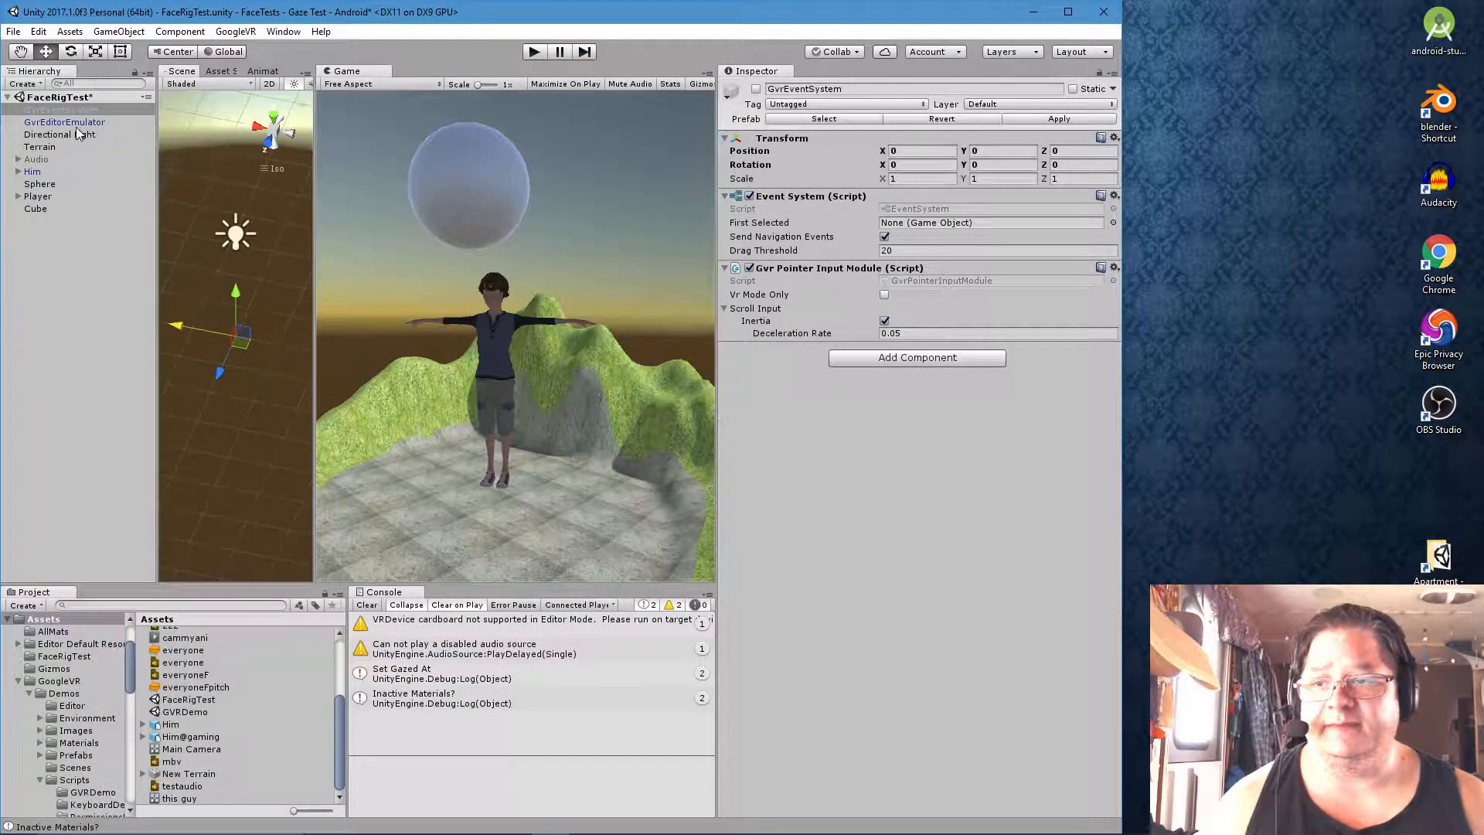
pyautogui.click(65, 120)
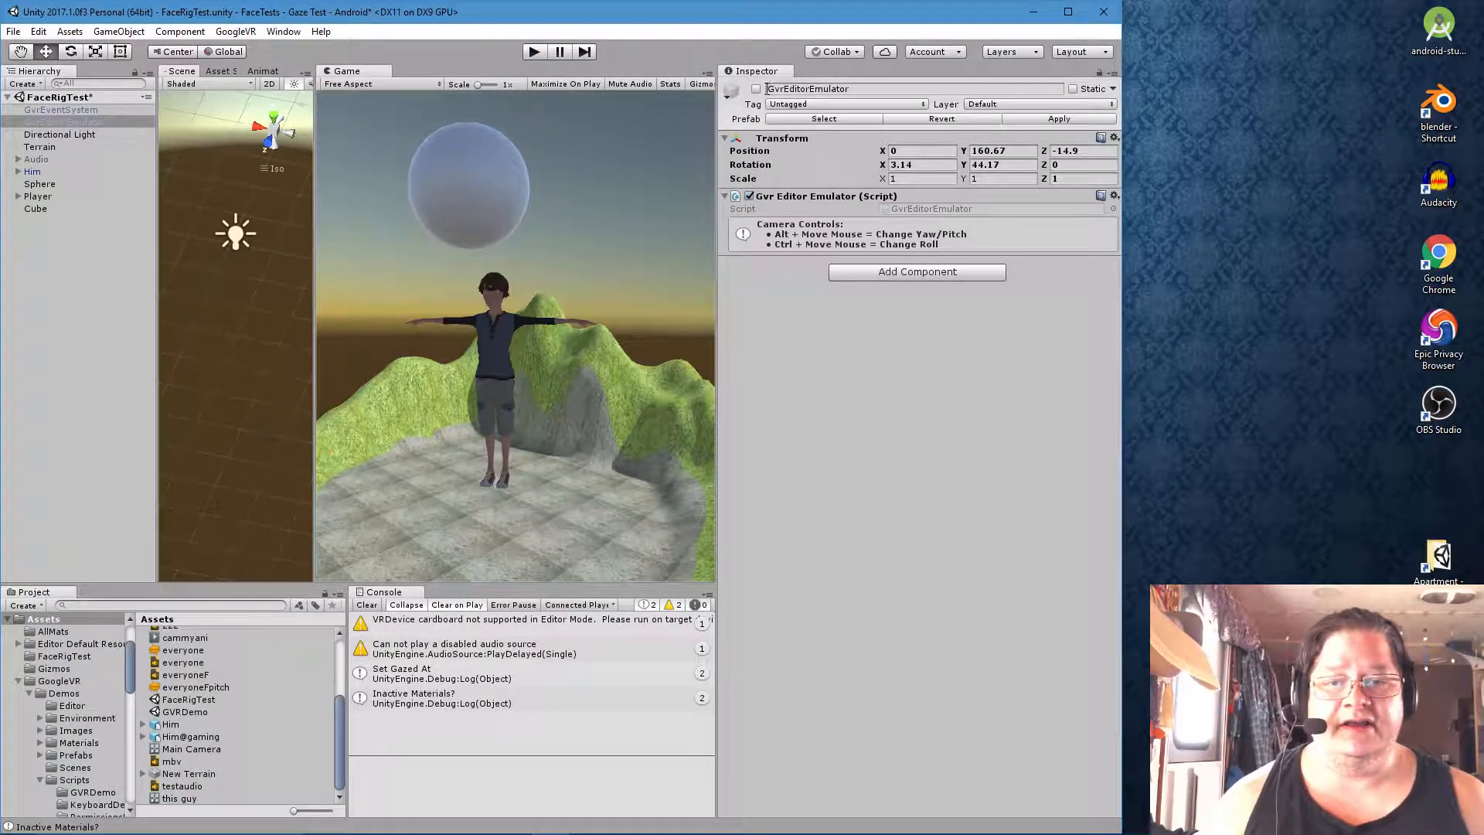
pyautogui.click(60, 108)
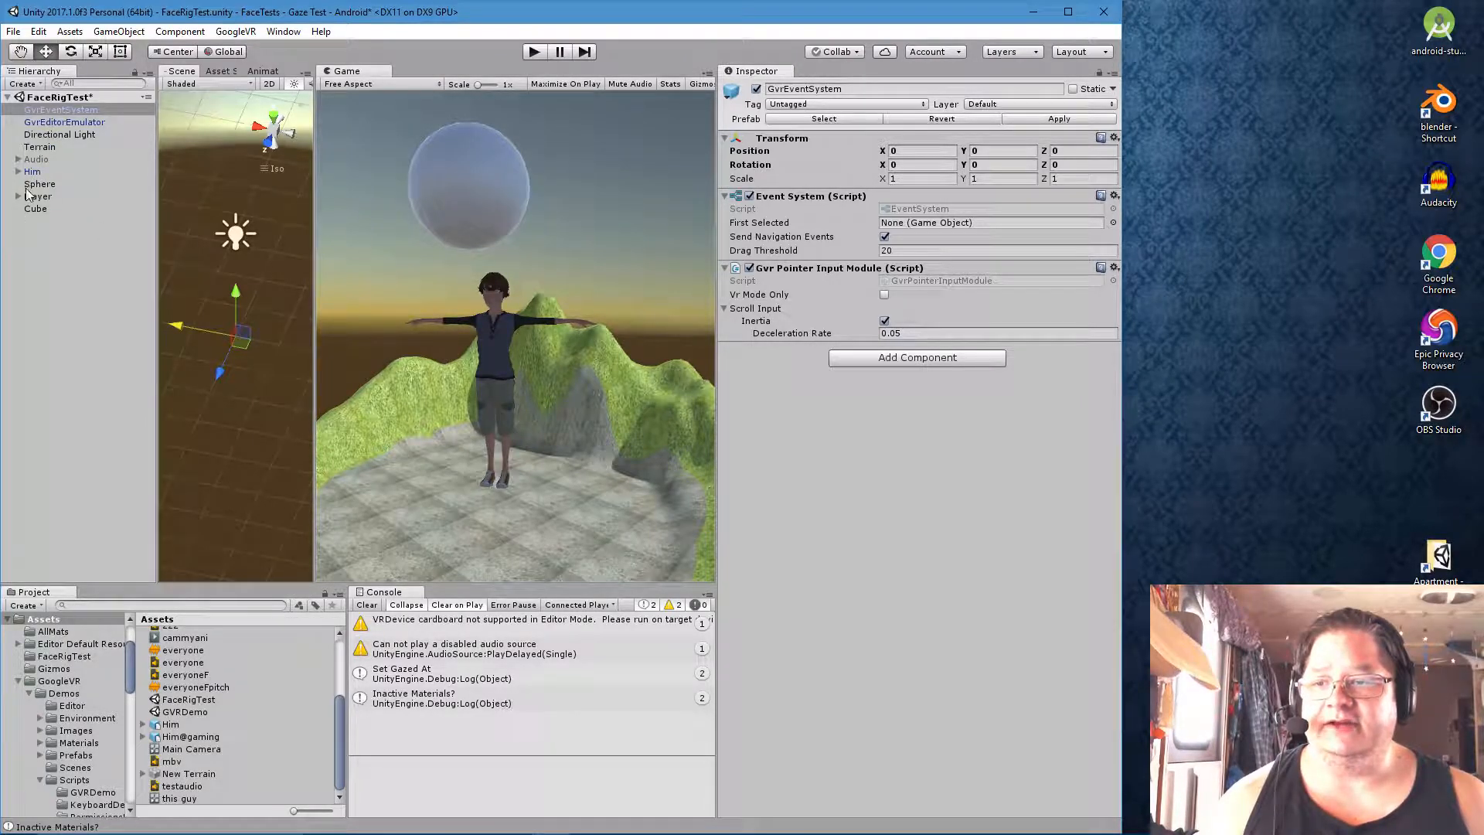
# Expand Player and Main Camera to reveal the GvrReticlePointer and its reticle settings
pyautogui.click(39, 196)
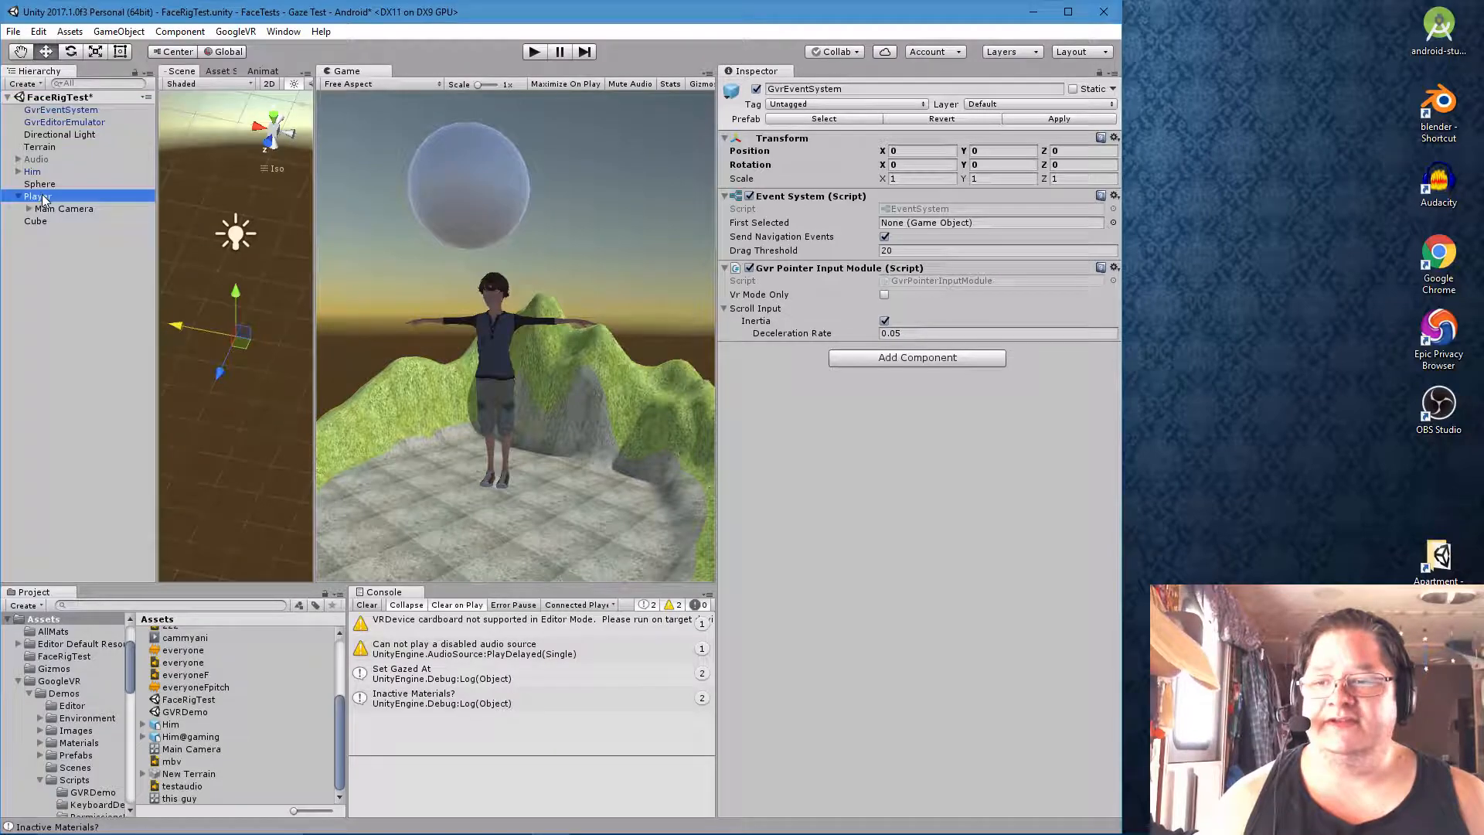
pyautogui.click(65, 209)
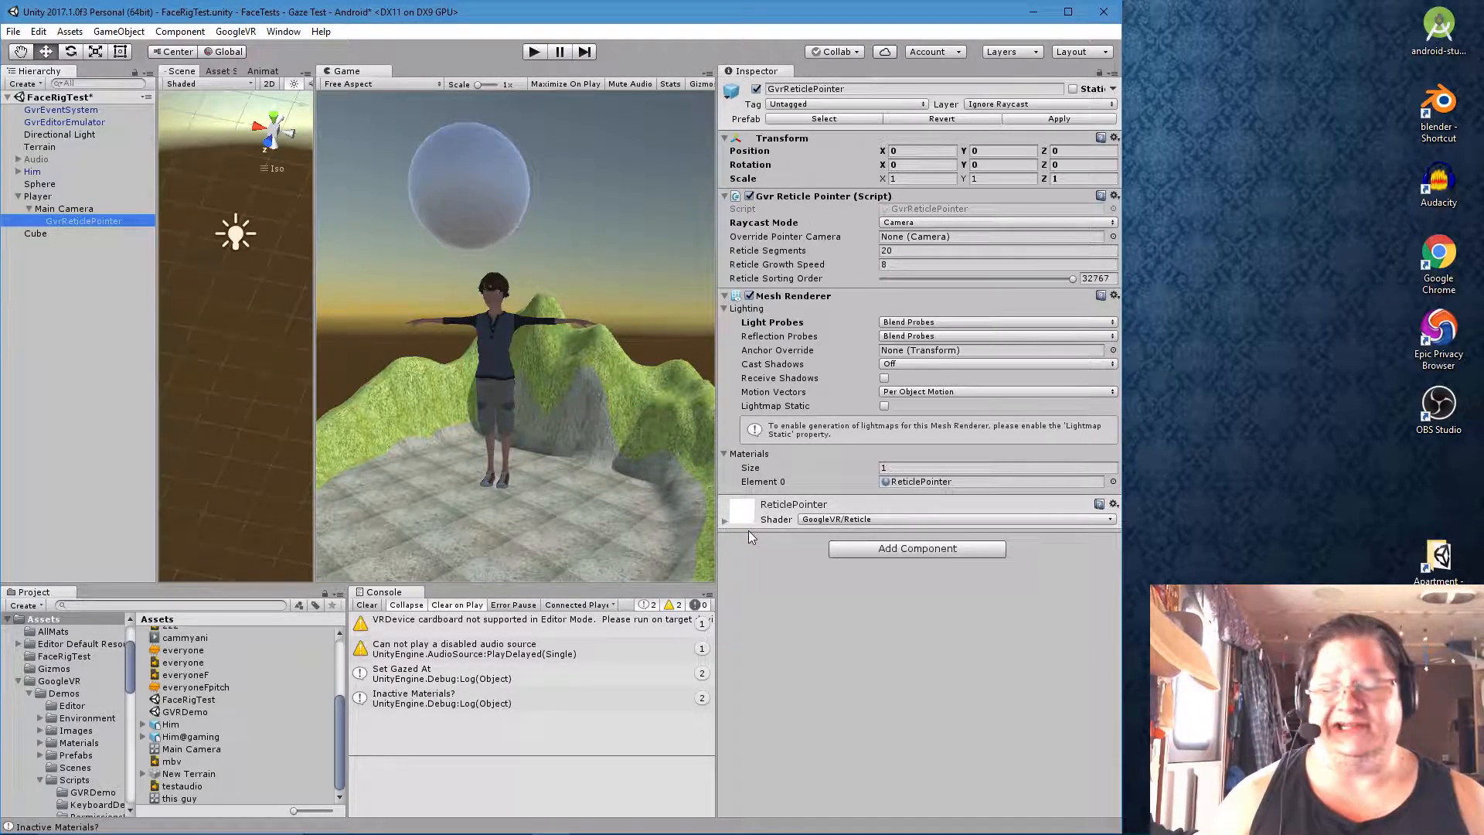
pyautogui.moveTo(812, 409)
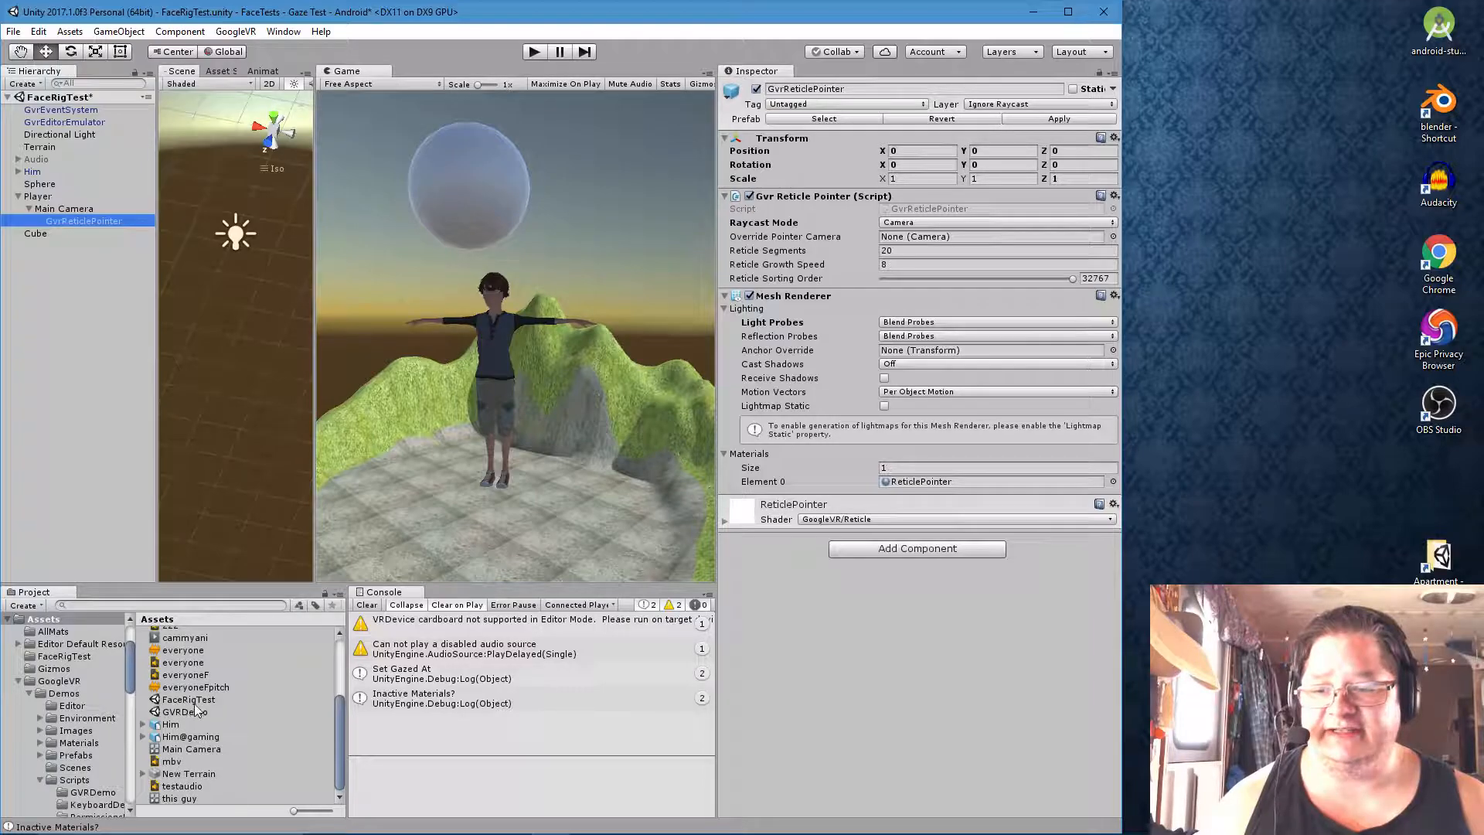
# Reopen GVRDemo discarding FaceRigTest changes, then inspect Main Camera and its GvrReticlePointer child
pyautogui.doubleClick(185, 711)
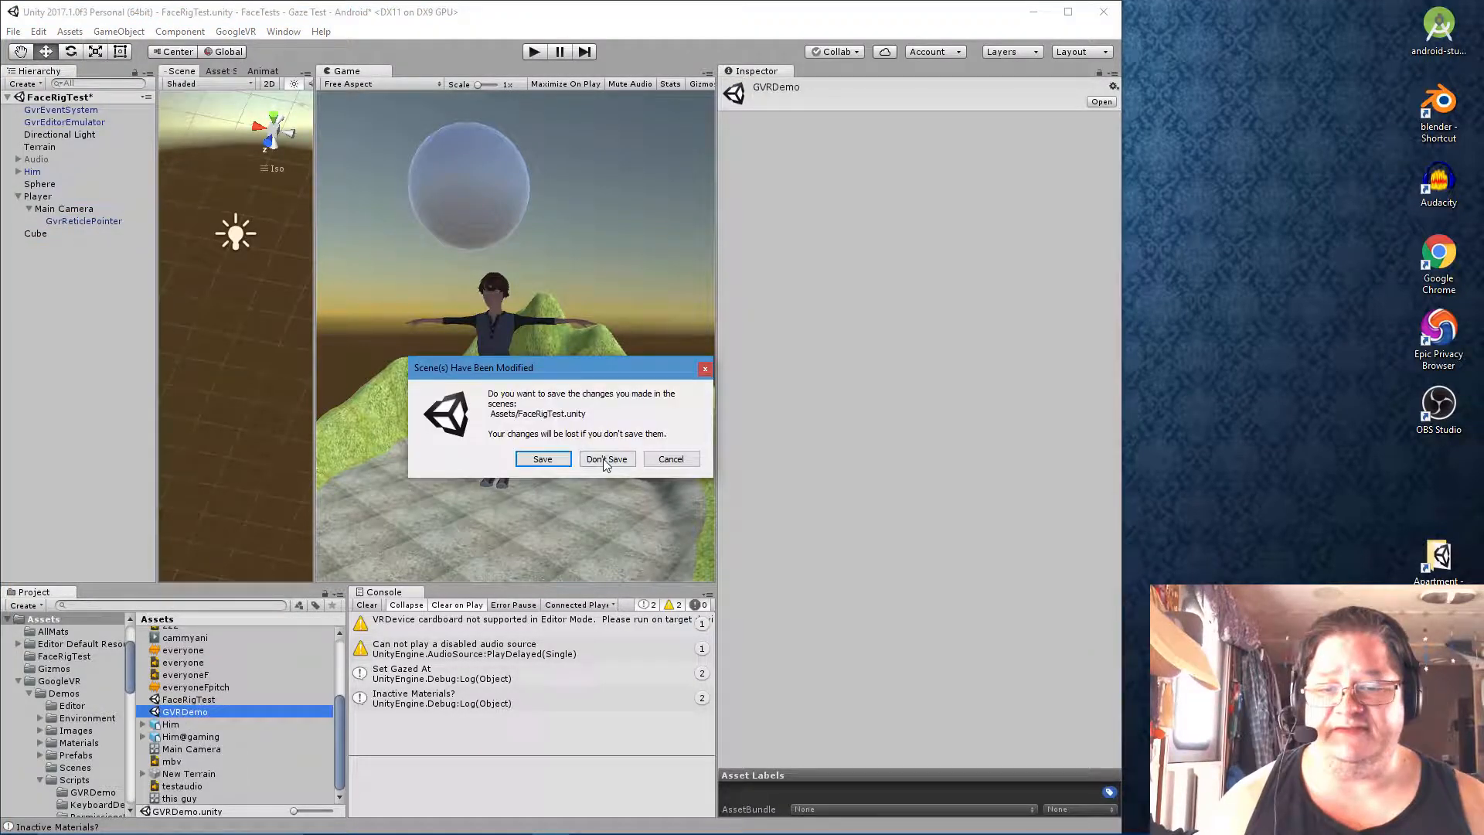
pyautogui.click(606, 459)
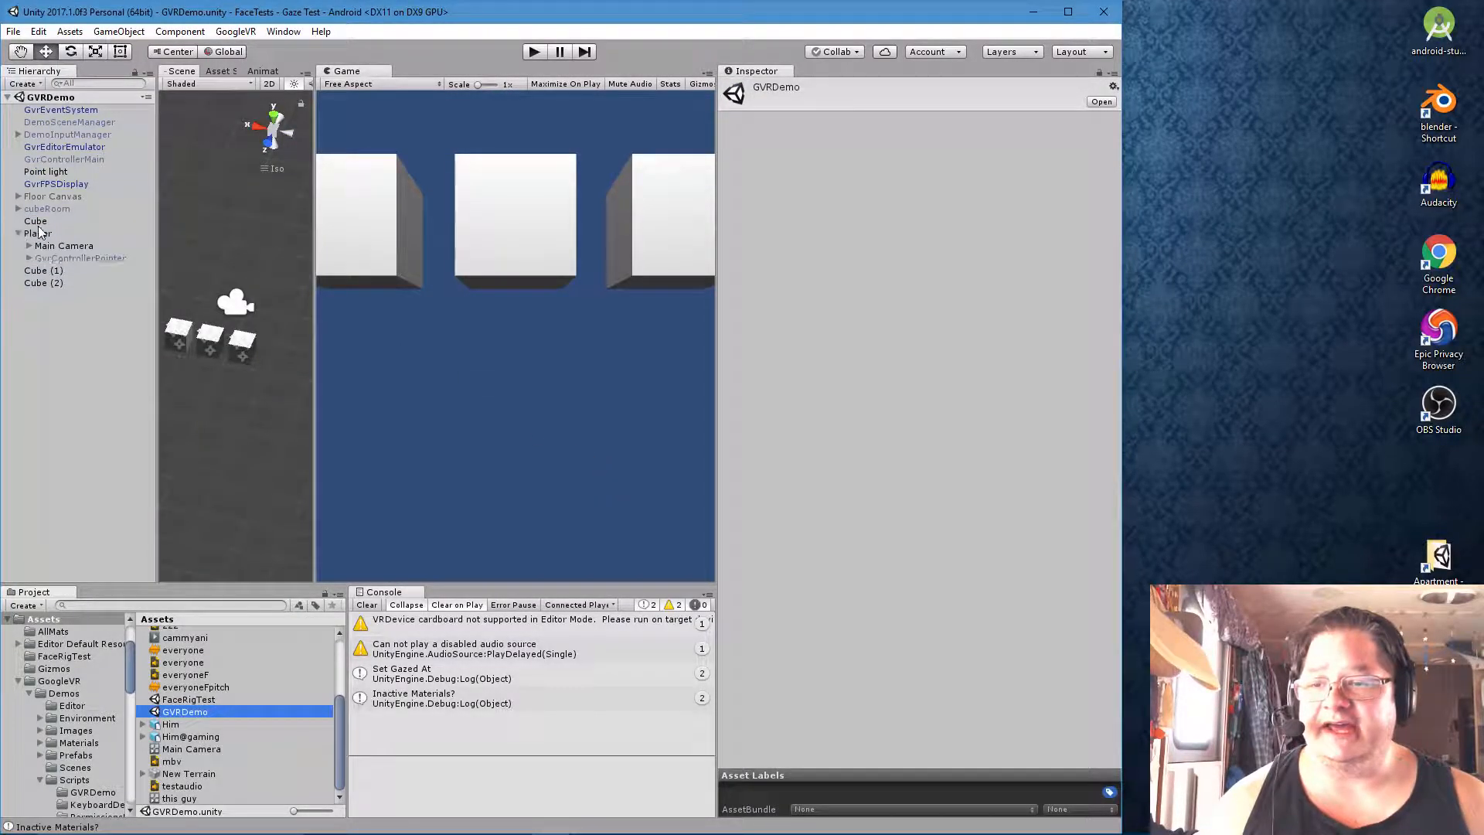
pyautogui.click(63, 246)
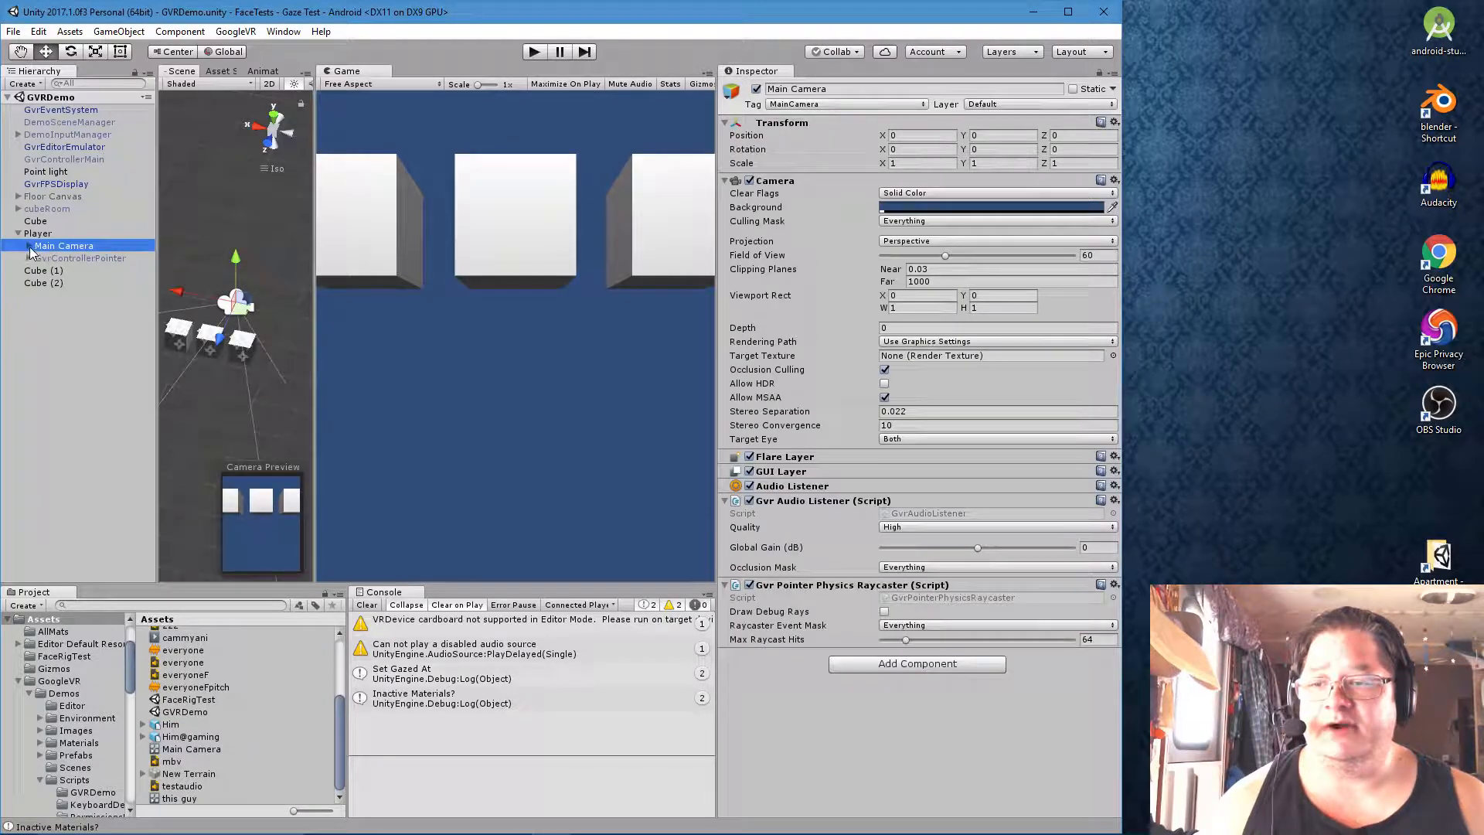
pyautogui.click(84, 258)
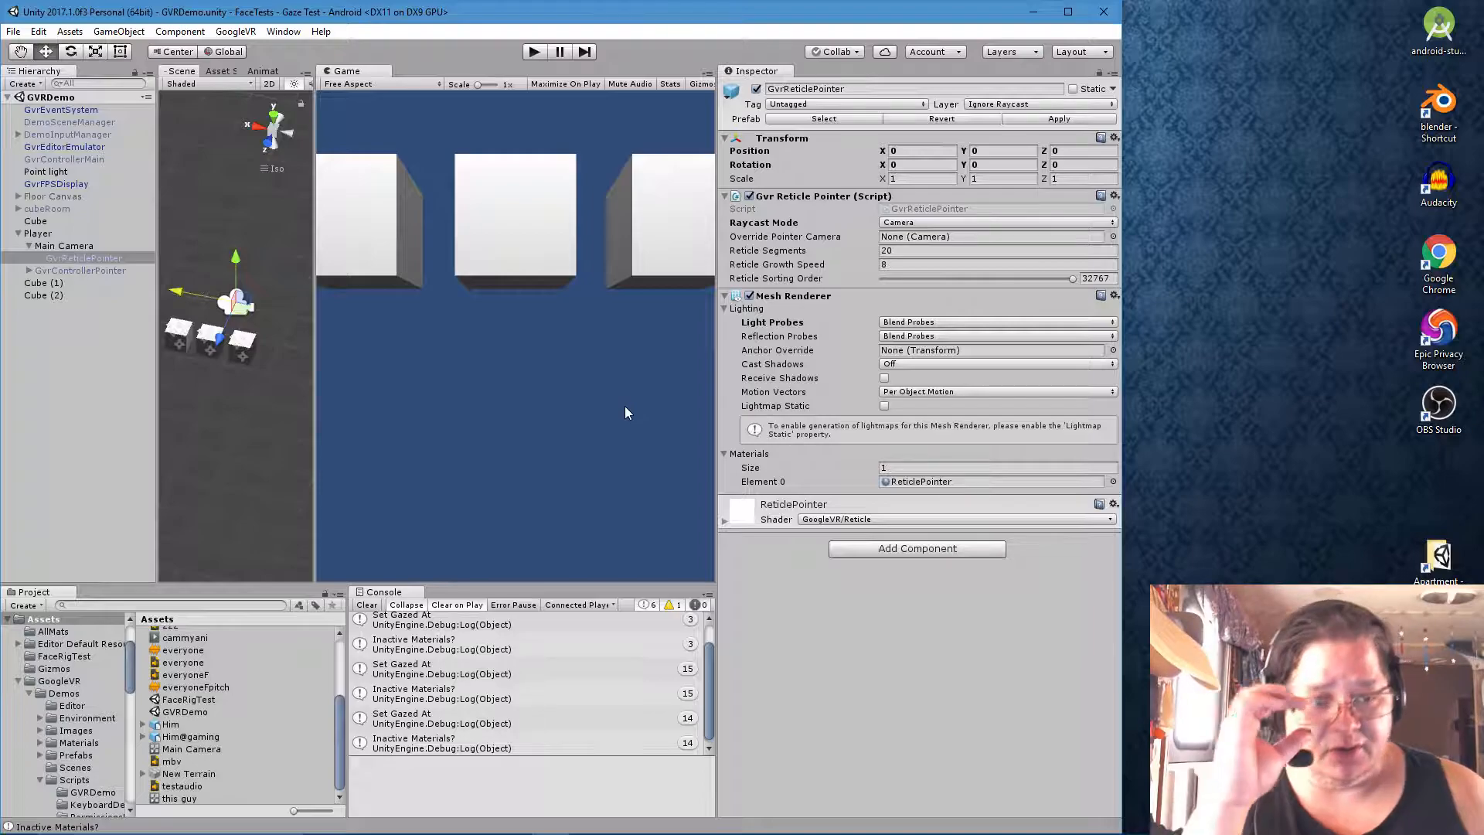
pyautogui.moveTo(632, 424)
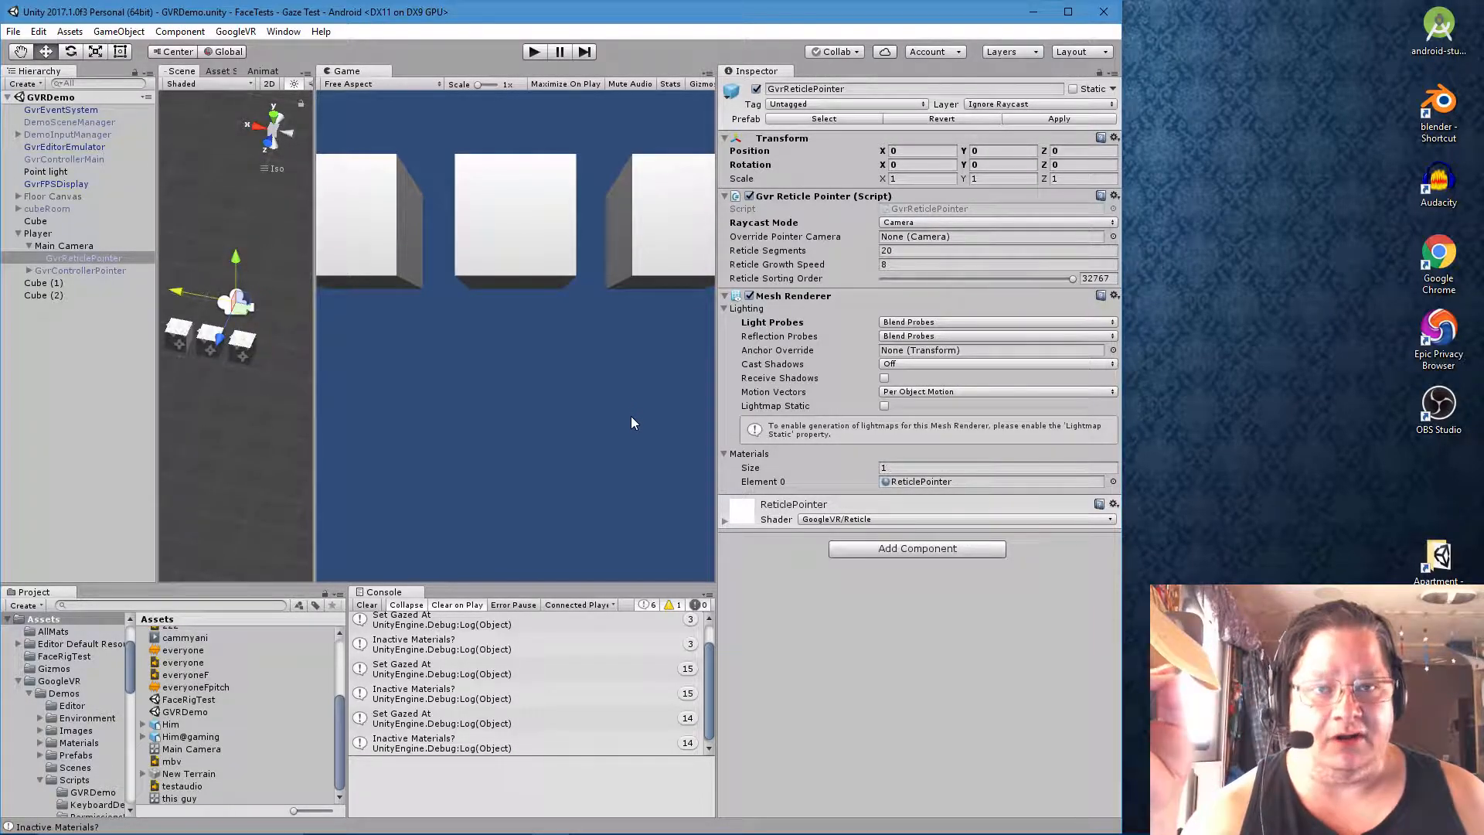
pyautogui.moveTo(1438, 27)
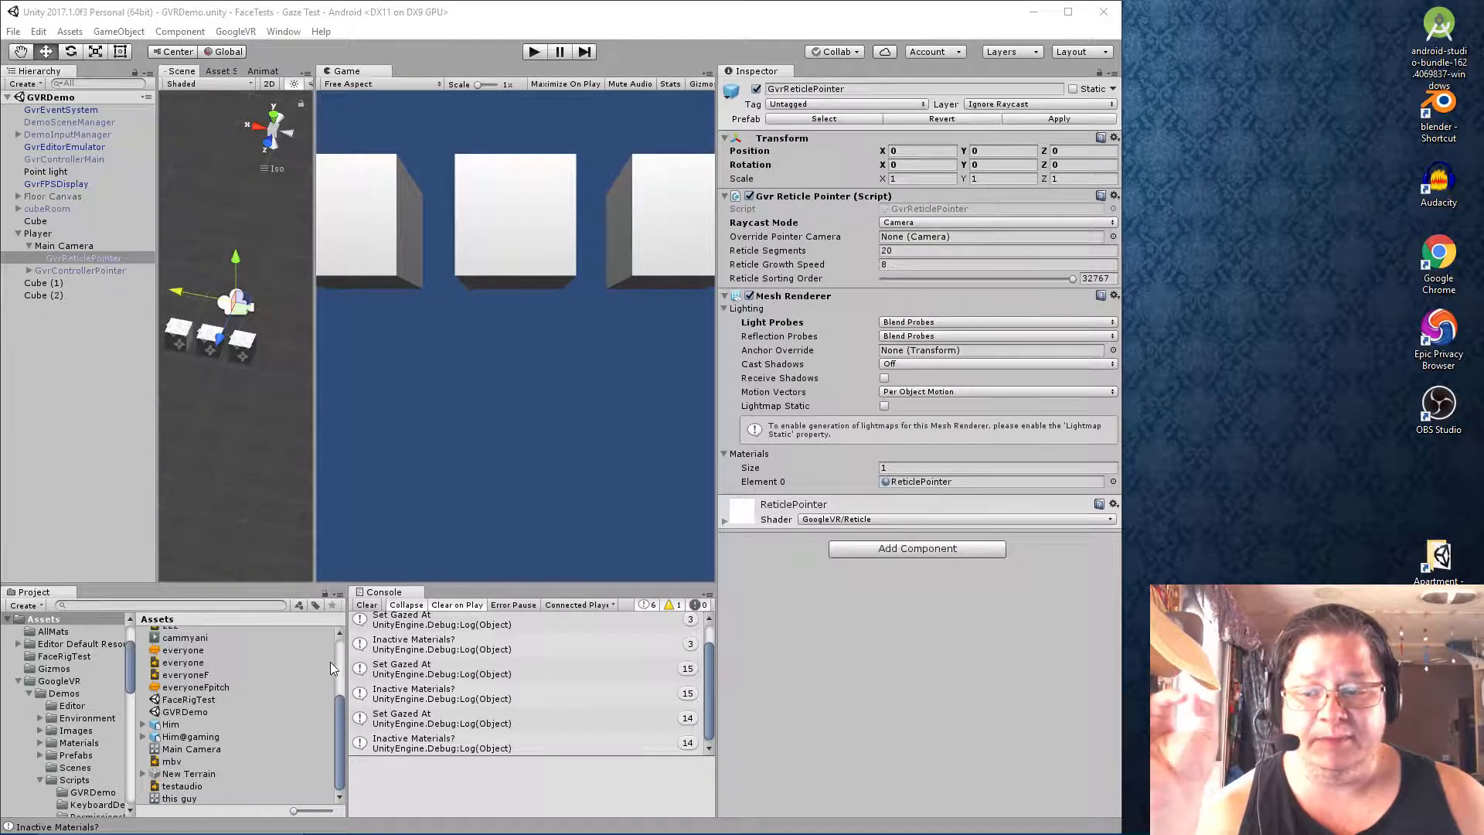
# Reopen the FaceRigTest scene from the Project assets and start it playing
pyautogui.rightClick(187, 711)
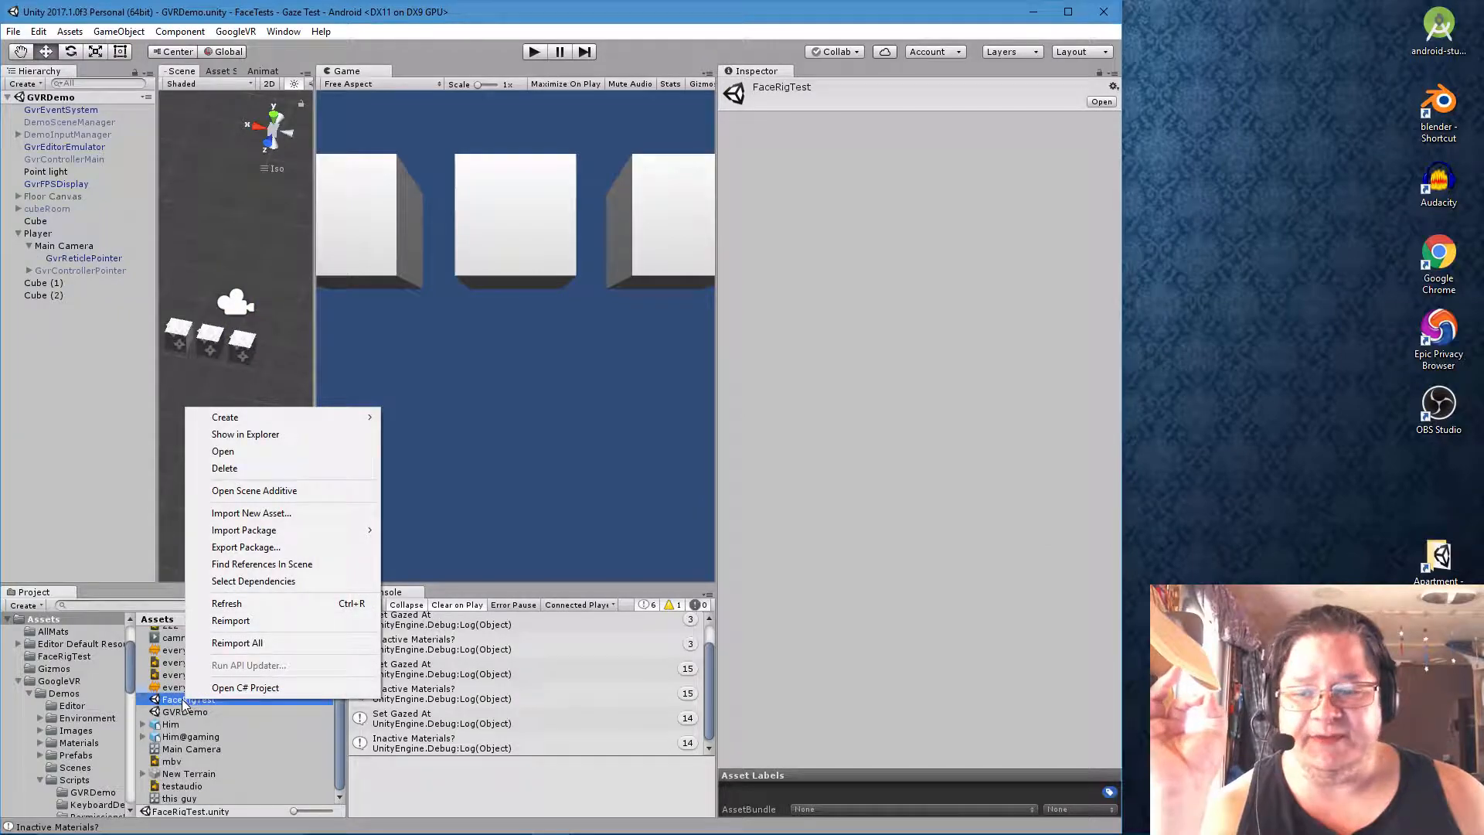
pyautogui.click(187, 699)
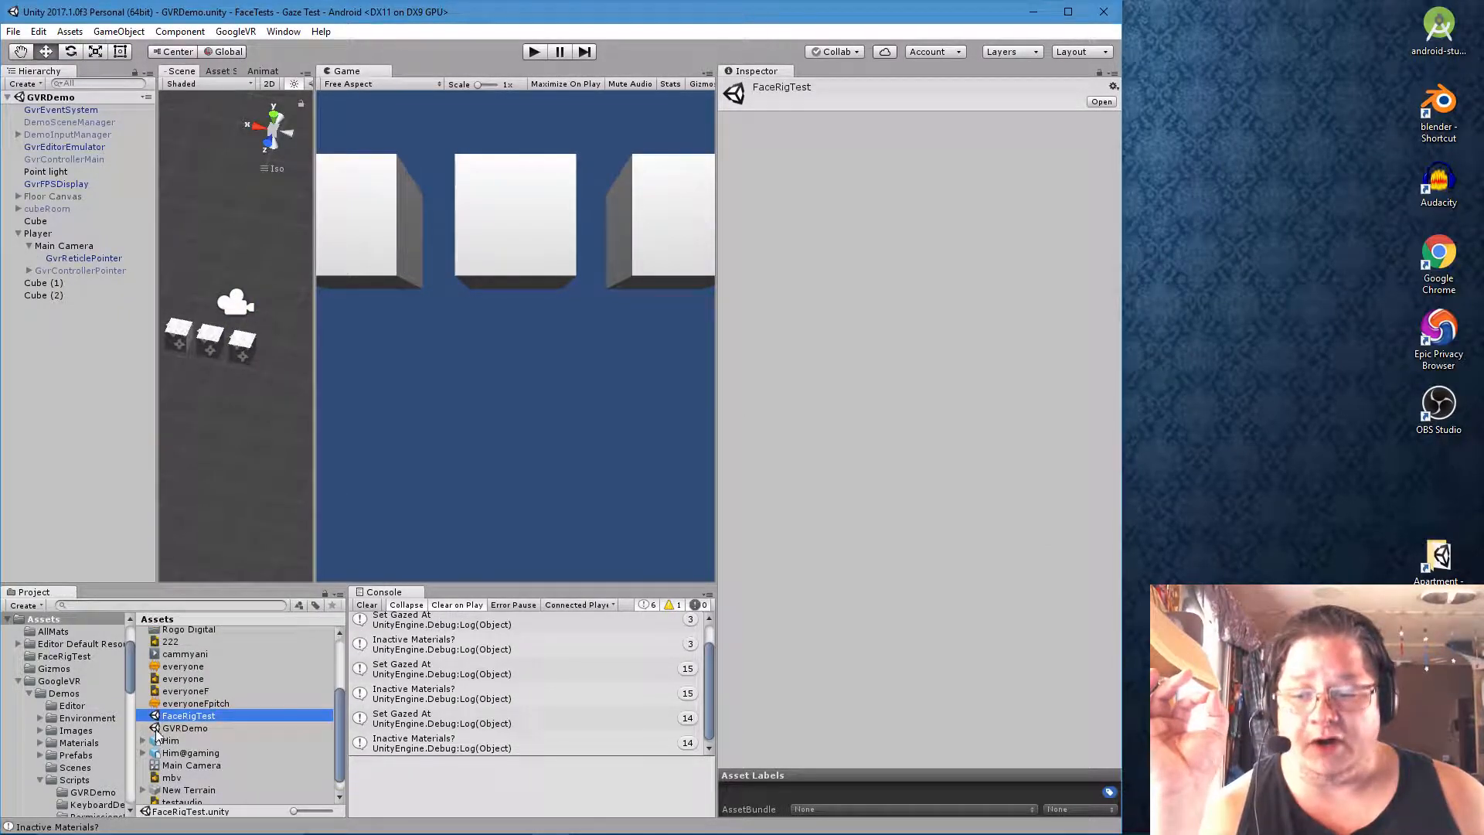
pyautogui.click(187, 726)
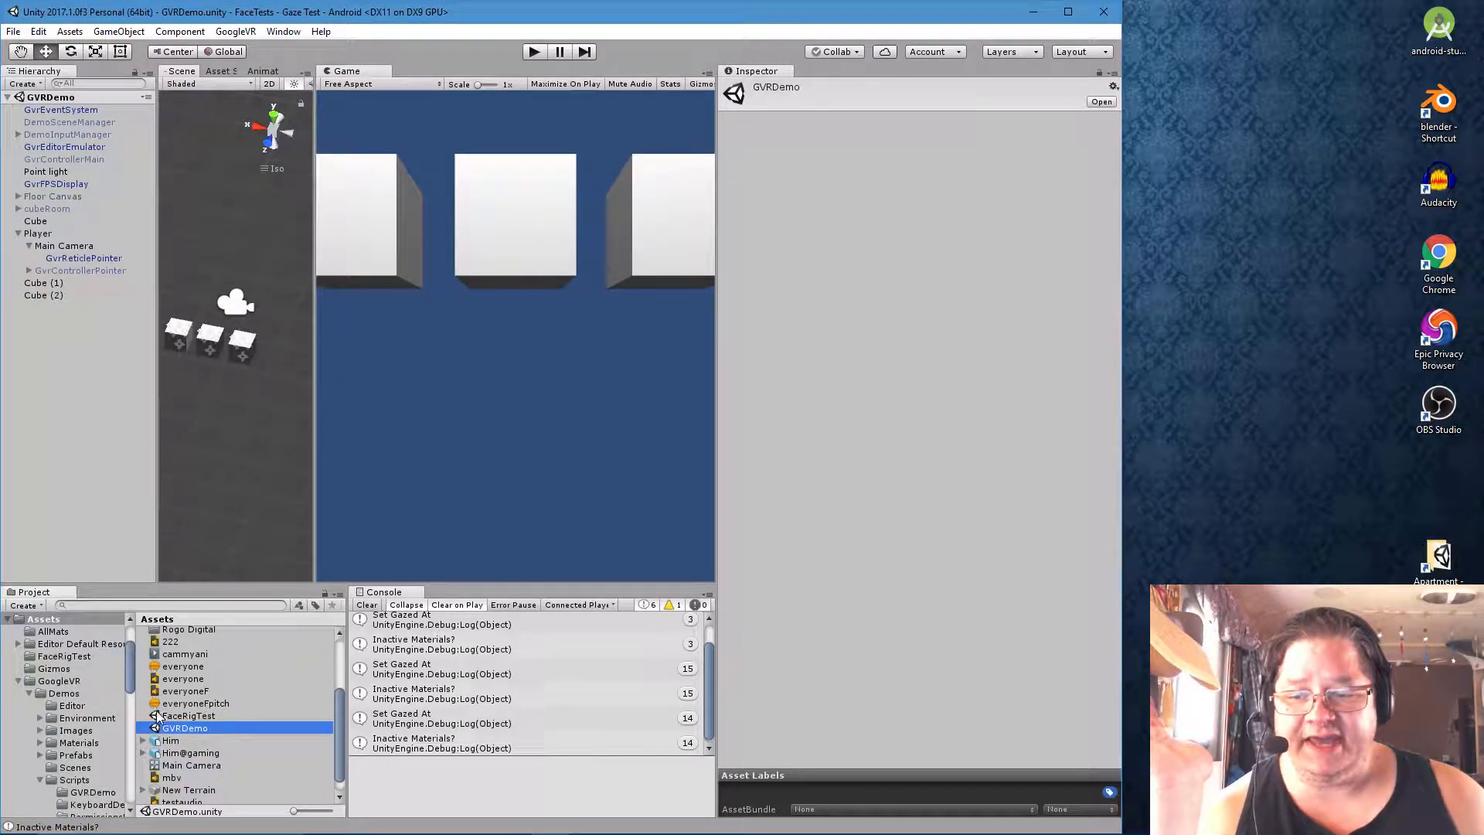
pyautogui.click(187, 716)
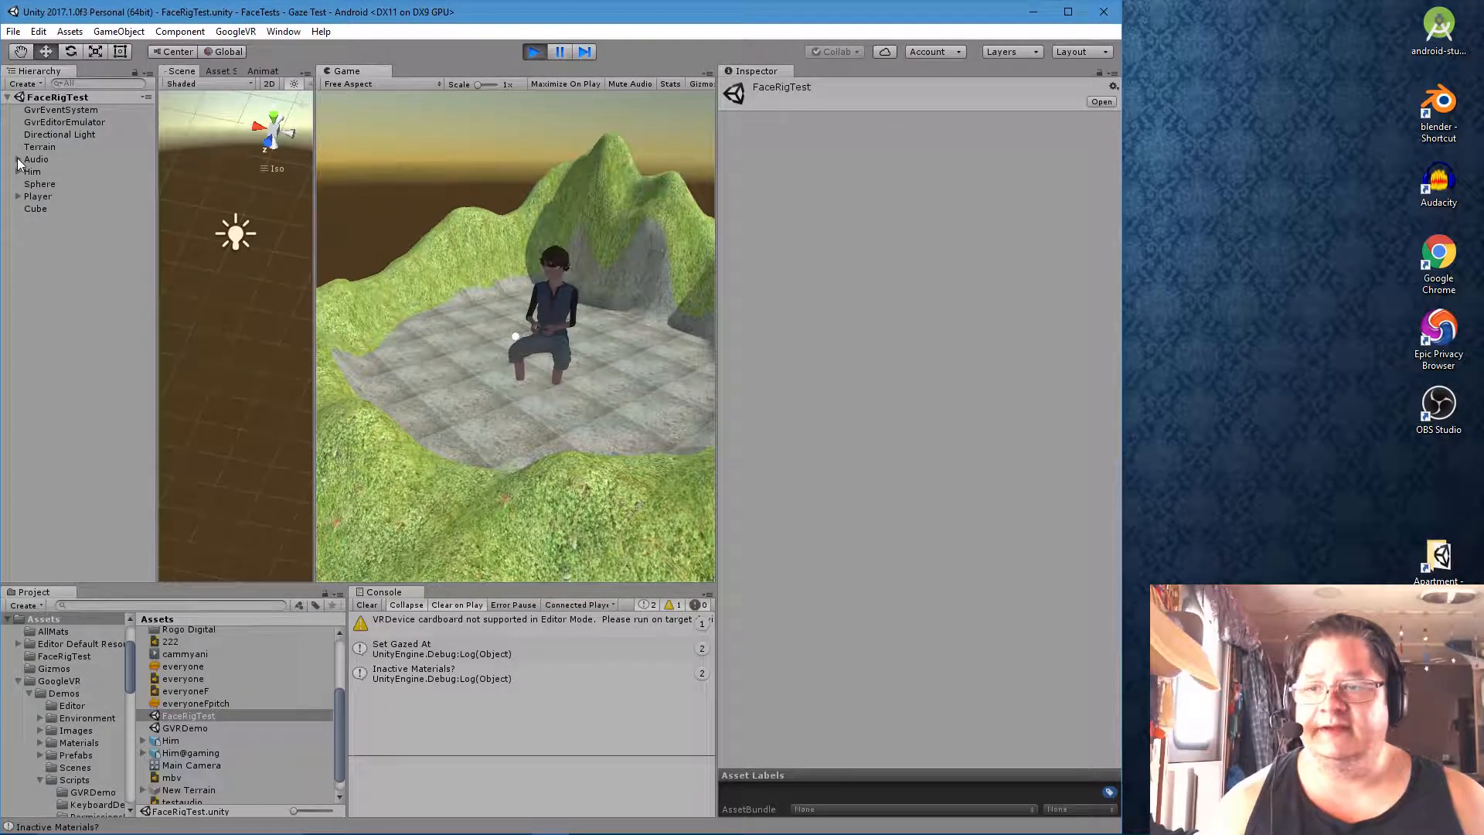
# Expand Audio to reveal HimVoice and inspect the Directional Light's Light component
pyautogui.click(36, 159)
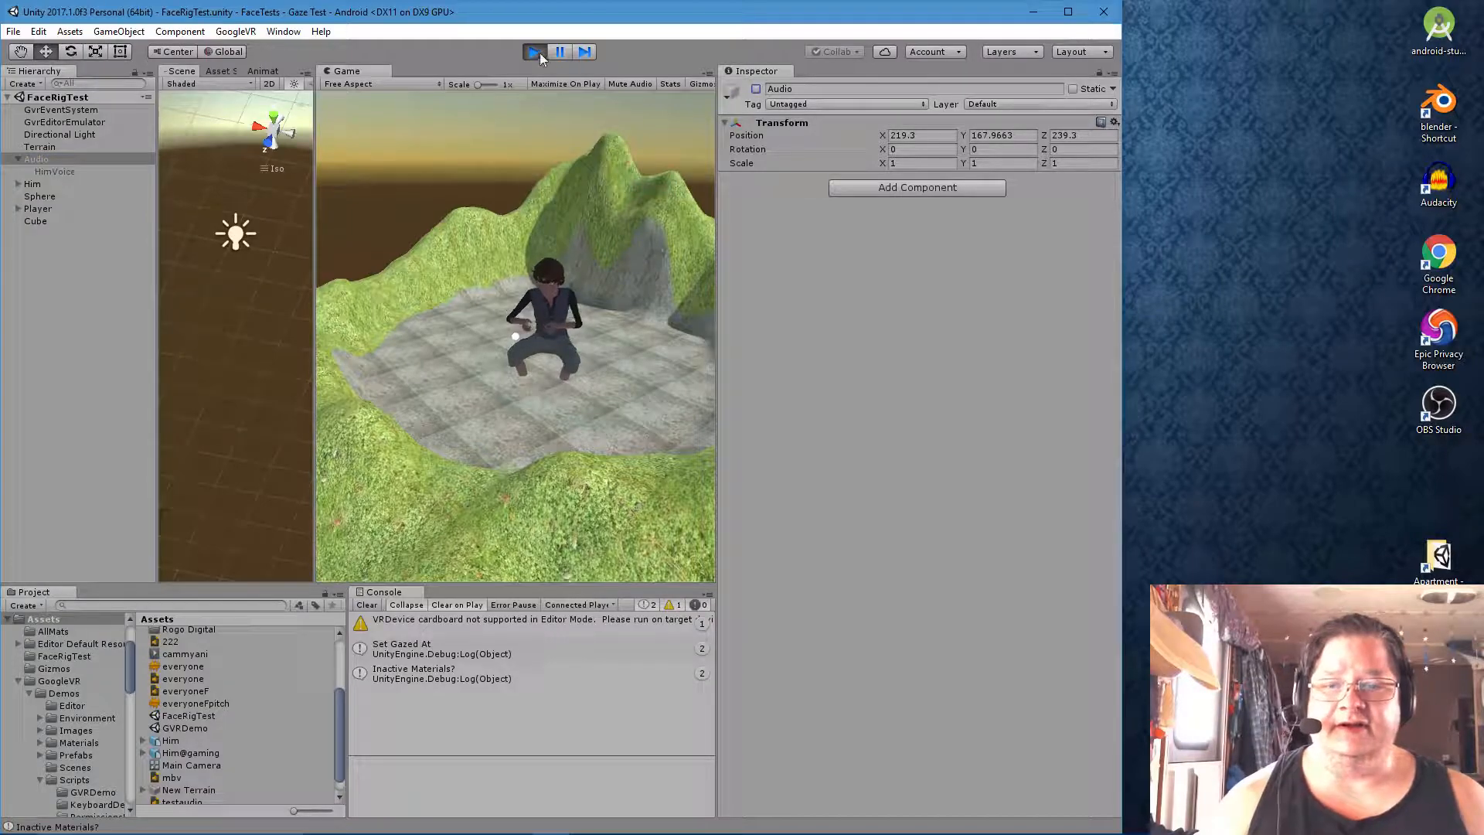
pyautogui.click(61, 133)
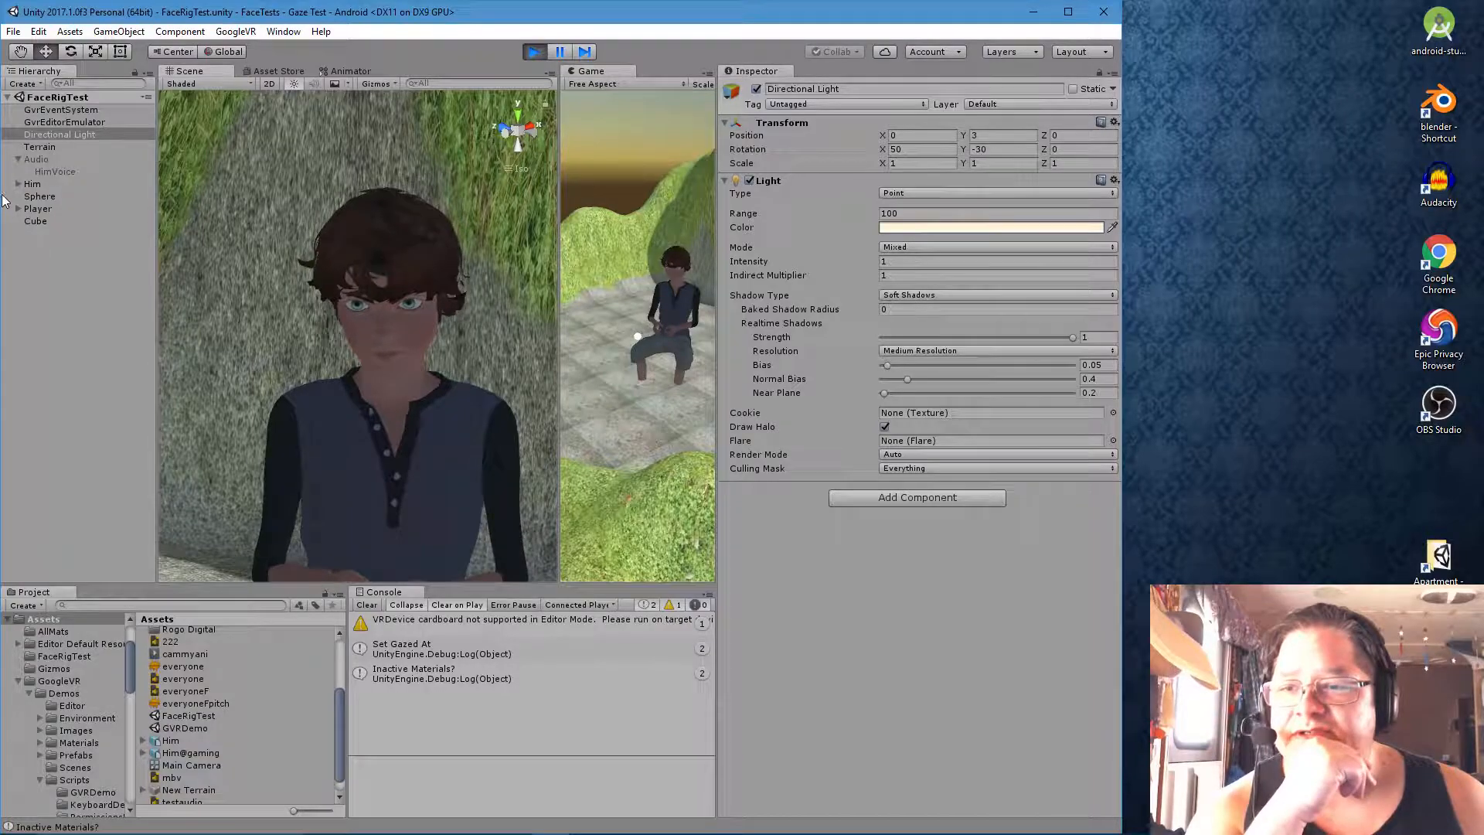
# Select Audio, stop the play test, and pick the GVRDemo scene file in Project
pyautogui.click(37, 160)
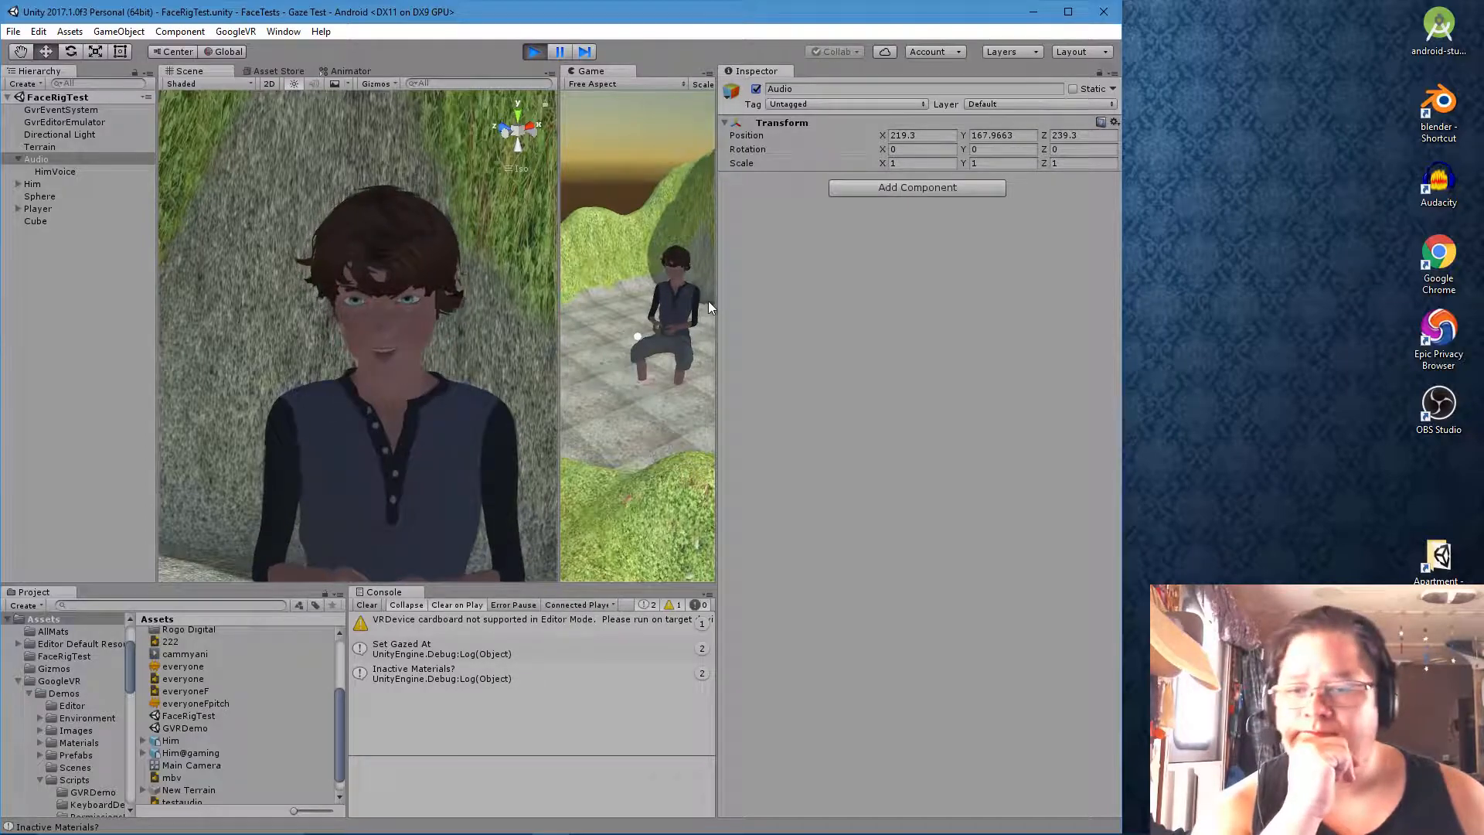
pyautogui.click(534, 51)
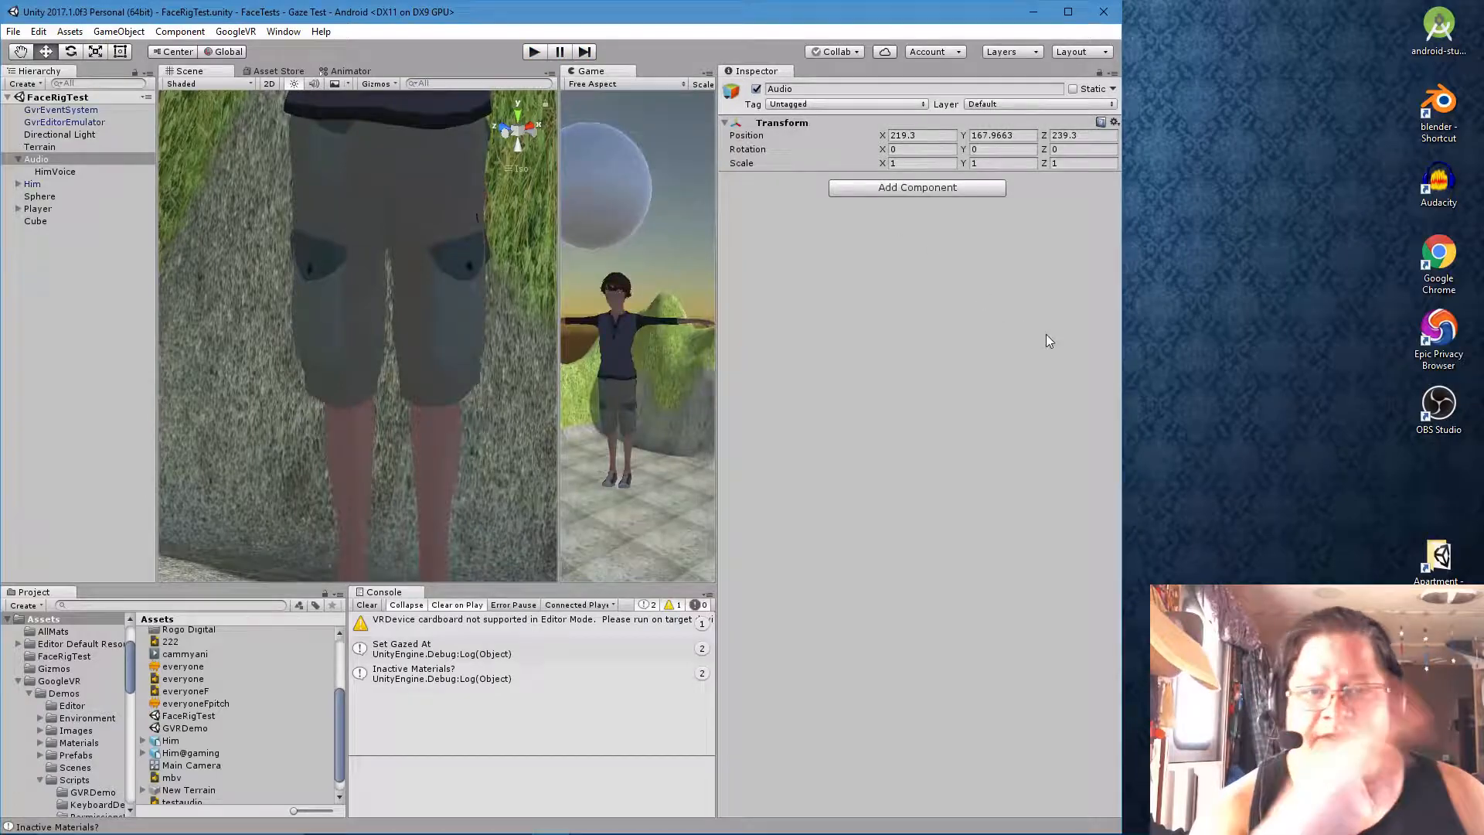
pyautogui.click(919, 149)
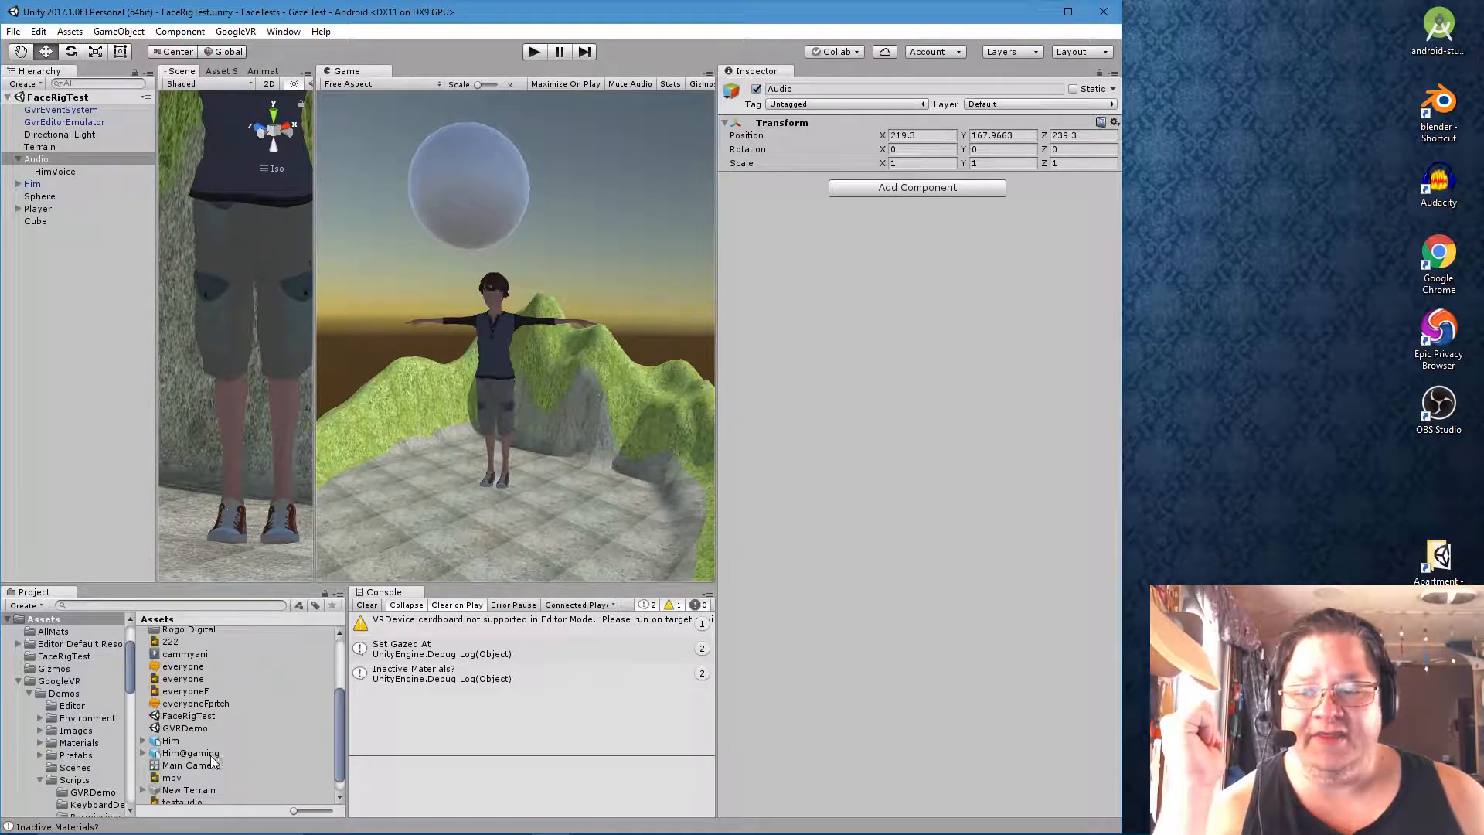
pyautogui.click(188, 728)
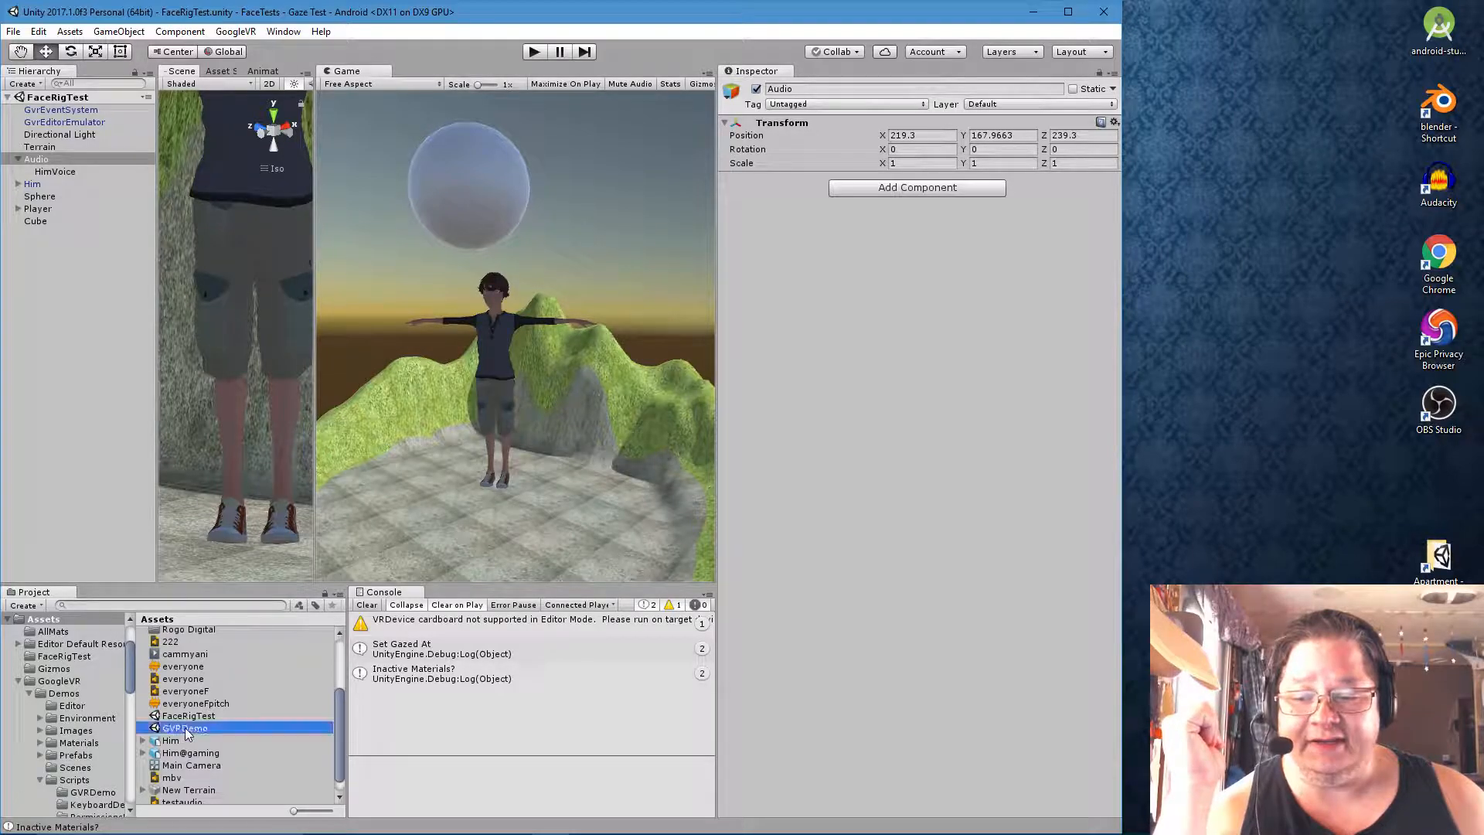
# Reopen the GVRDemo scene and select its GvrEventSystem to show the GVR Pointer Input Module settings
pyautogui.click(185, 727)
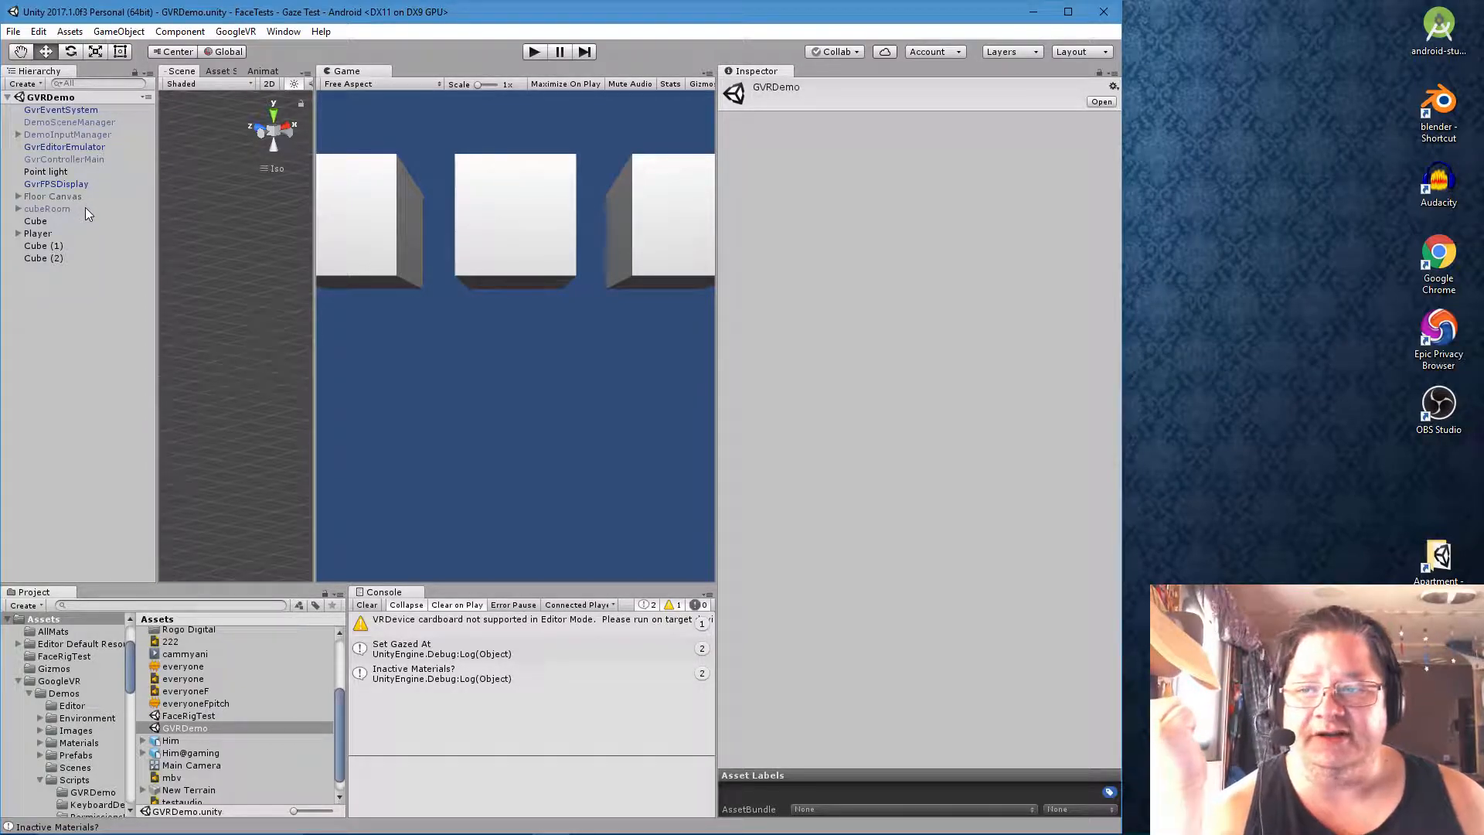
pyautogui.click(60, 108)
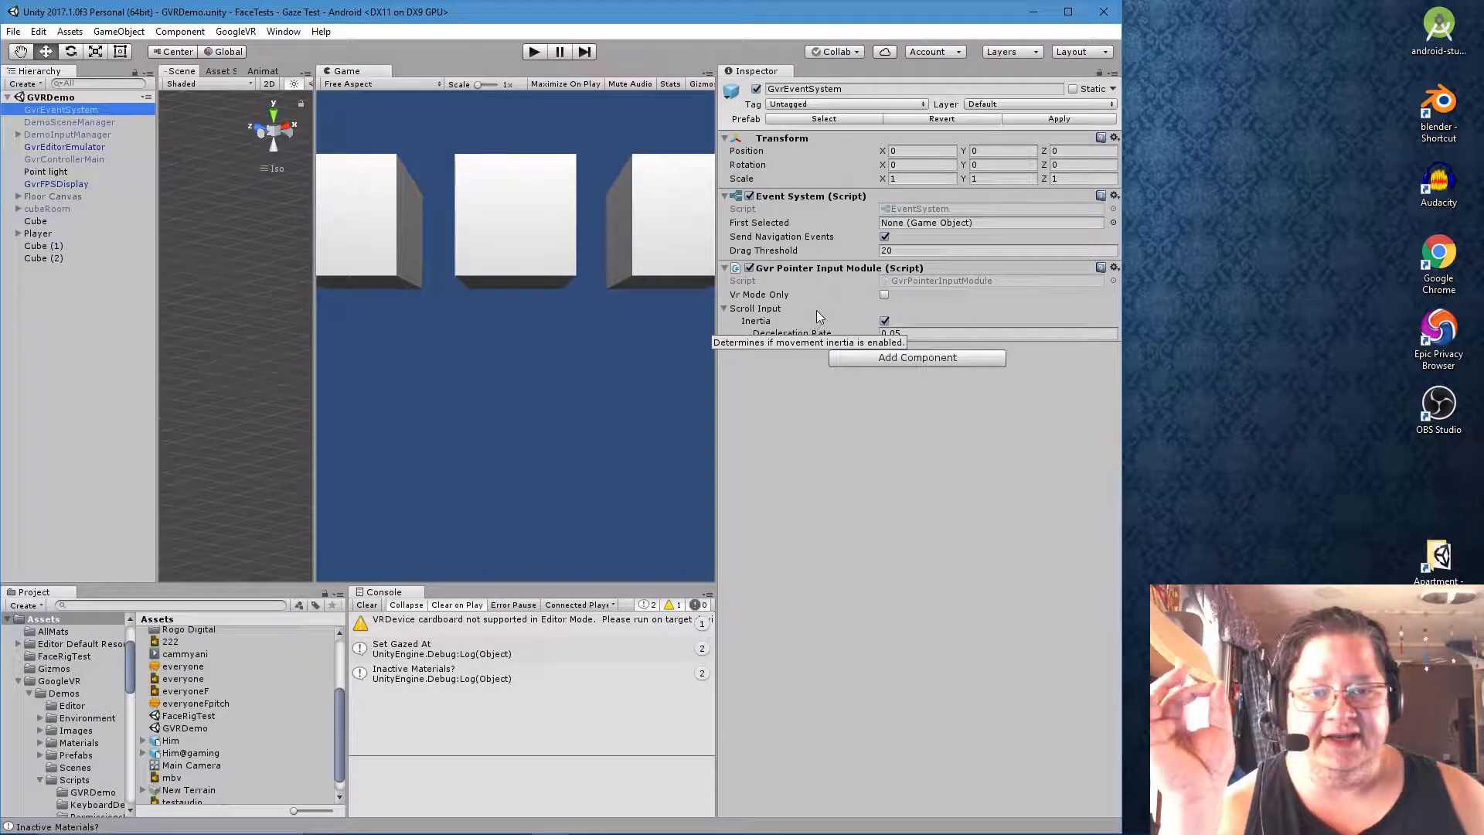
pyautogui.moveTo(812, 309)
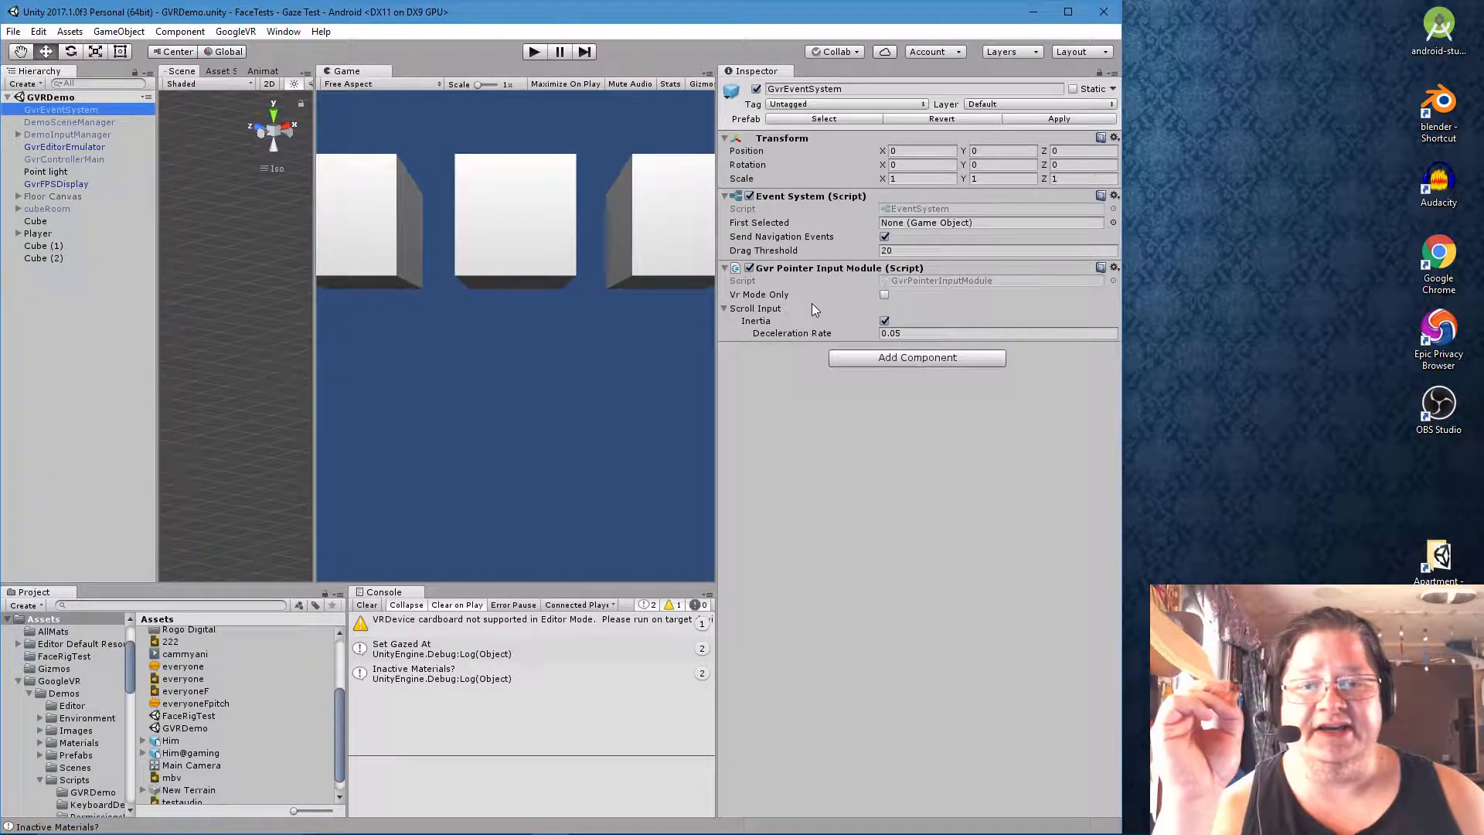